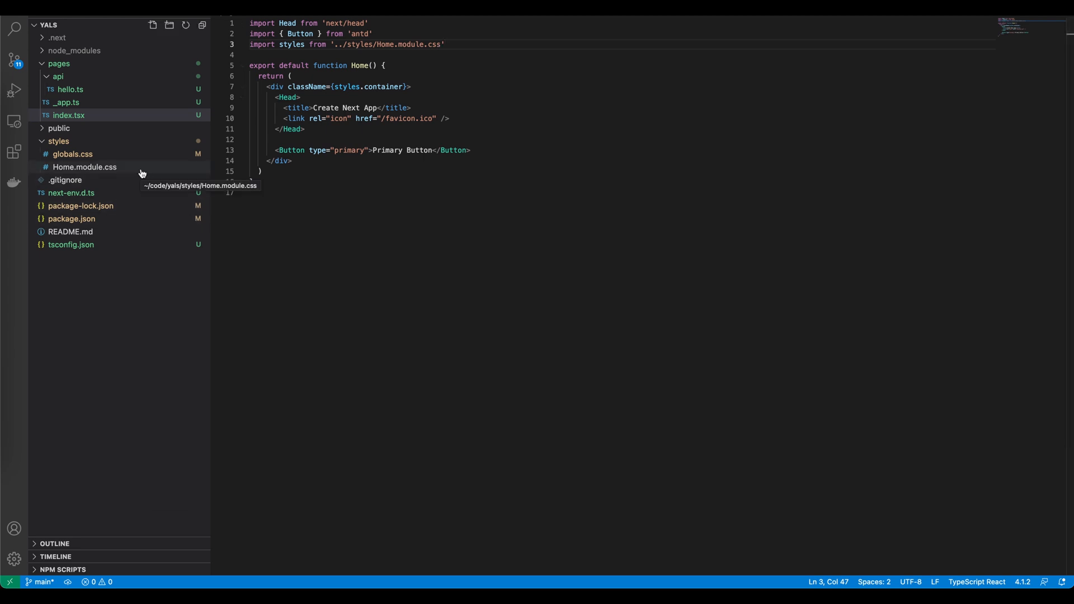
# Open Home.module.css from the styles folder and select all of its contents
pyautogui.click(68, 115)
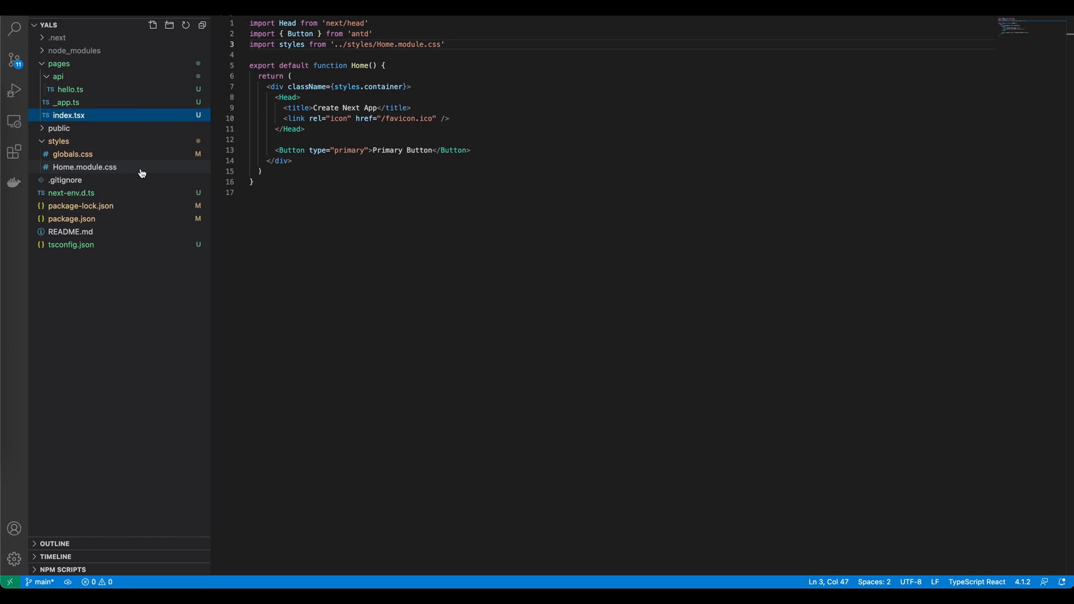
pyautogui.click(84, 167)
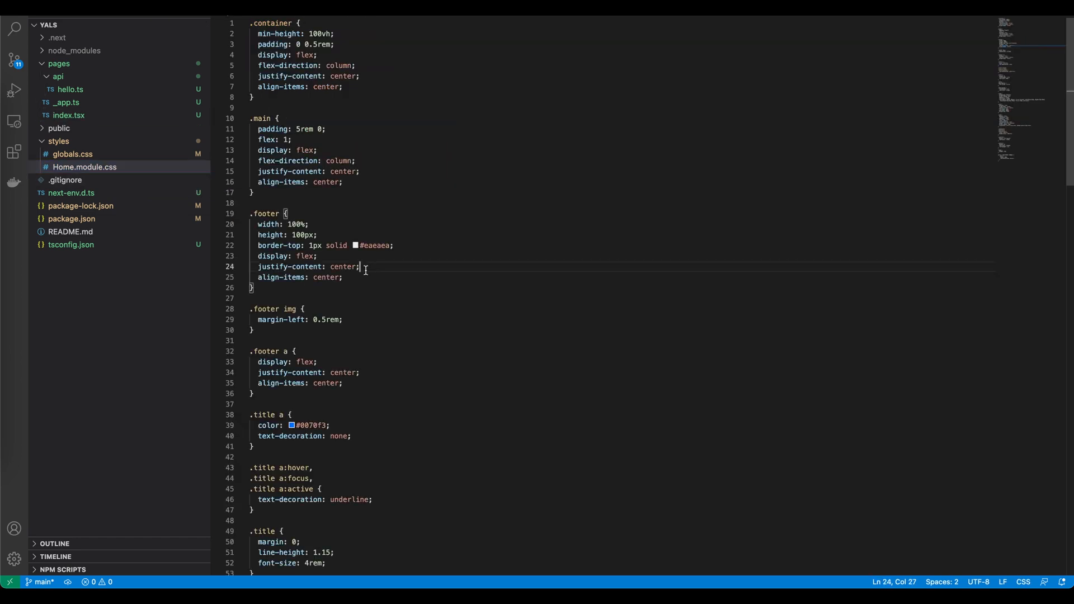
pyautogui.press('ctrl+a')
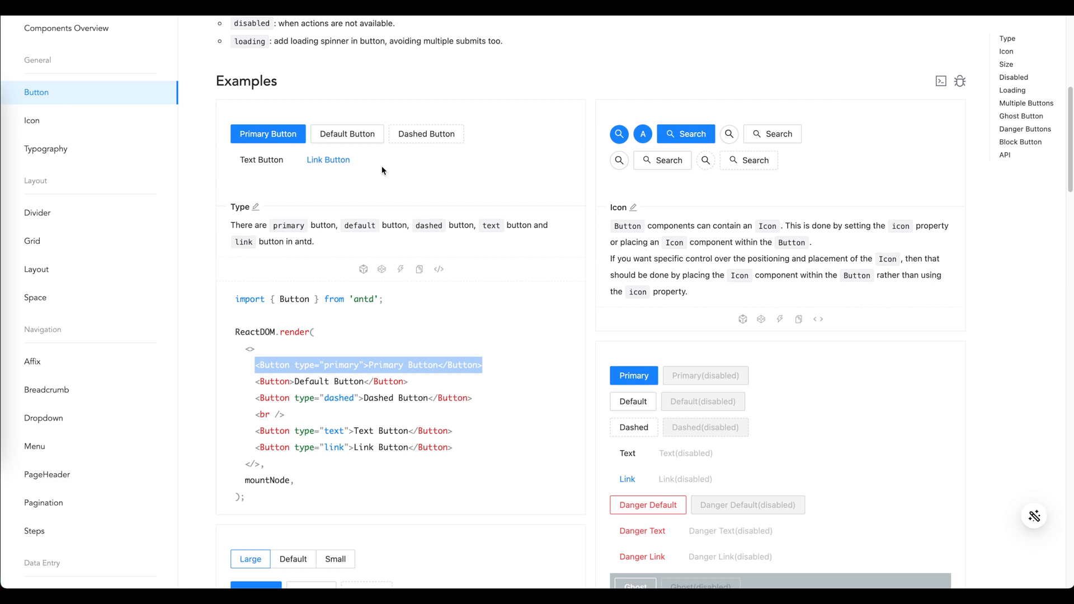
pyautogui.moveTo(36, 269)
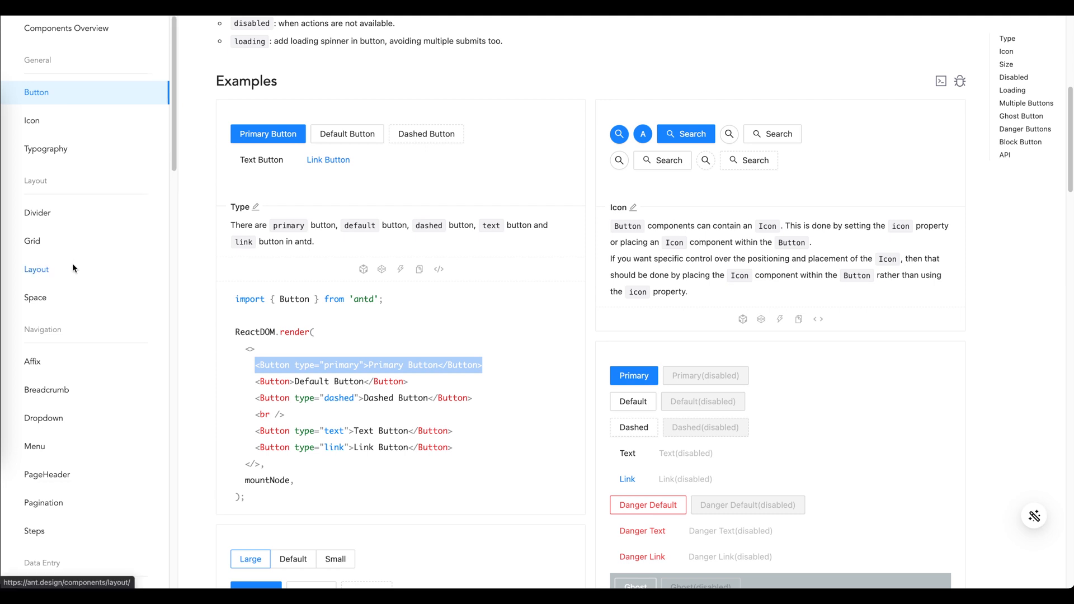
pyautogui.scroll(3)
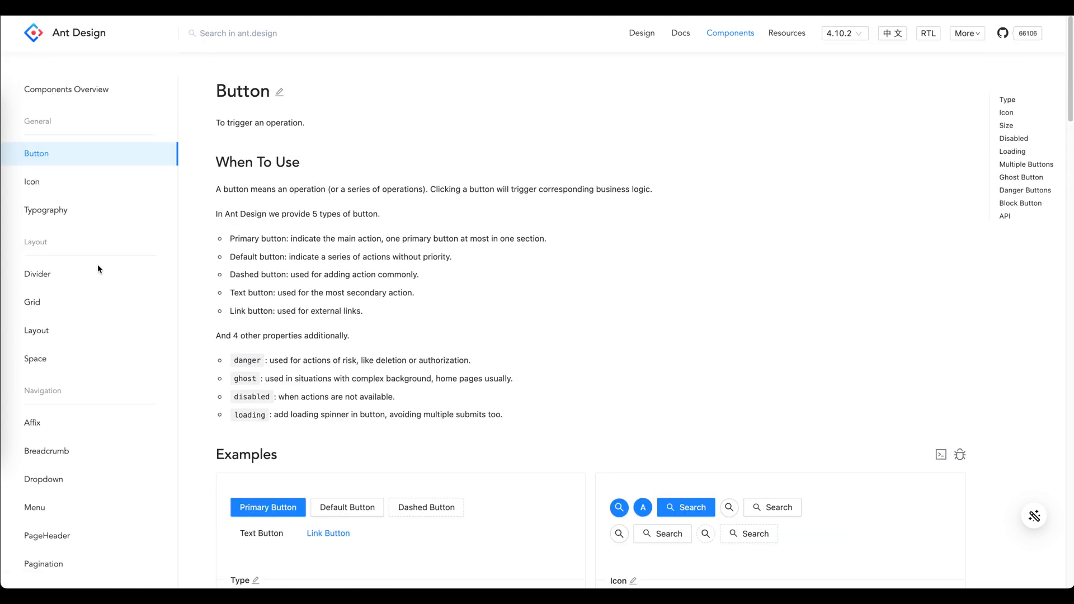
pyautogui.moveTo(36, 331)
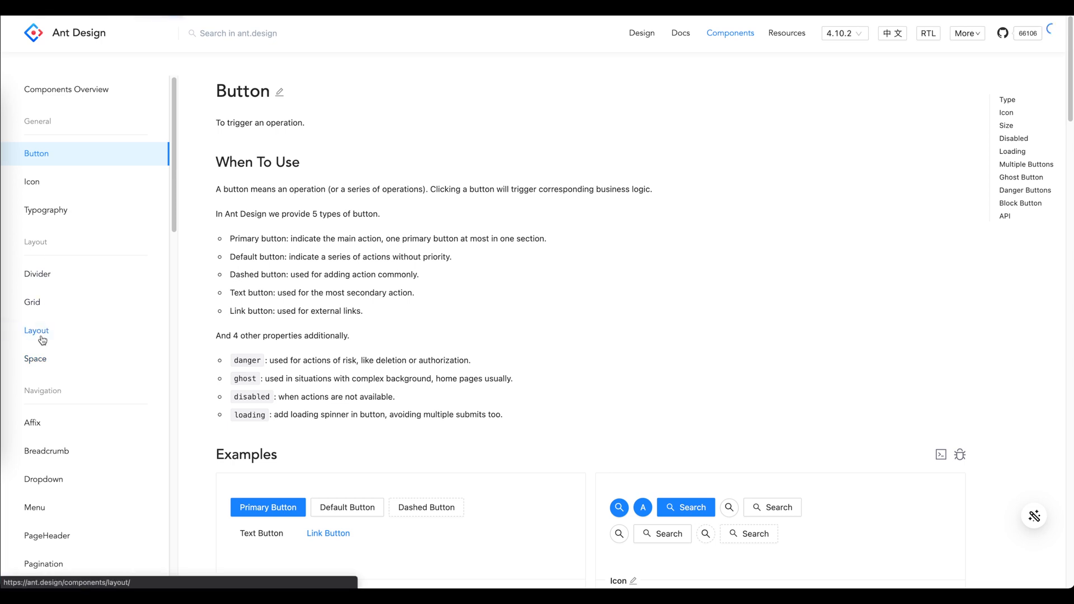
# Open the Ant Design Layout docs and scroll to the Header, Content and Footer examples
pyautogui.click(36, 331)
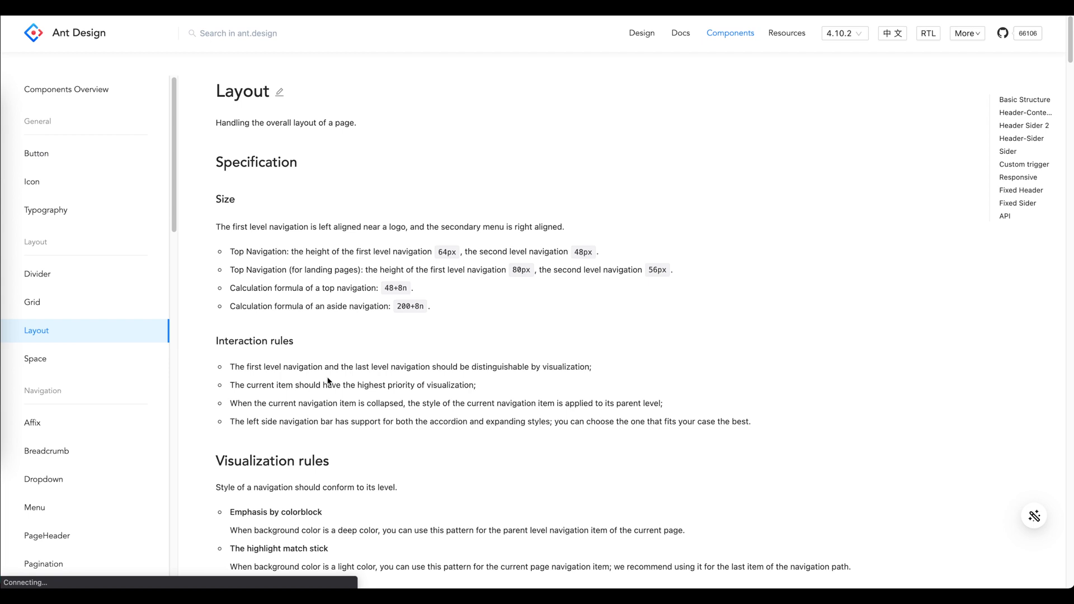
pyautogui.scroll(-3)
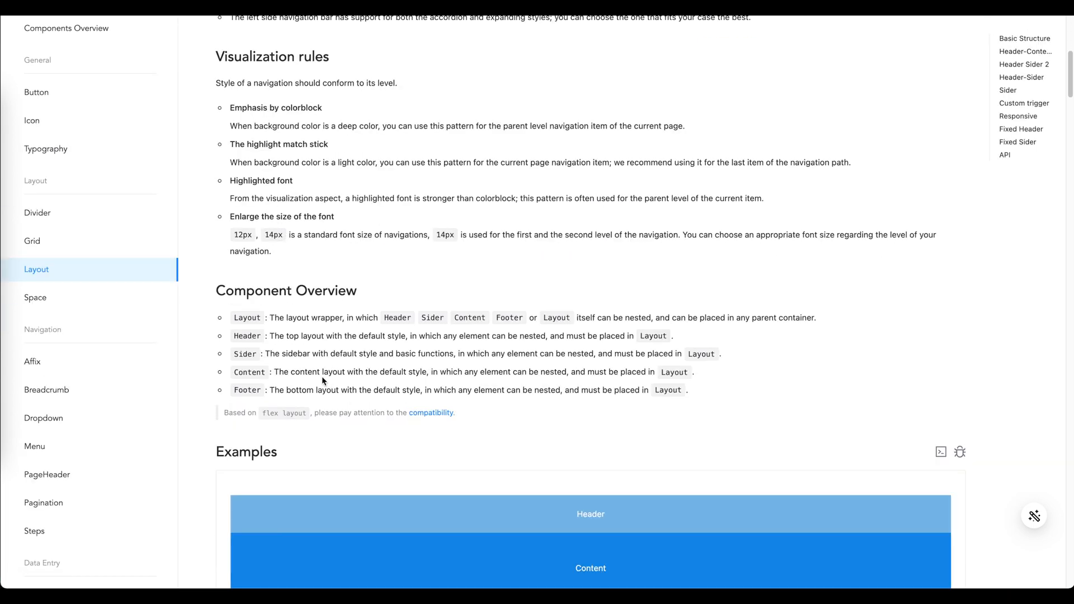
pyautogui.scroll(-3)
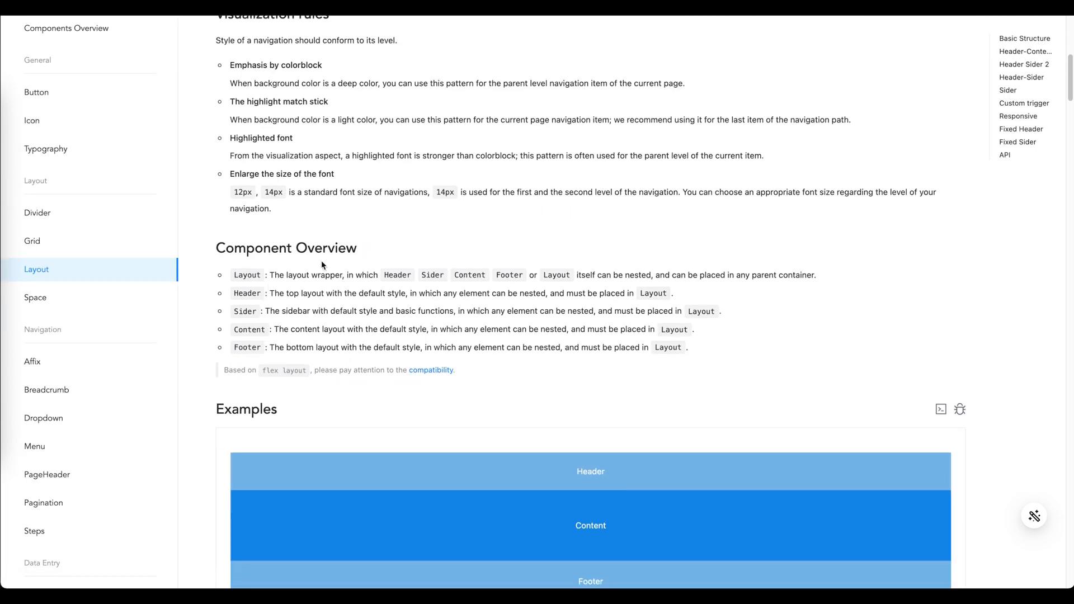
pyautogui.scroll(-3)
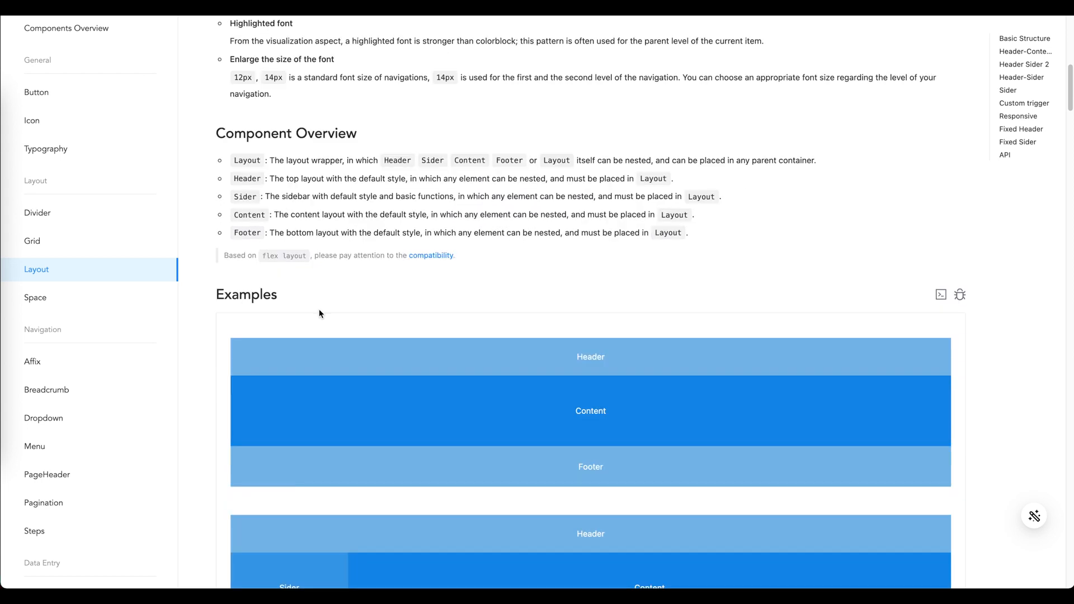
pyautogui.moveTo(275, 153)
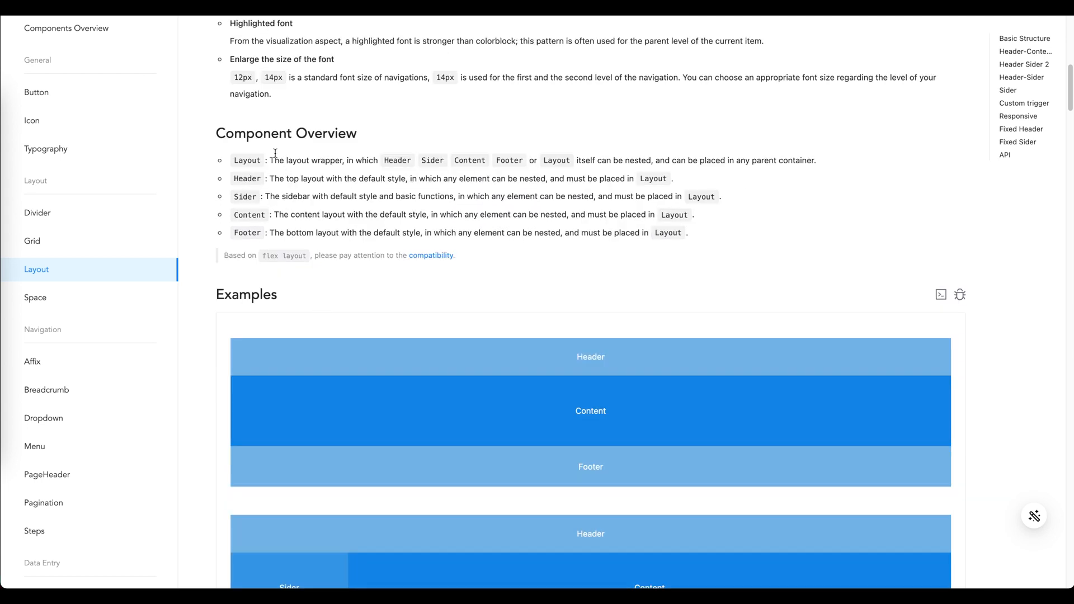
pyautogui.moveTo(285, 211)
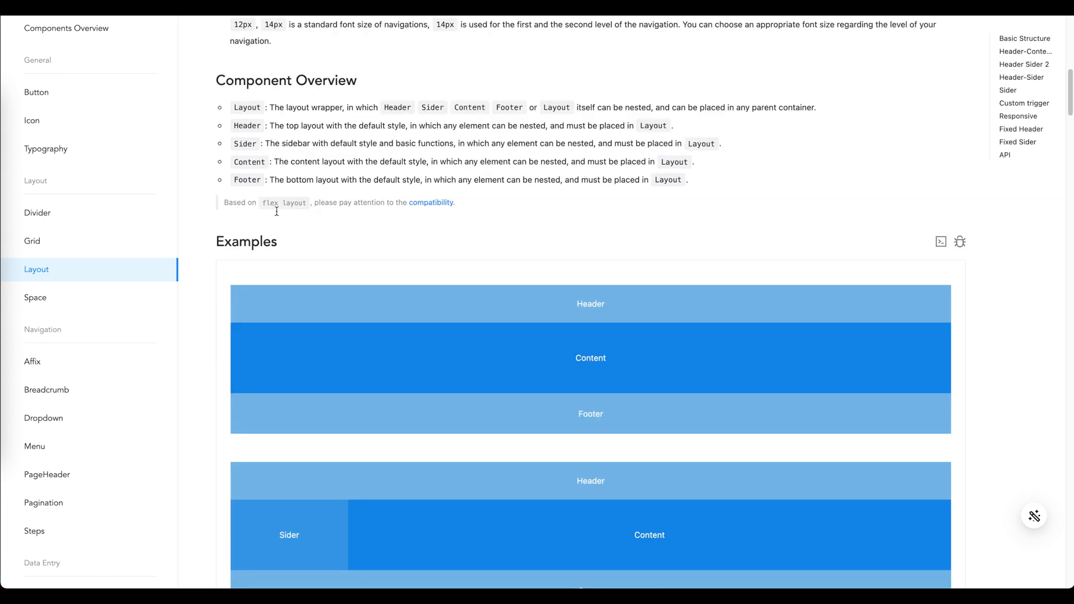
pyautogui.scroll(3)
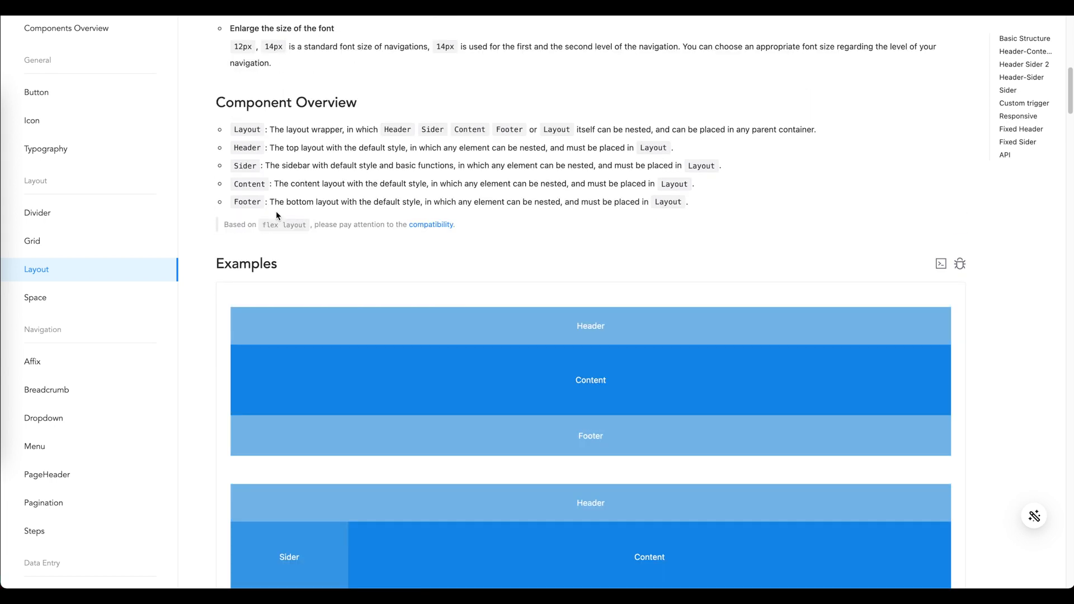
pyautogui.scroll(-3)
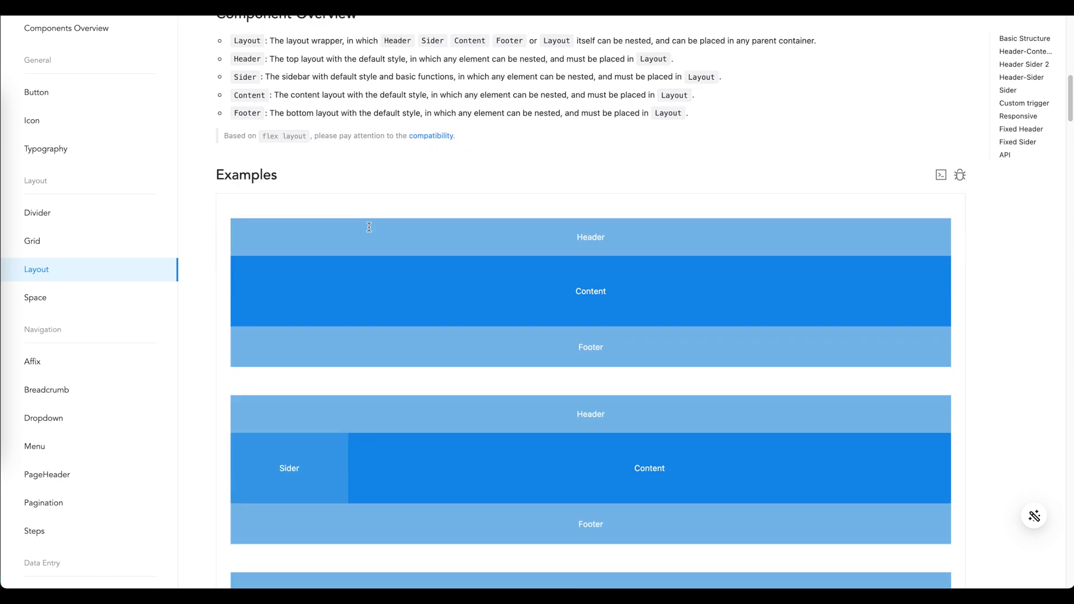
pyautogui.moveTo(369, 231)
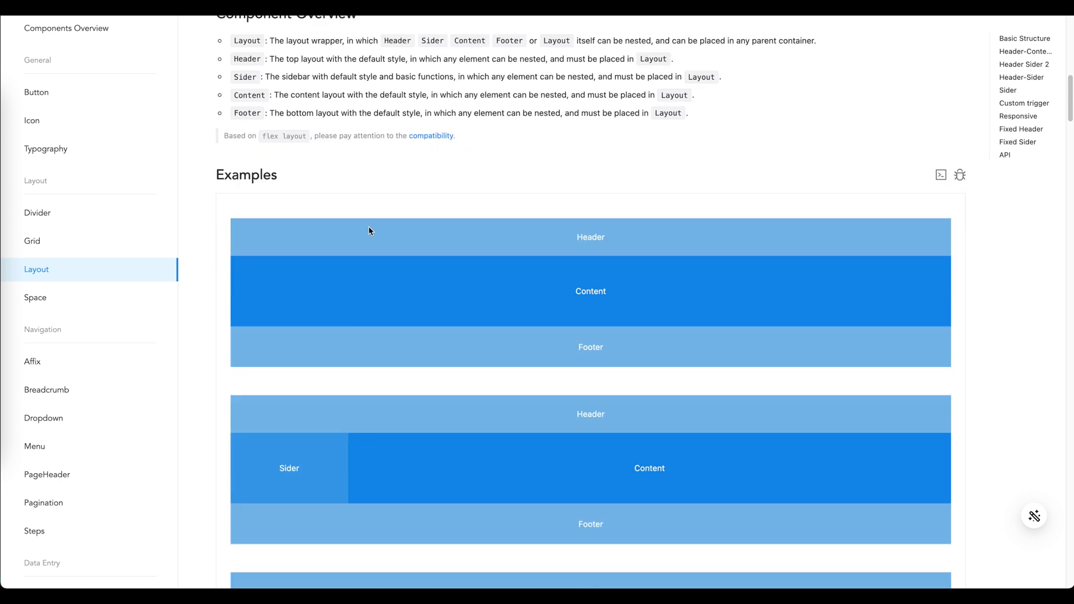
pyautogui.scroll(3)
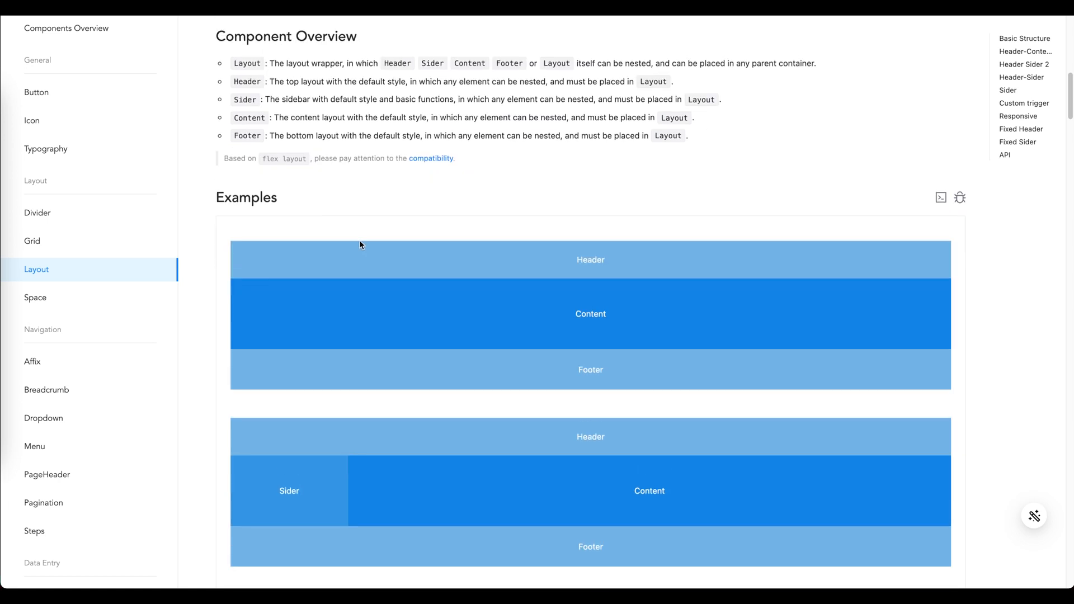
pyautogui.scroll(3)
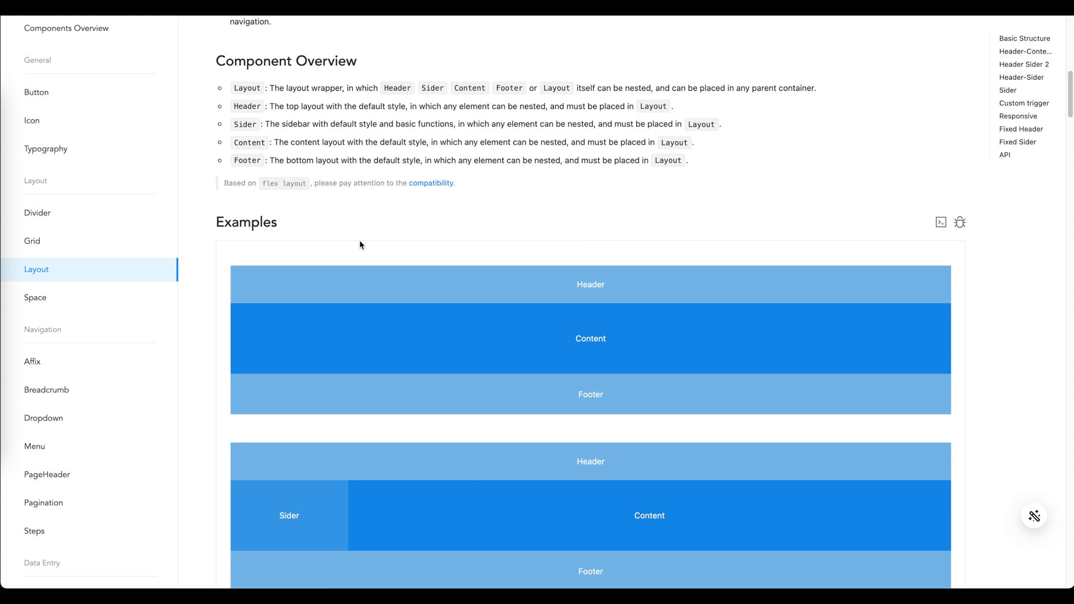
pyautogui.moveTo(352, 209)
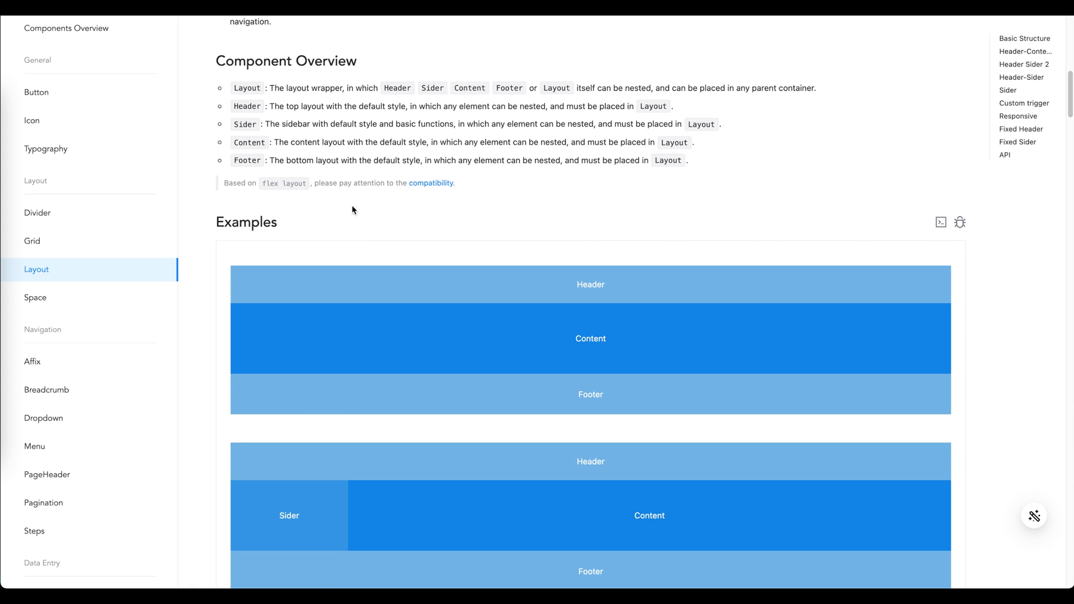
pyautogui.moveTo(313, 139)
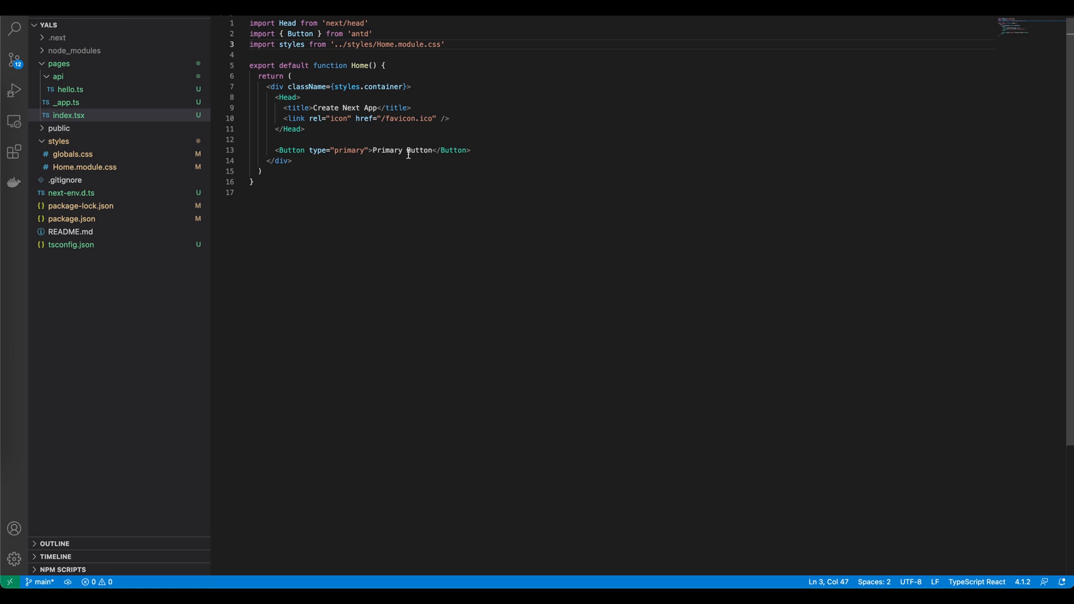
pyautogui.moveTo(456, 173)
pyautogui.write('<Layout>')
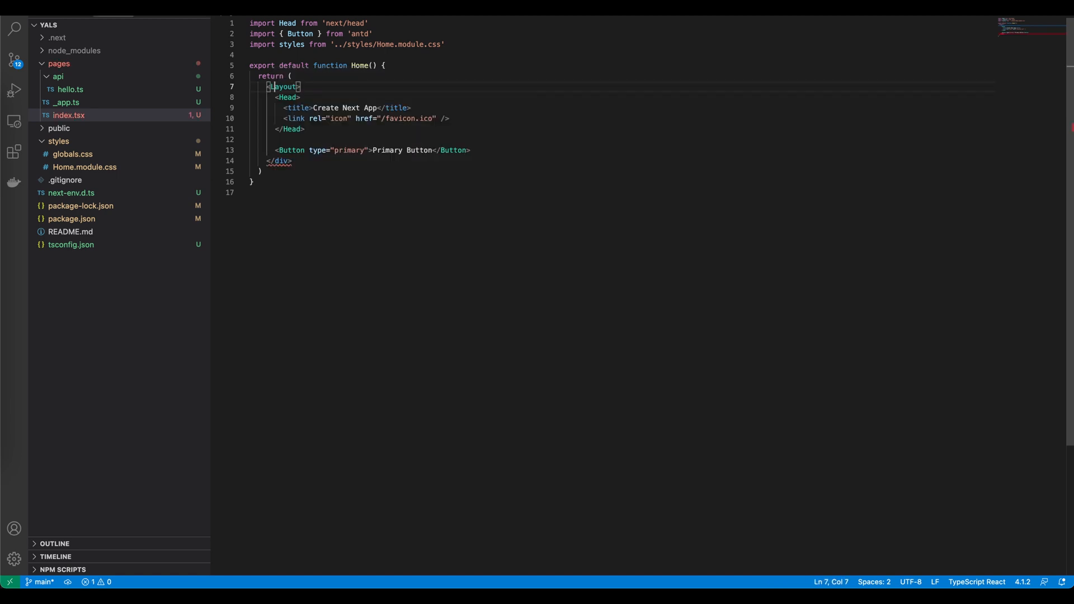
# Replace the styles.container div wrapper in index.tsx with a Layout element
pyautogui.doubleClick(284, 86)
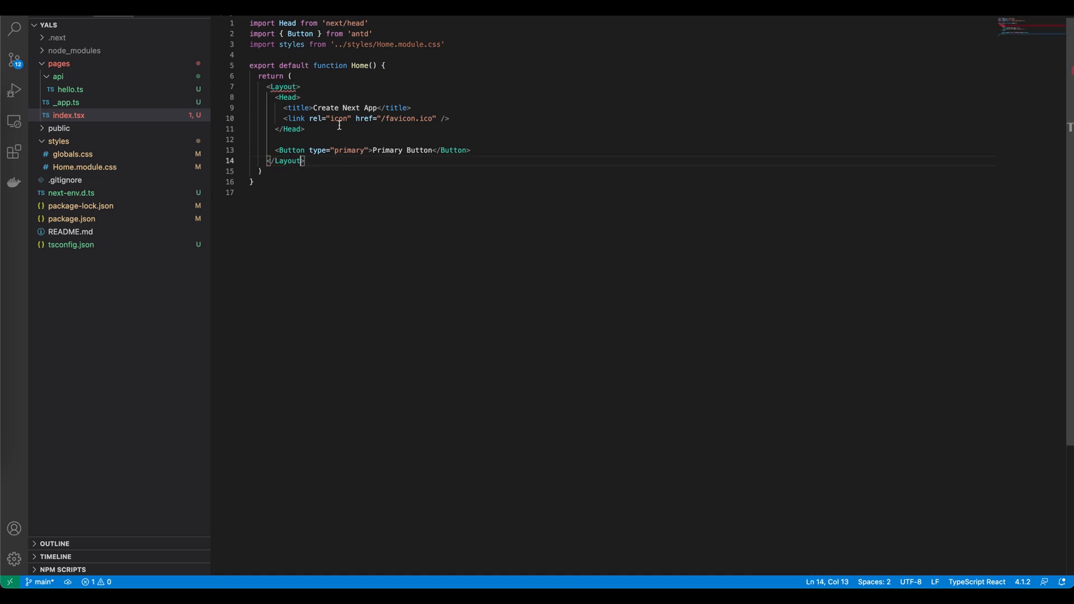
pyautogui.doubleClick(282, 86)
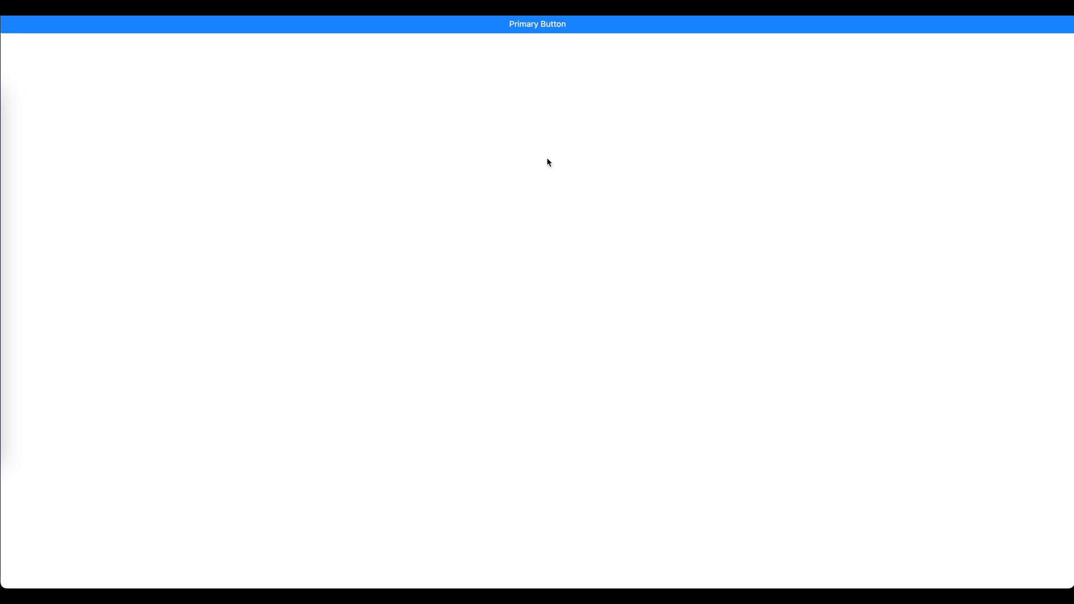
pyautogui.moveTo(318, 191)
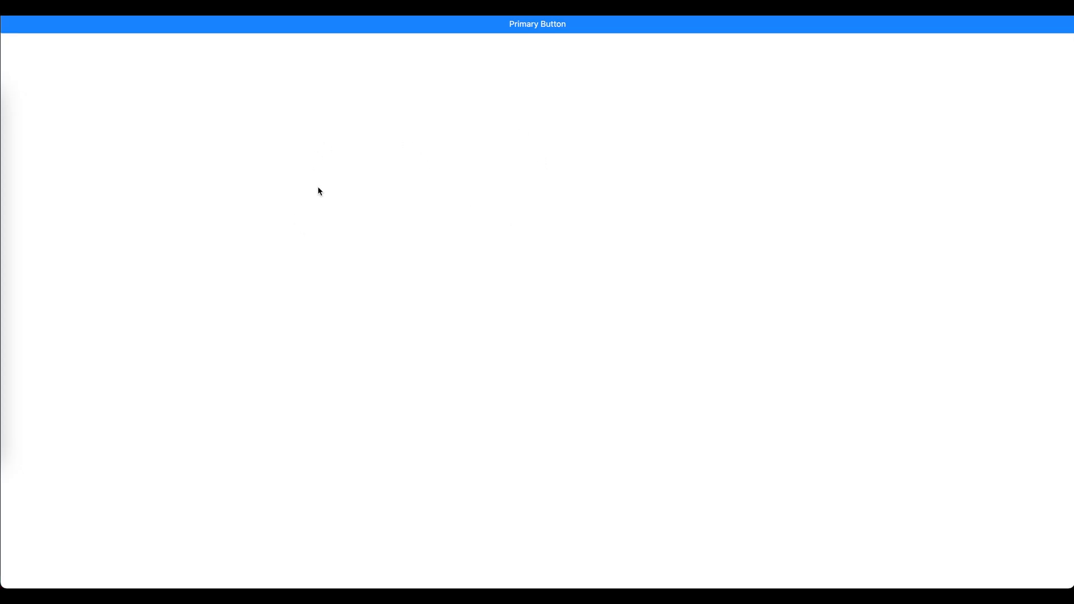
pyautogui.moveTo(380, 156)
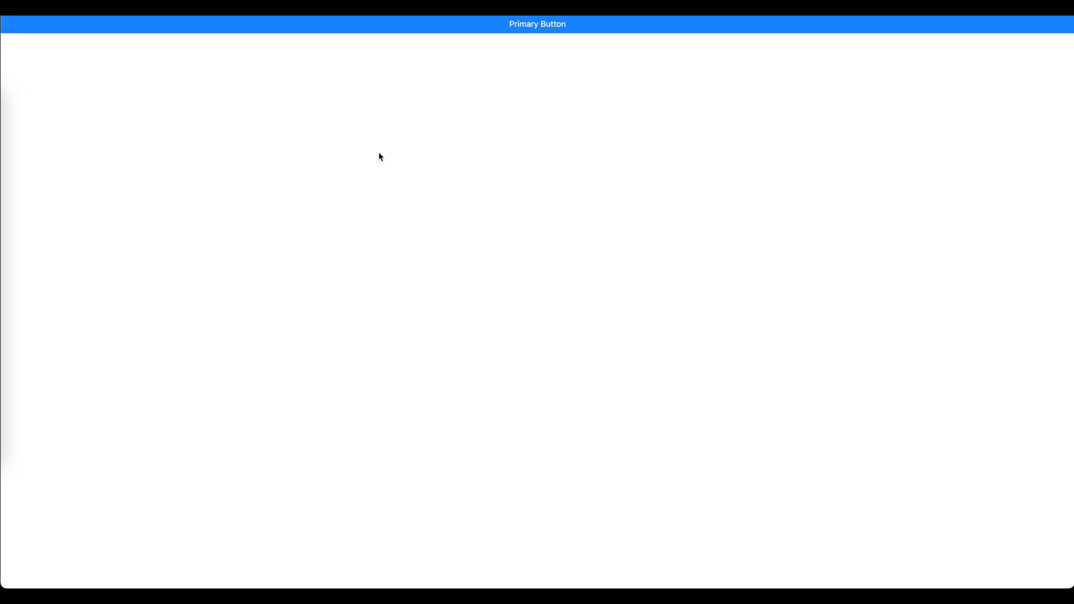
pyautogui.moveTo(402, 148)
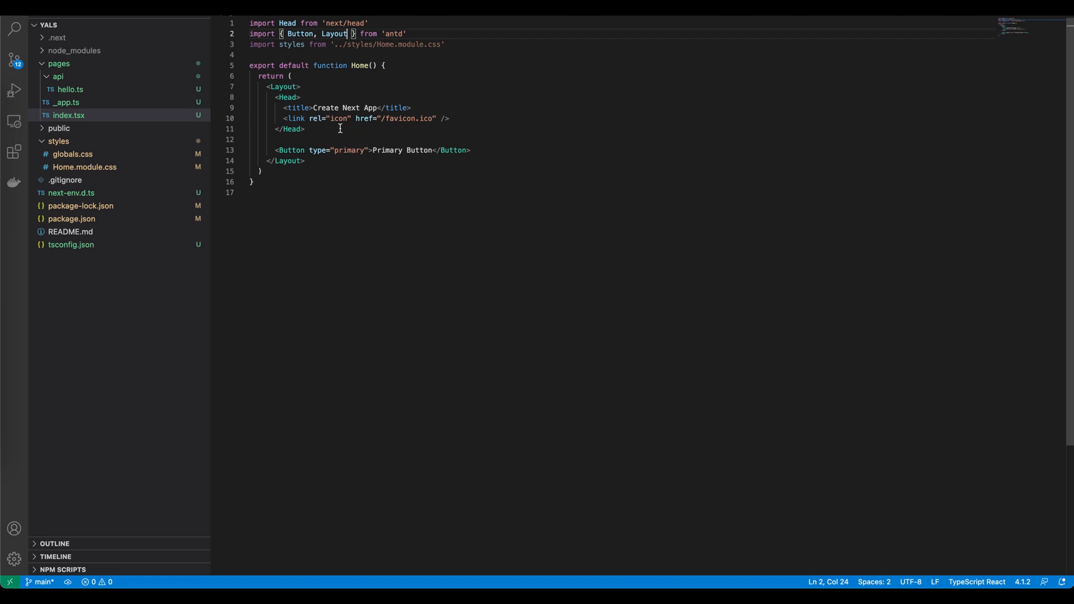
pyautogui.moveTo(326, 132)
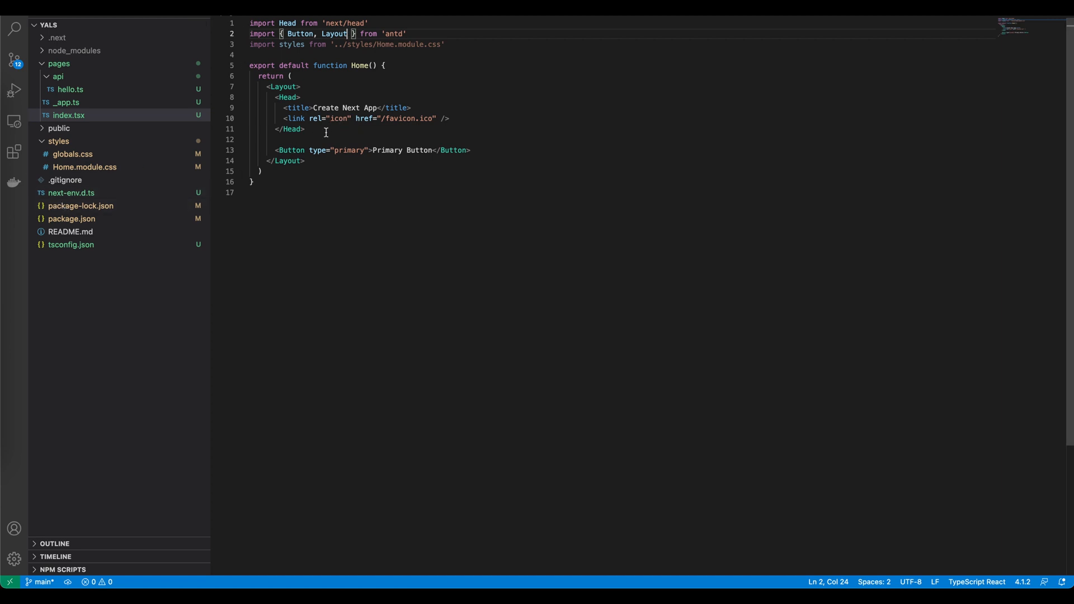
# Add a Header element containing a div with the logo class inside the Layout
pyautogui.write('<')
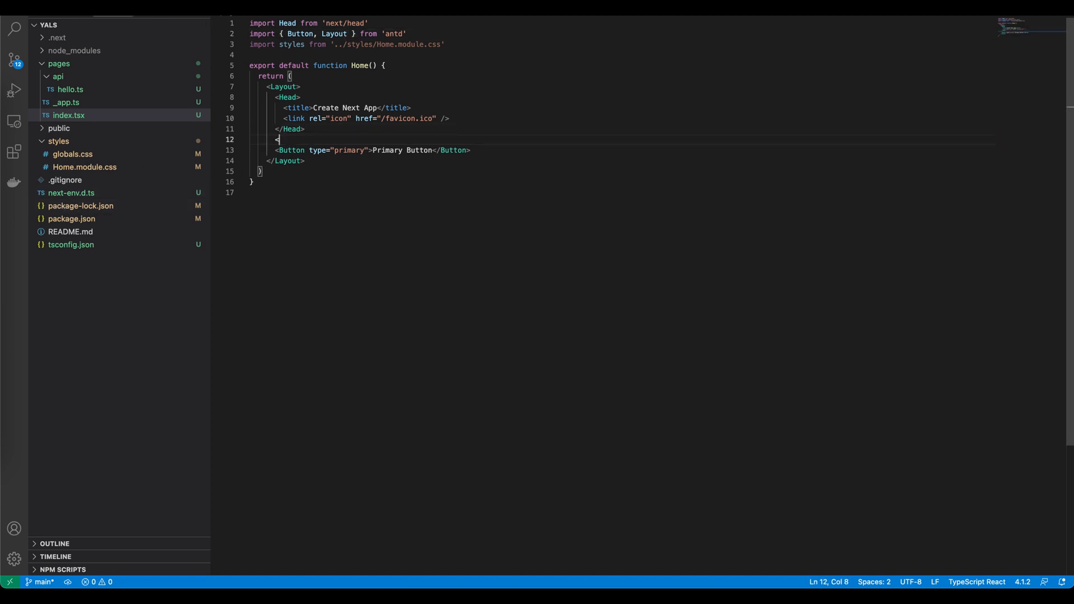
pyautogui.write('head')
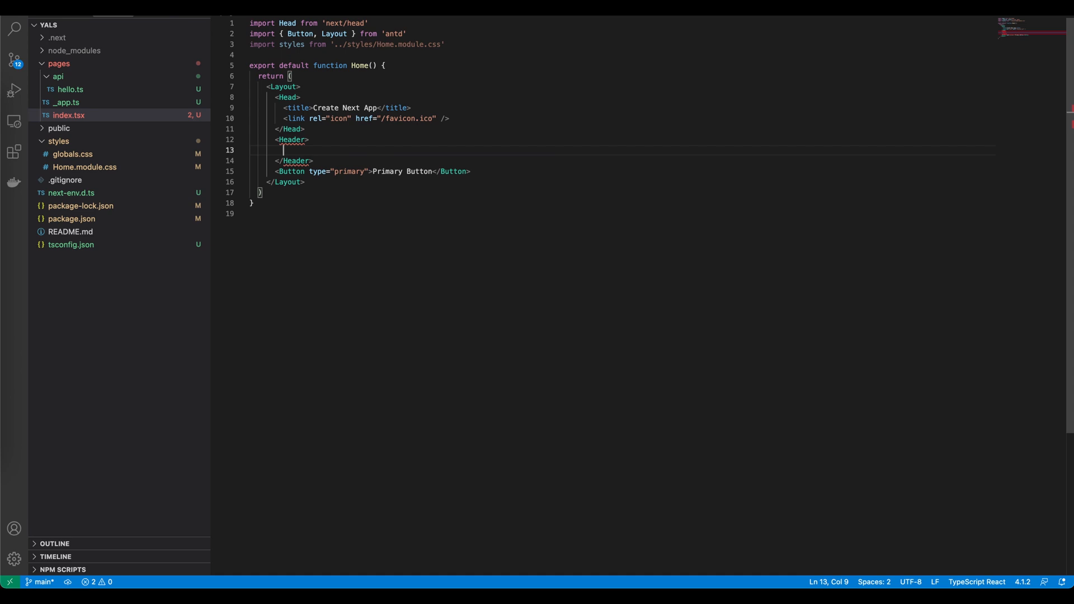
pyautogui.write('<div')
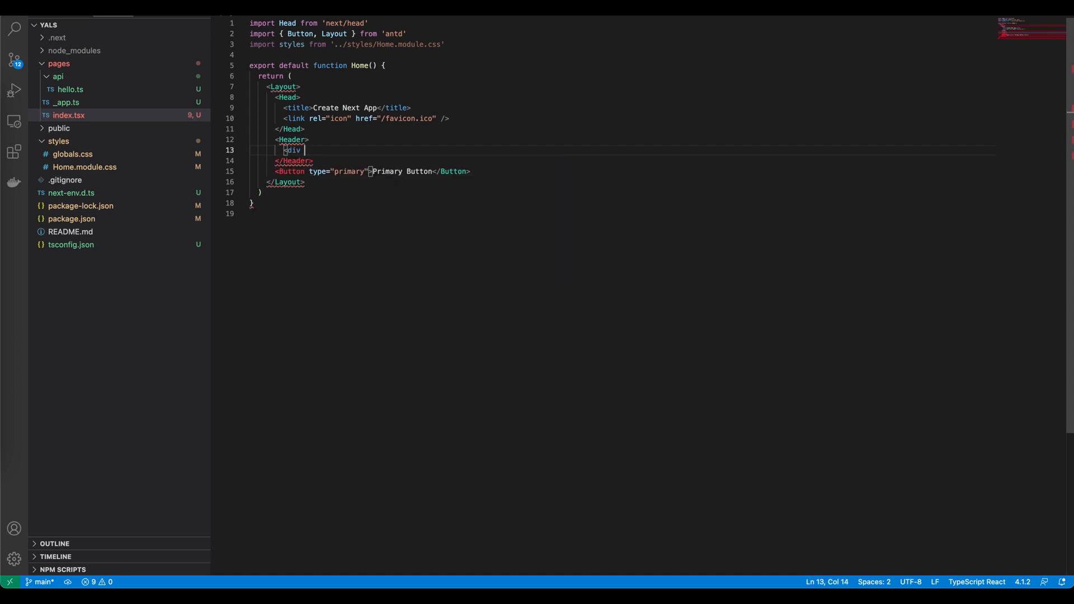
pyautogui.write('className={style.logo')
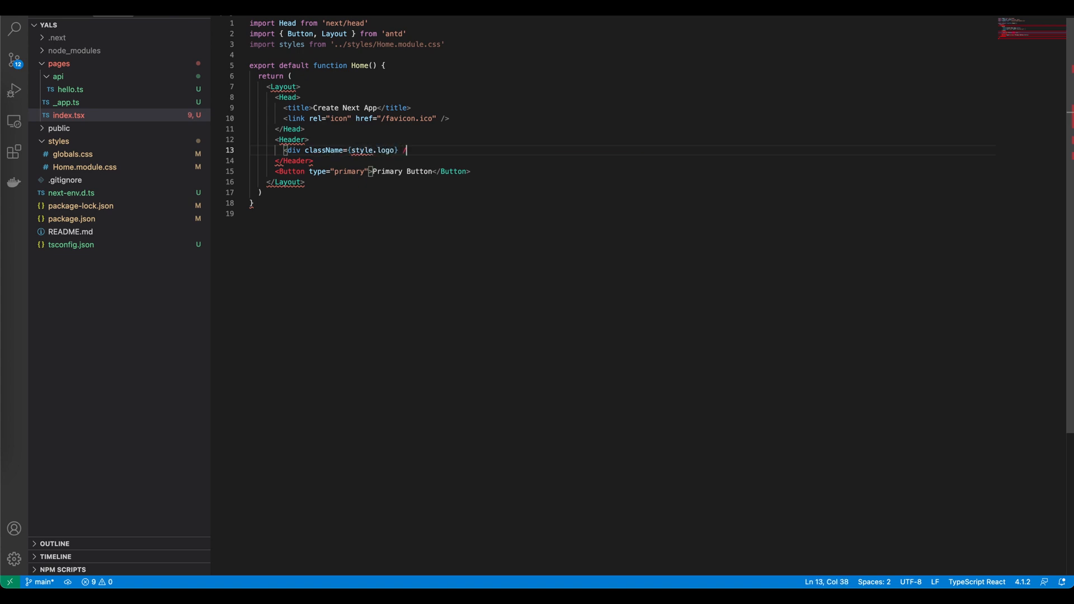
pyautogui.write('/')
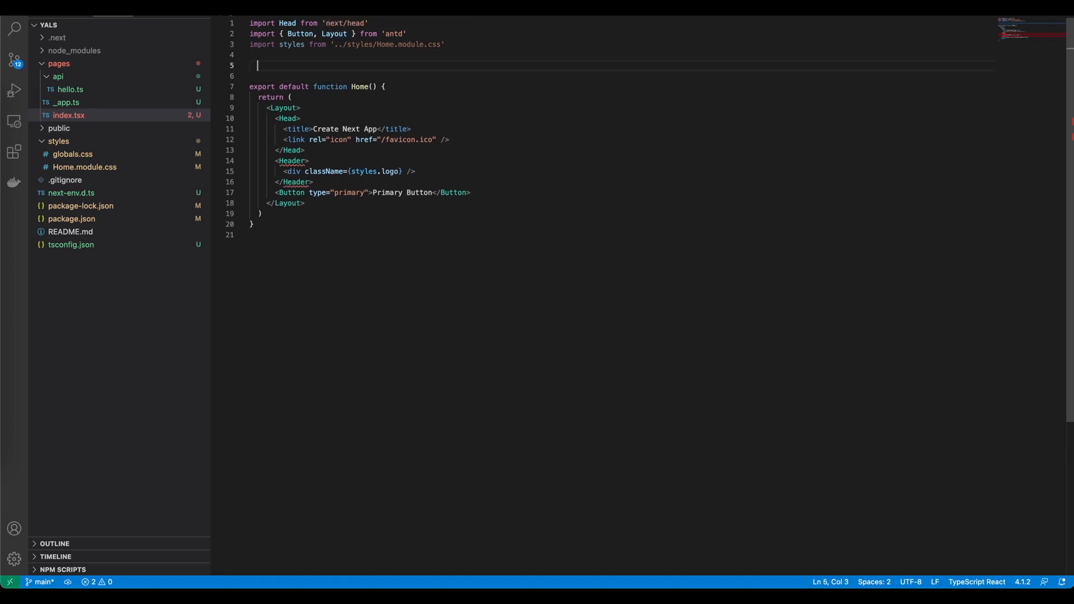
# Declare const { Header } = Layout; below the imports in index.tsx
pyautogui.write('cons')
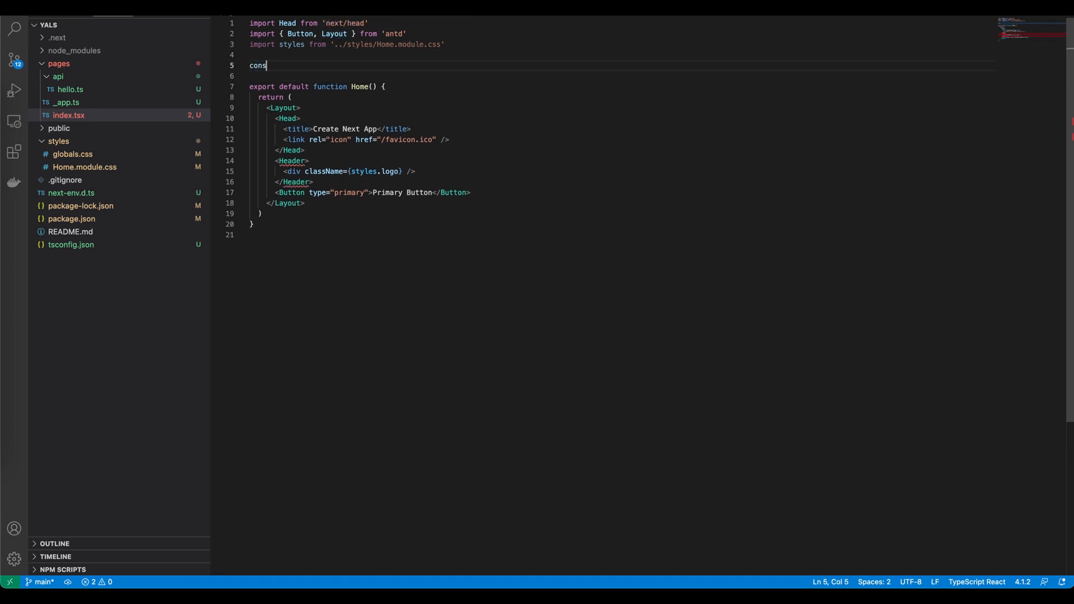
pyautogui.write('t {}')
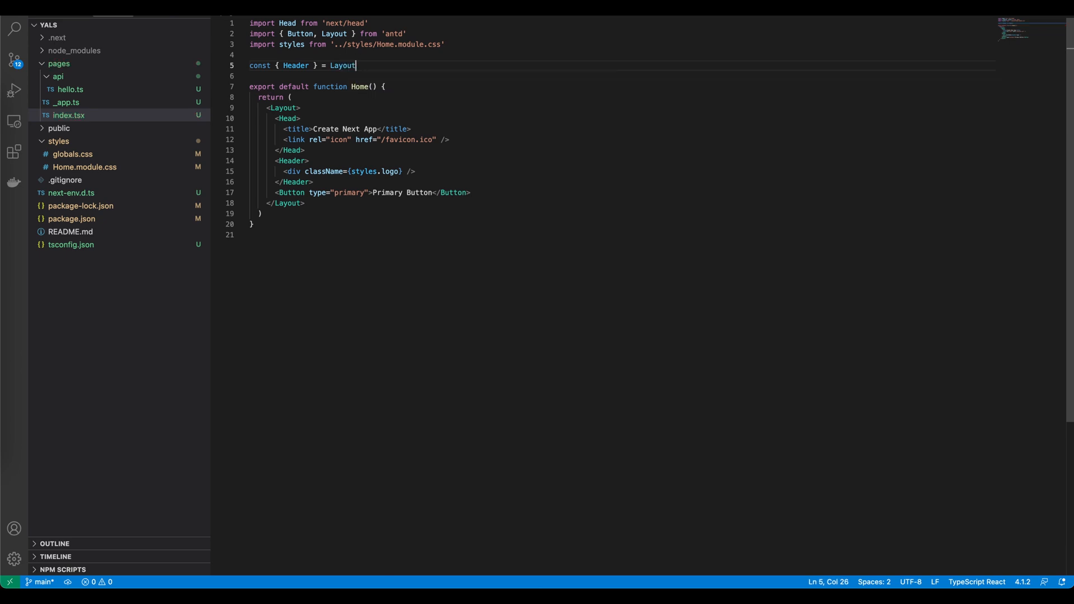
pyautogui.write(';')
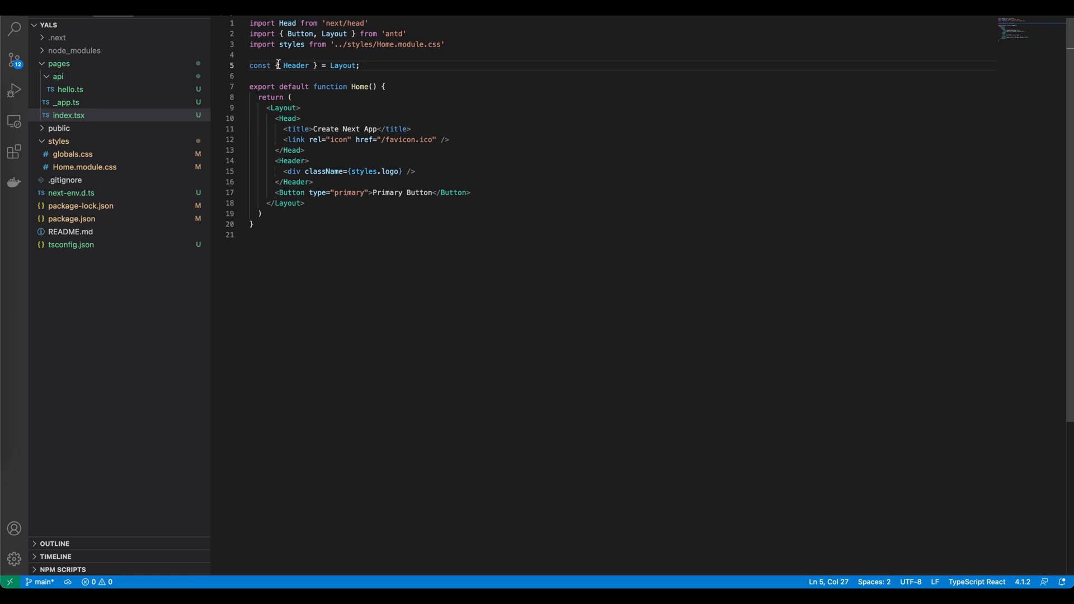
pyautogui.moveTo(331, 142)
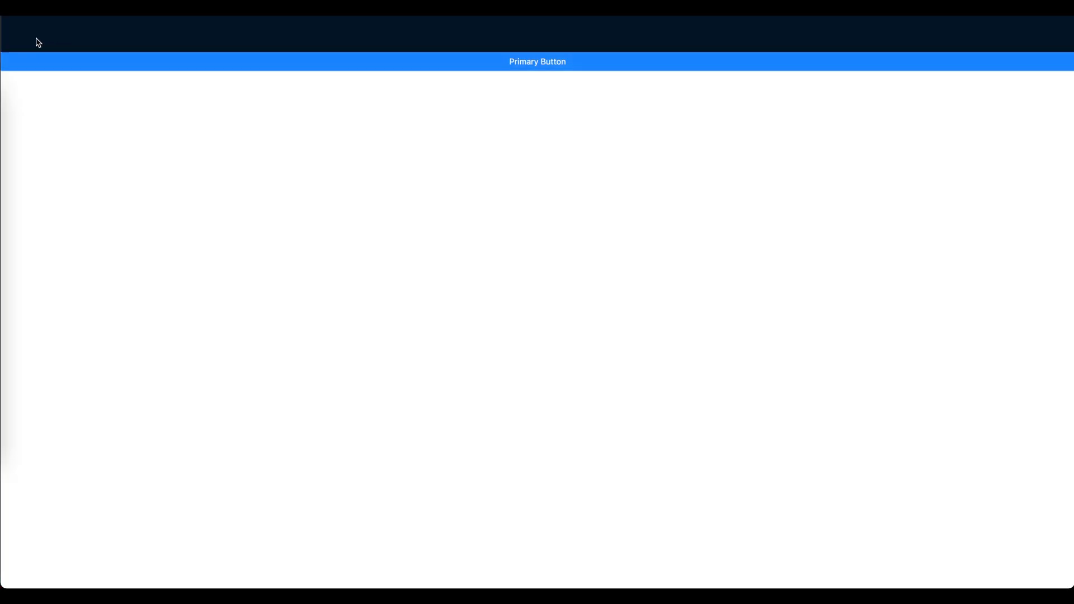
pyautogui.moveTo(112, 45)
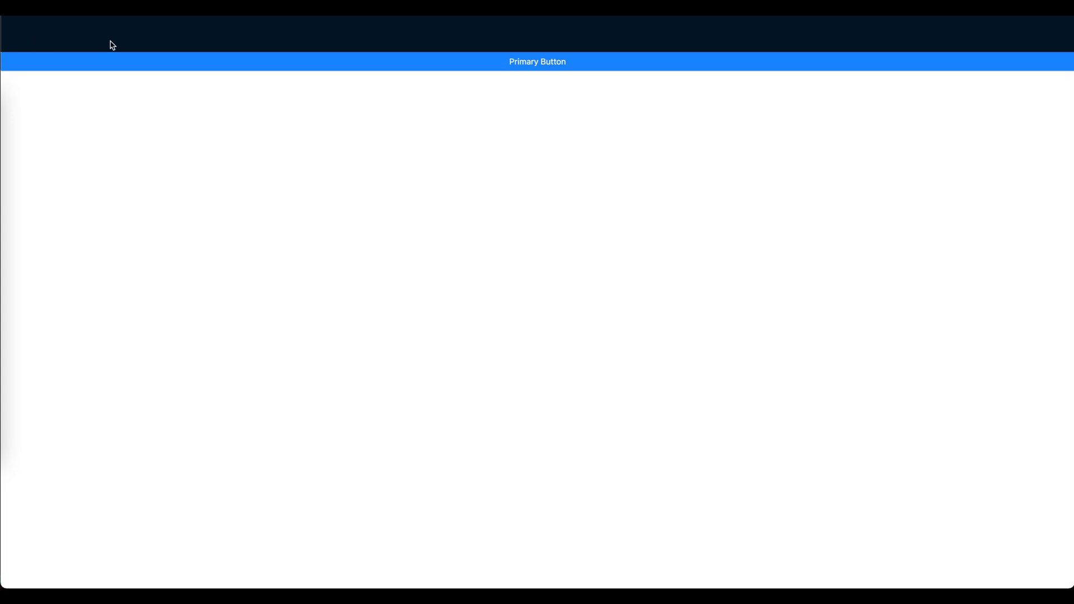
pyautogui.moveTo(50, 26)
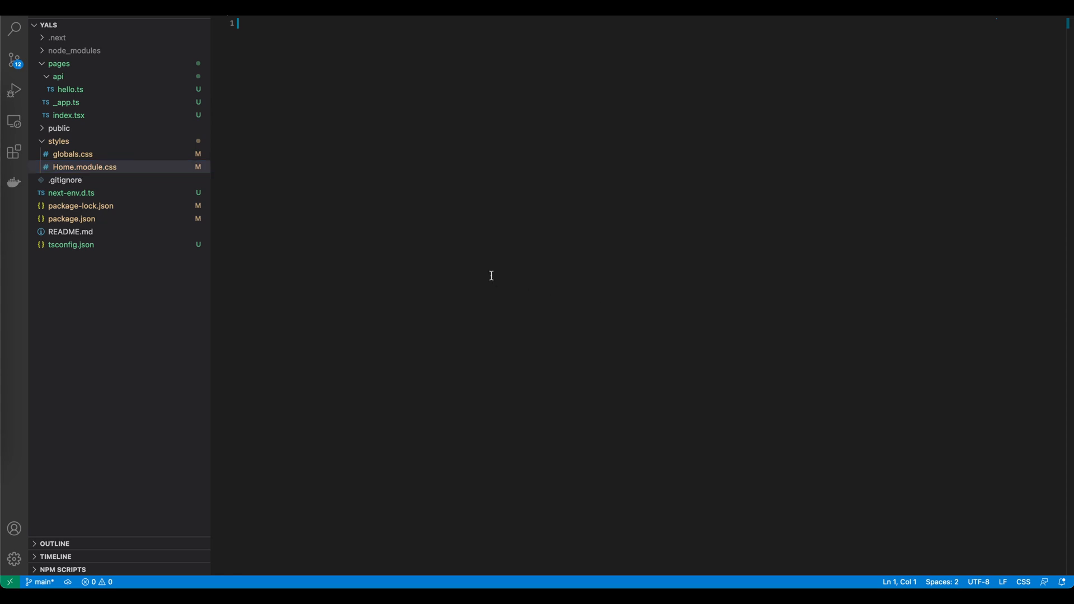
# Start a .logo rule with float: left, width: 120px and height: 30px
pyautogui.write('.logo {')
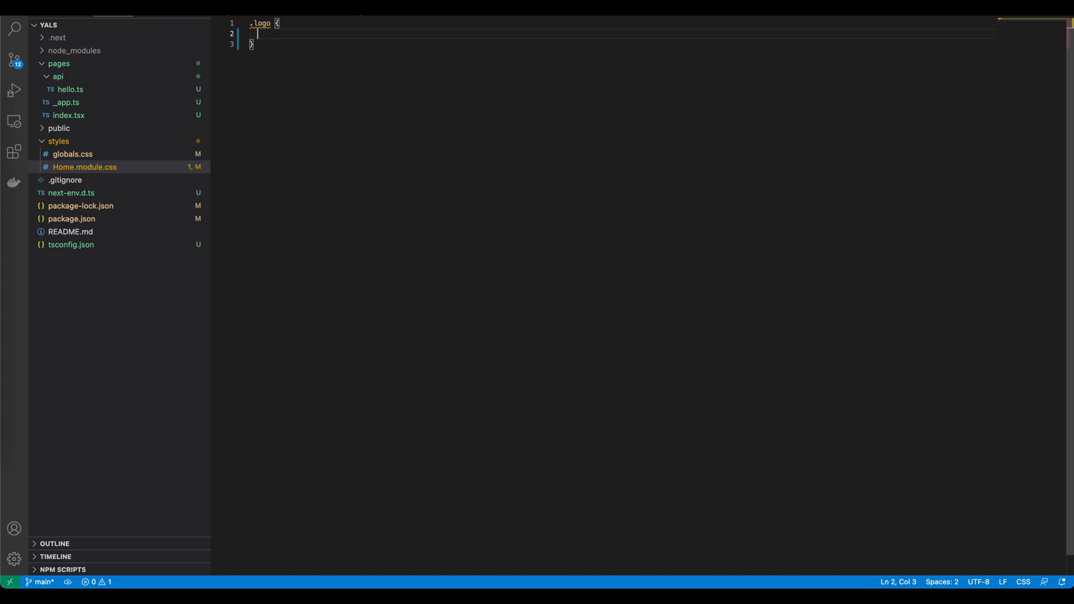
pyautogui.write('float:')
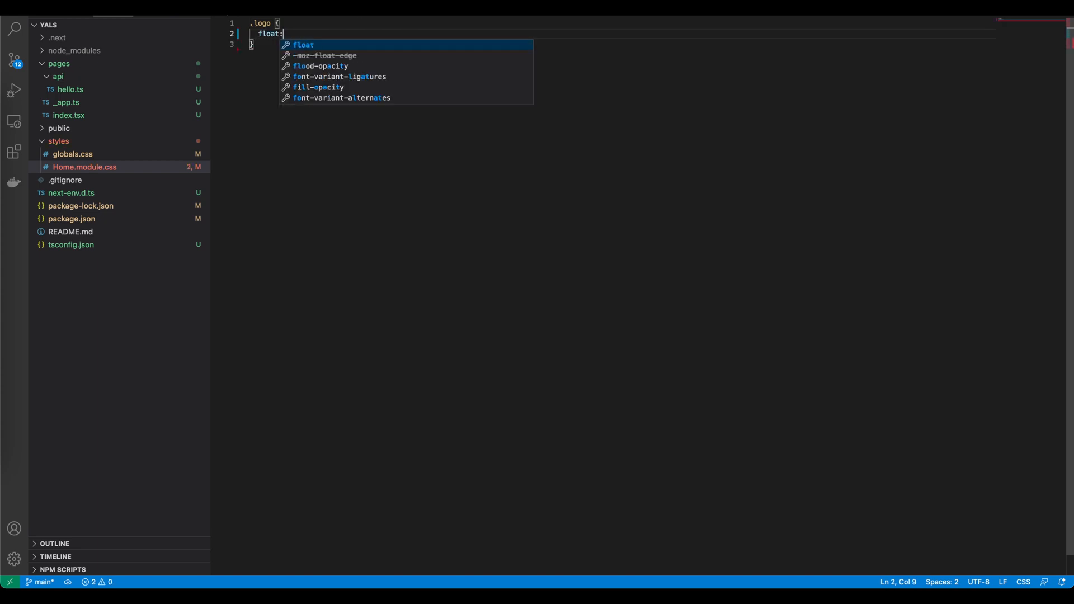
pyautogui.press('Backspace')
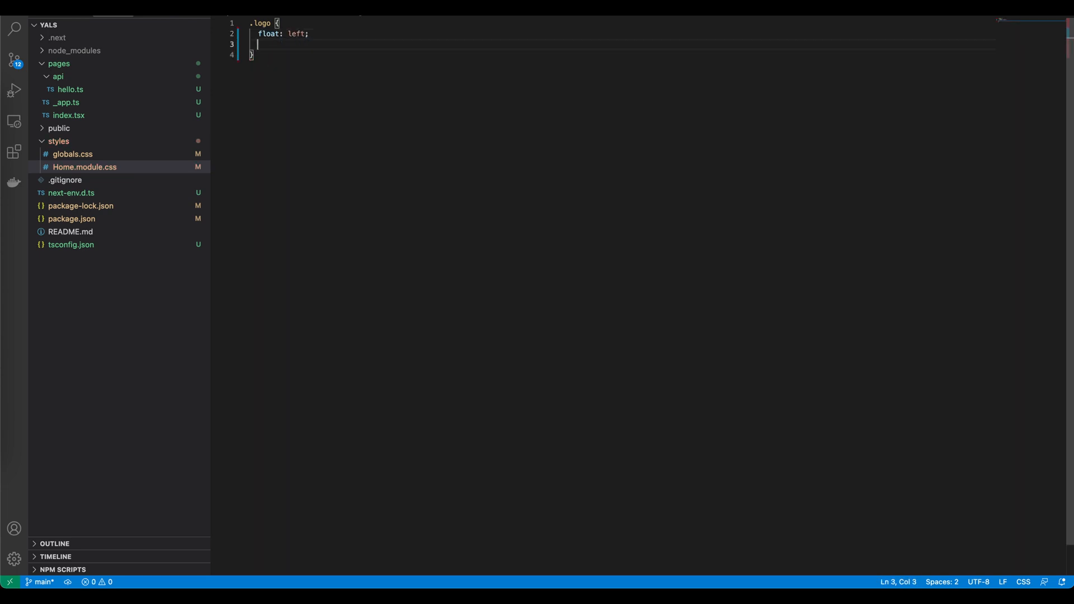
pyautogui.write('width')
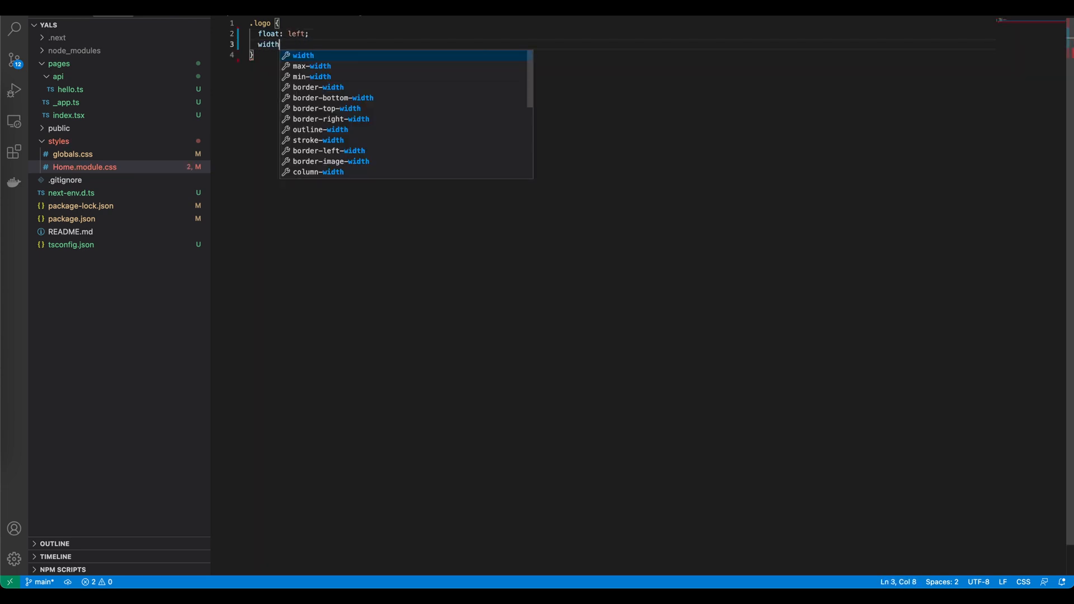
pyautogui.write(': 120px;')
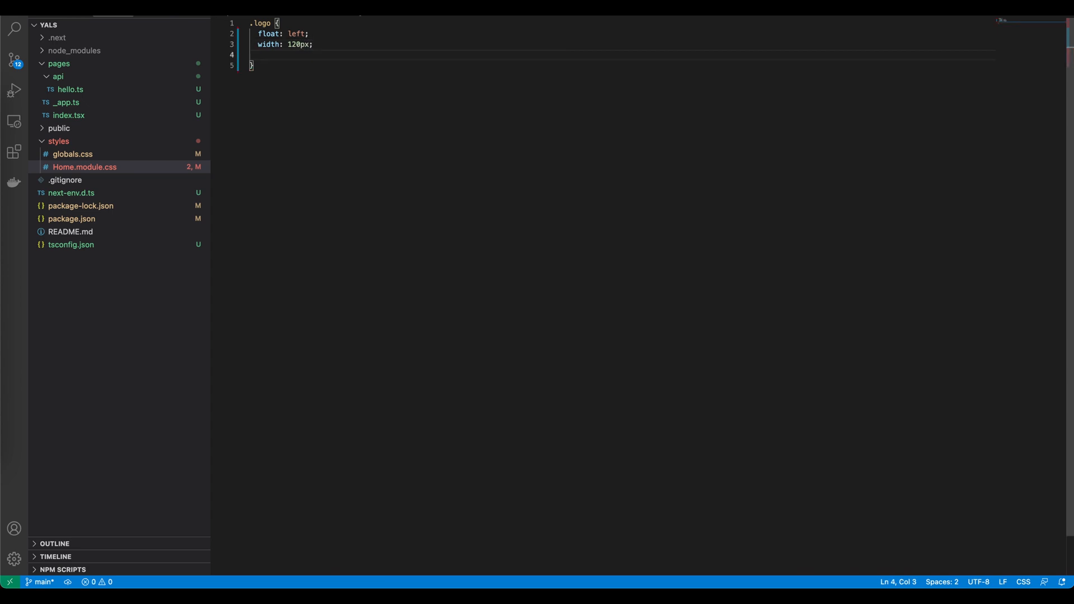
pyautogui.write('height:')
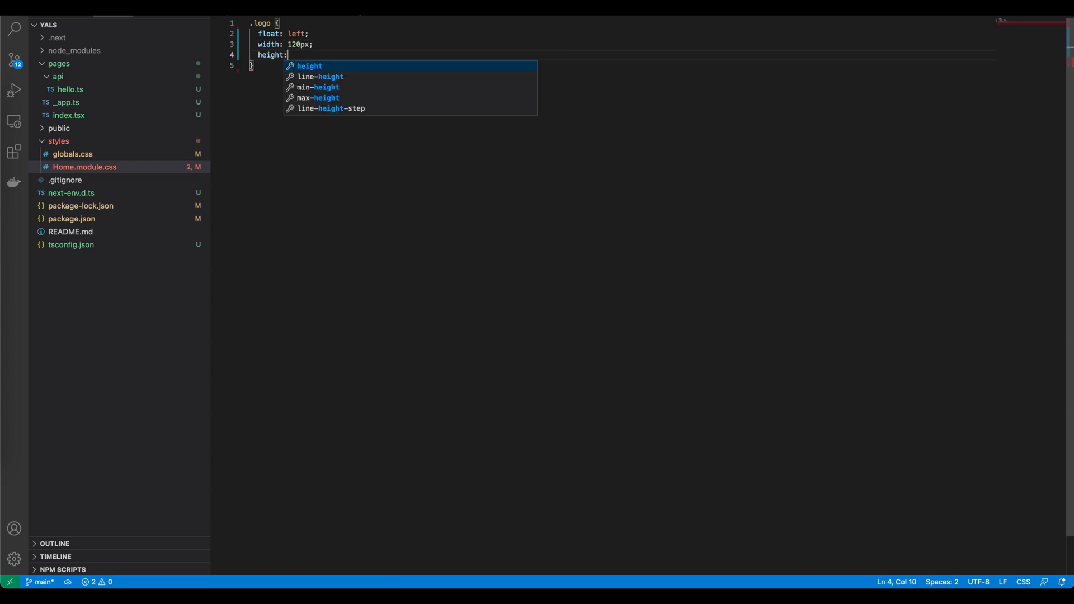
pyautogui.write('30px;')
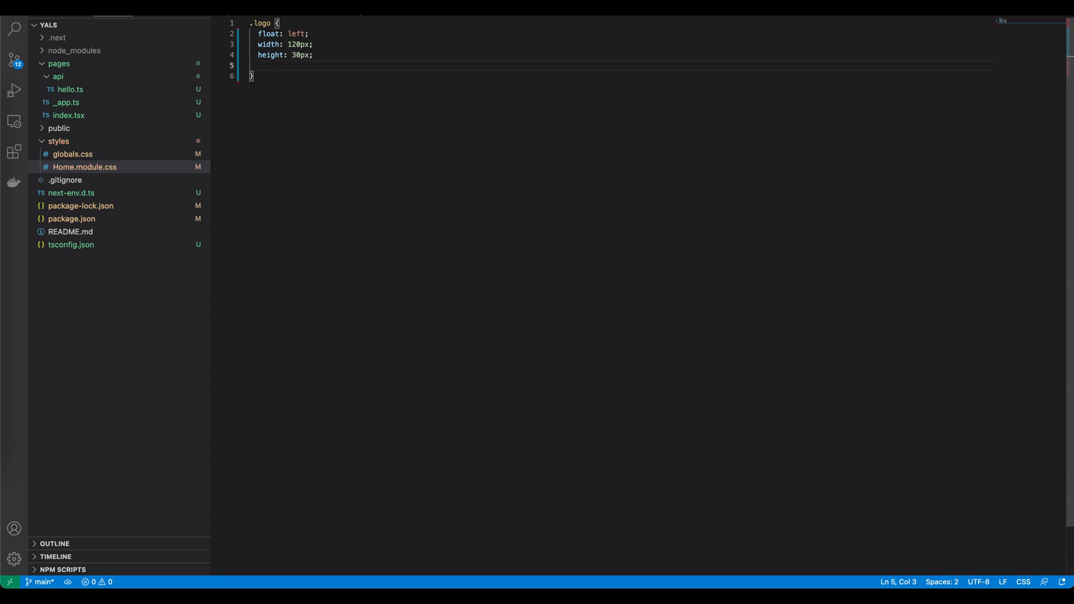
# Give .logo background rgba(255,255,255,.3) and margin 16px 24px 16px 0 style surrounding margins
pyautogui.write('background:')
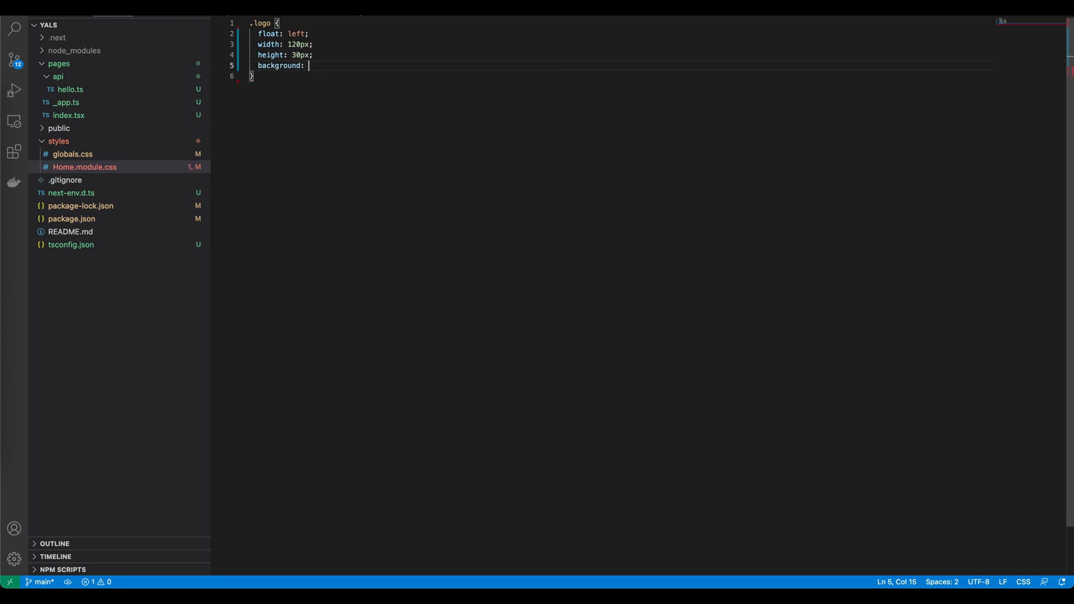
pyautogui.write('rgba(')
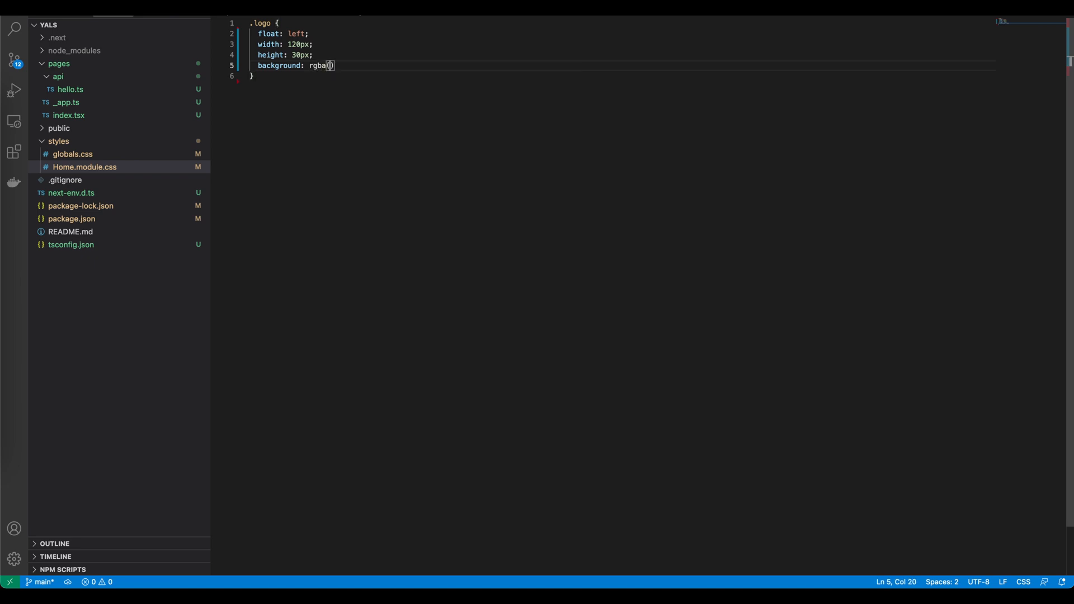
pyautogui.write('255,255,255')
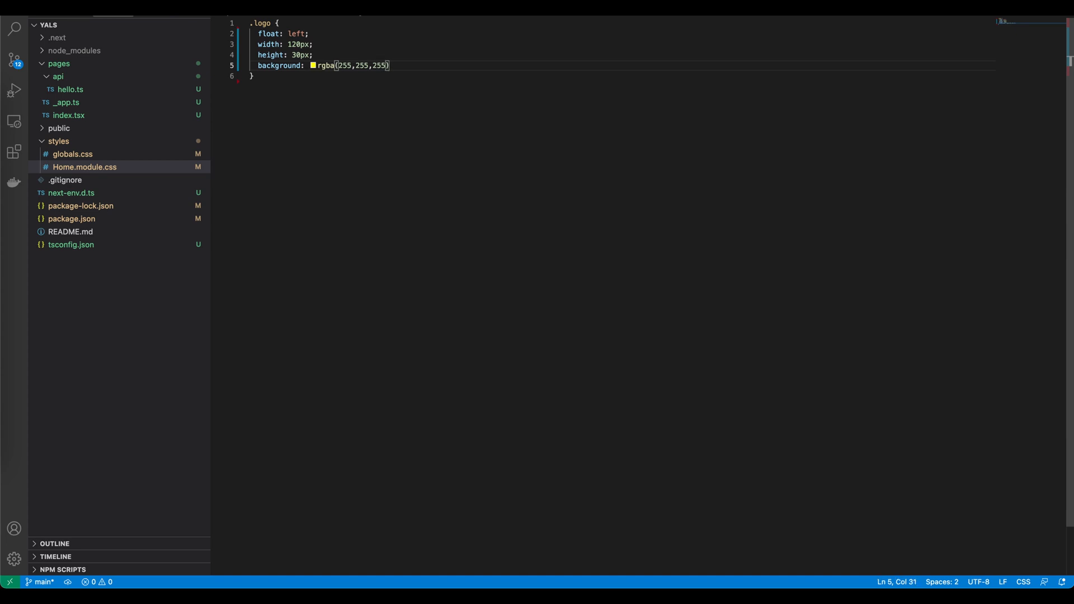
pyautogui.write('.3')
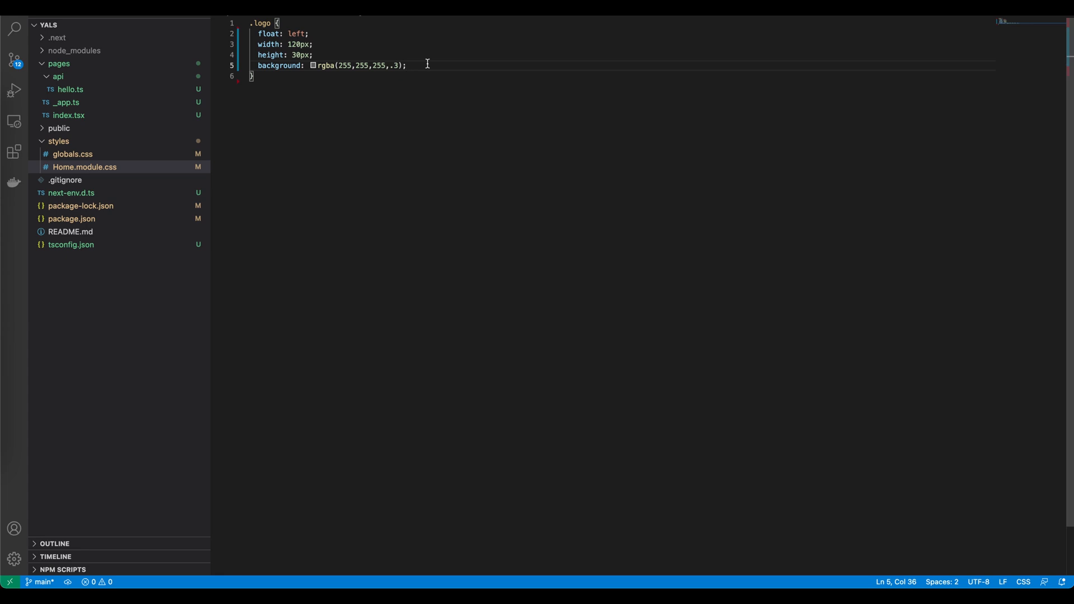
pyautogui.write('marig')
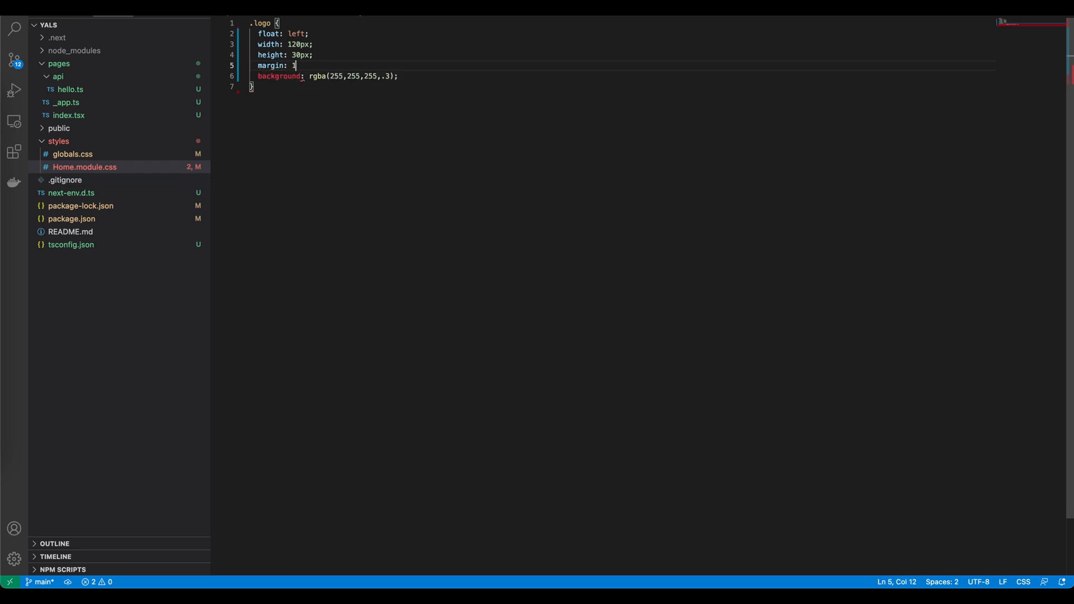
pyautogui.write('6px 2')
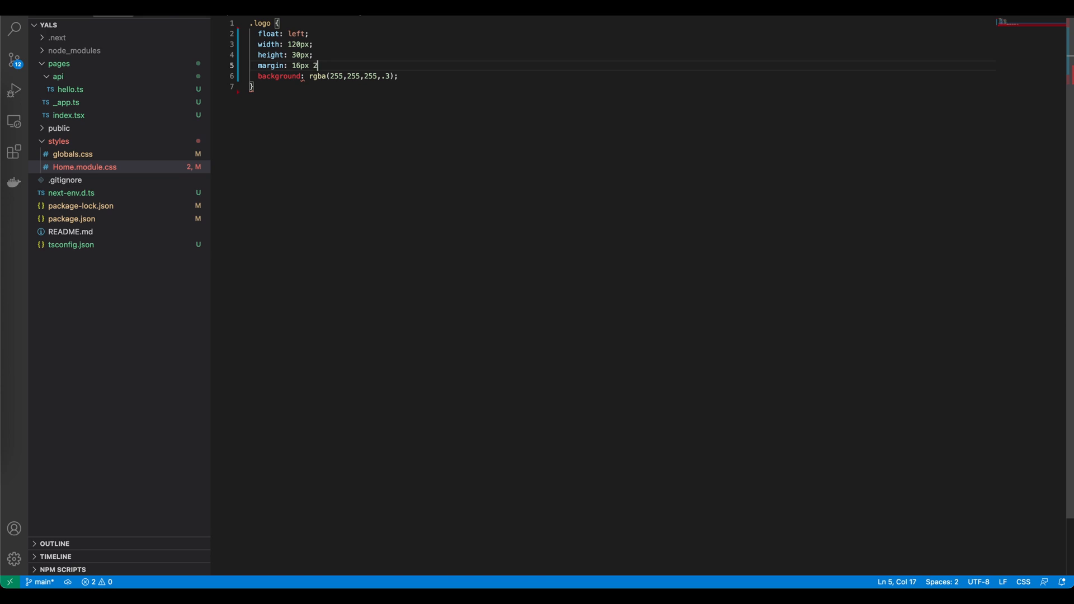
pyautogui.write('4px 16px')
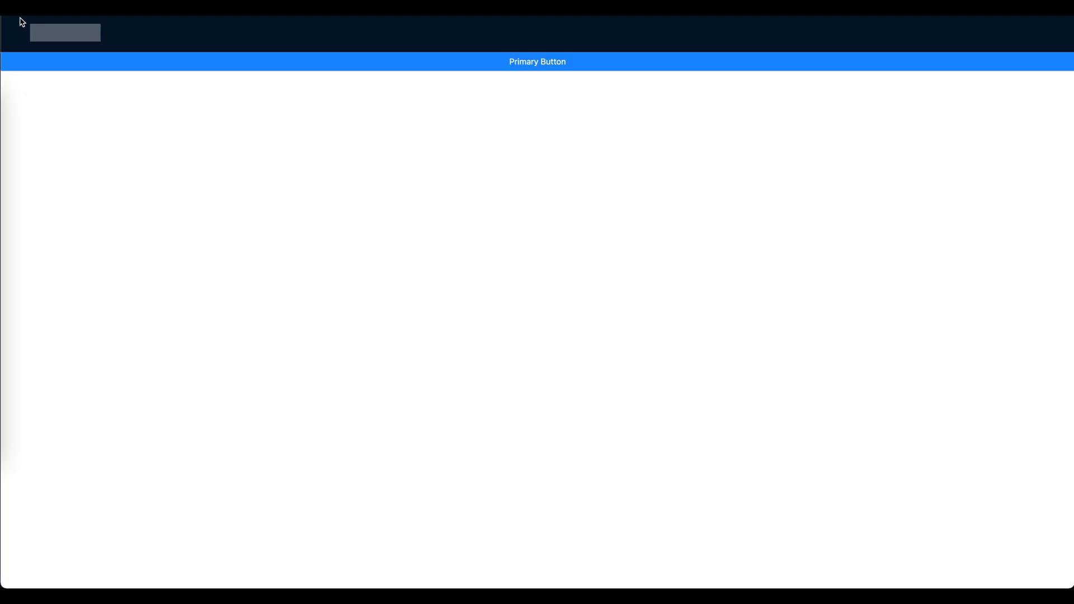
pyautogui.moveTo(82, 177)
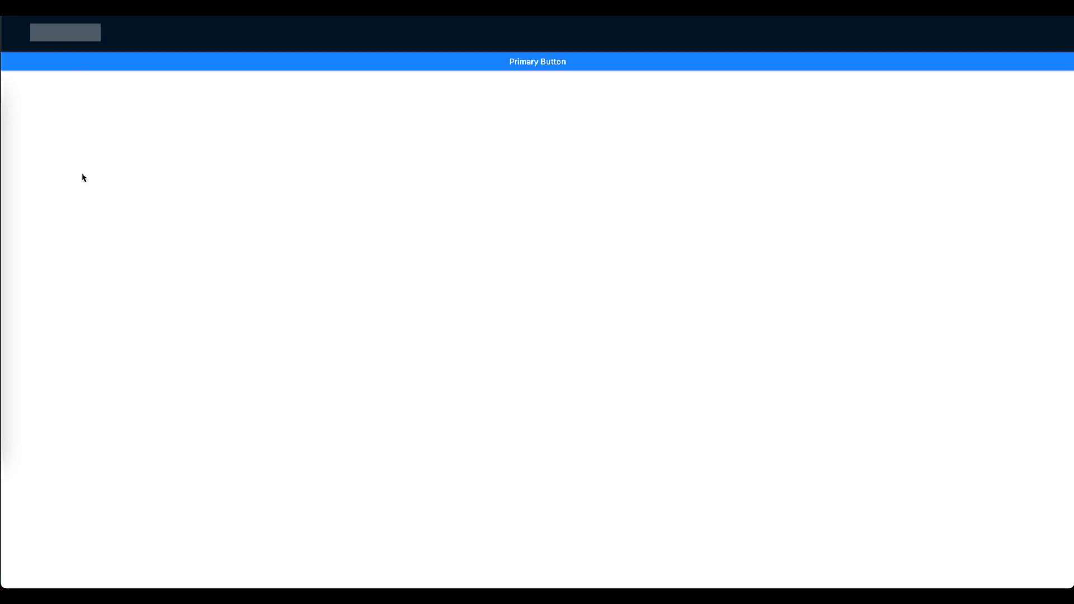
pyautogui.moveTo(407, 114)
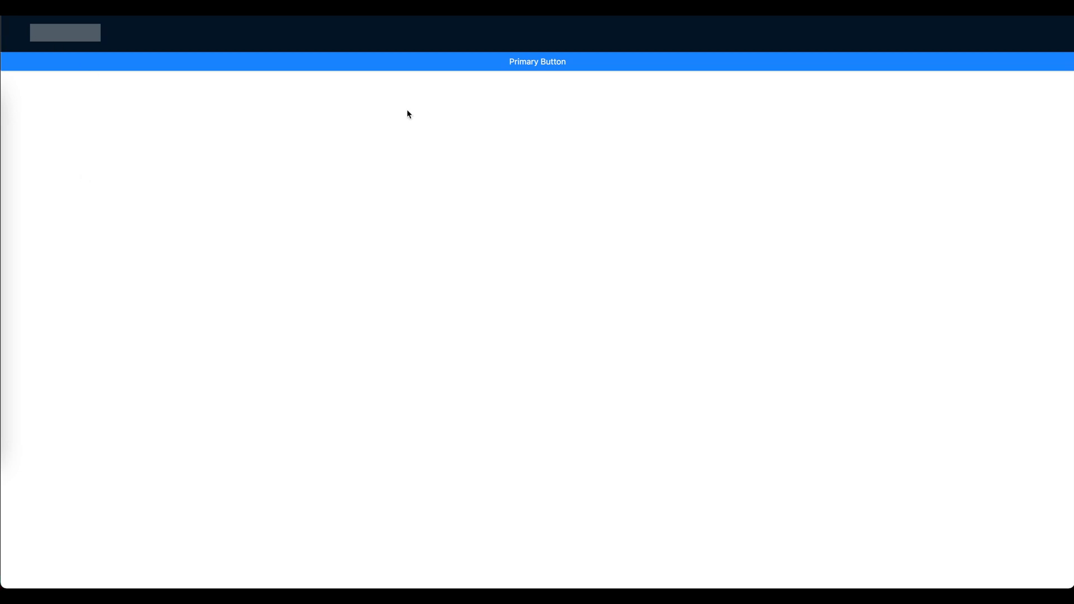
pyautogui.moveTo(562, 62)
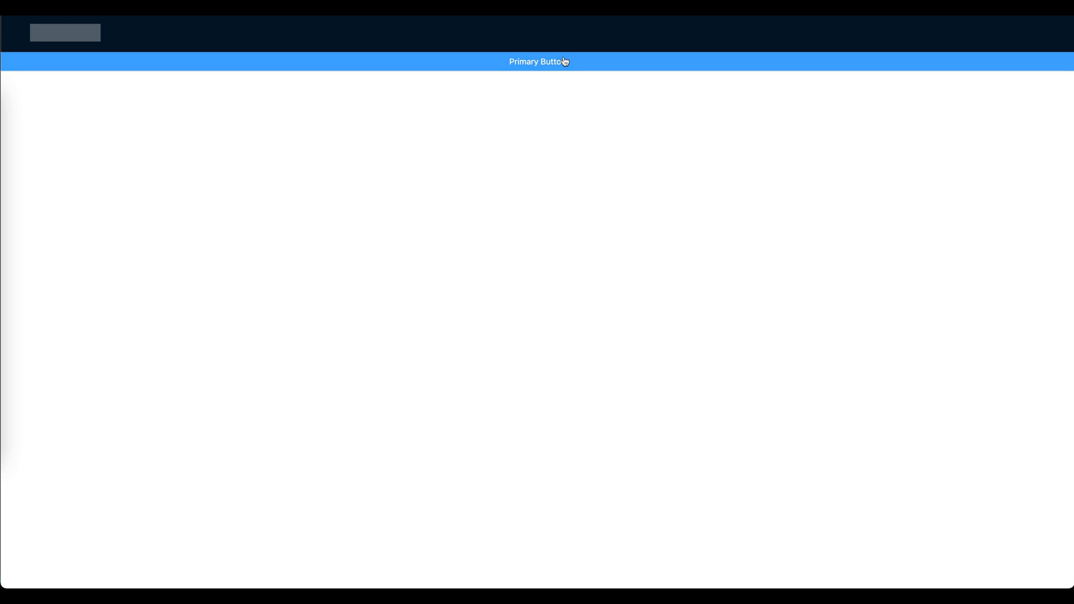
pyautogui.moveTo(512, 63)
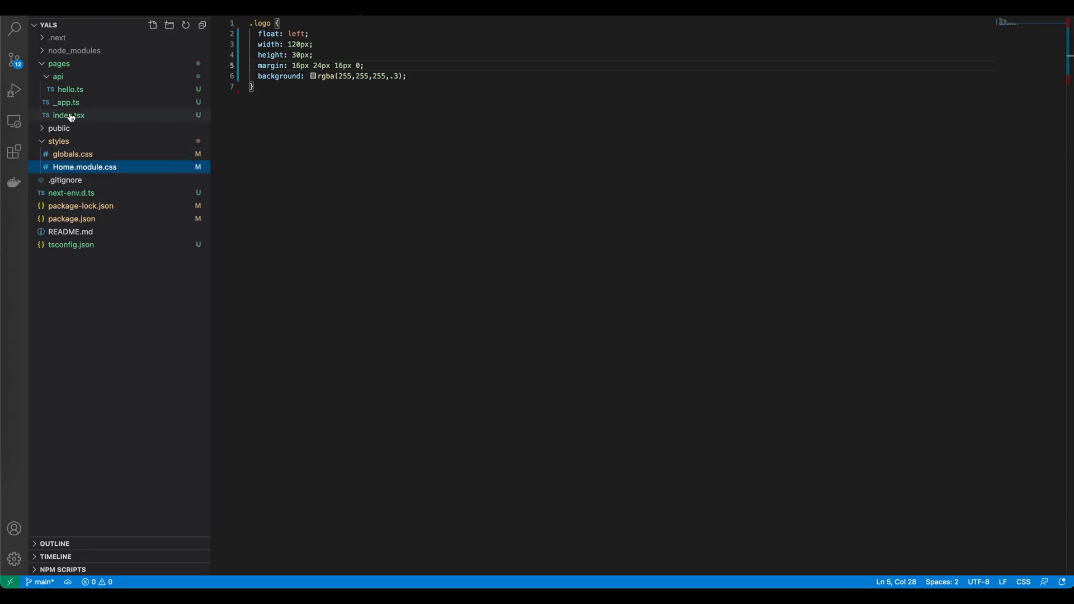
# Add a Footer element to index.tsx and include Footer in the Layout destructuring
pyautogui.click(68, 115)
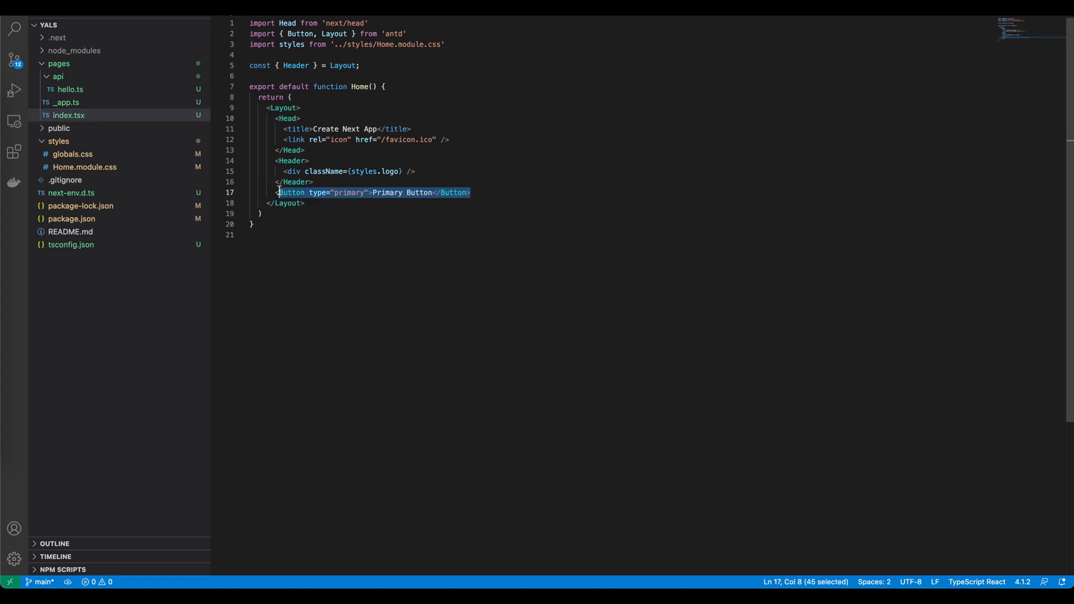
pyautogui.write('<Footer>')
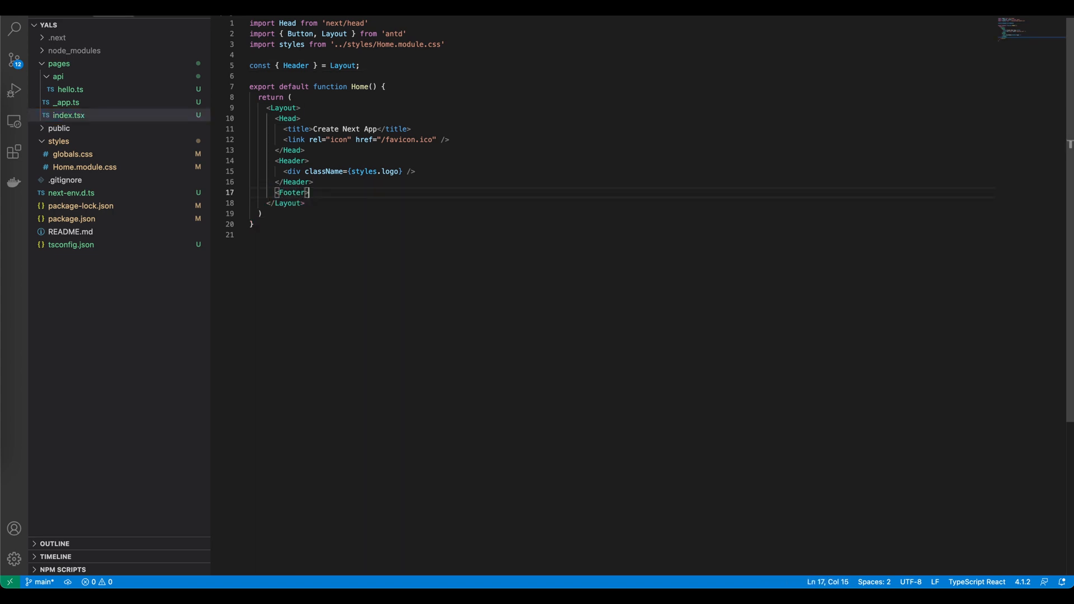
pyautogui.press('Enter')
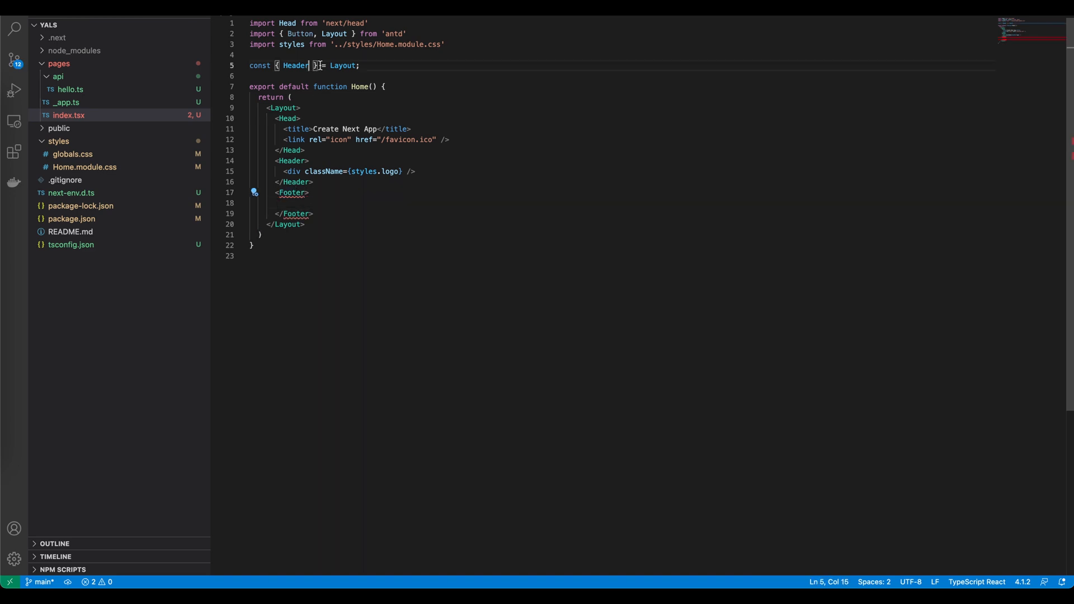
pyautogui.write(', Footer')
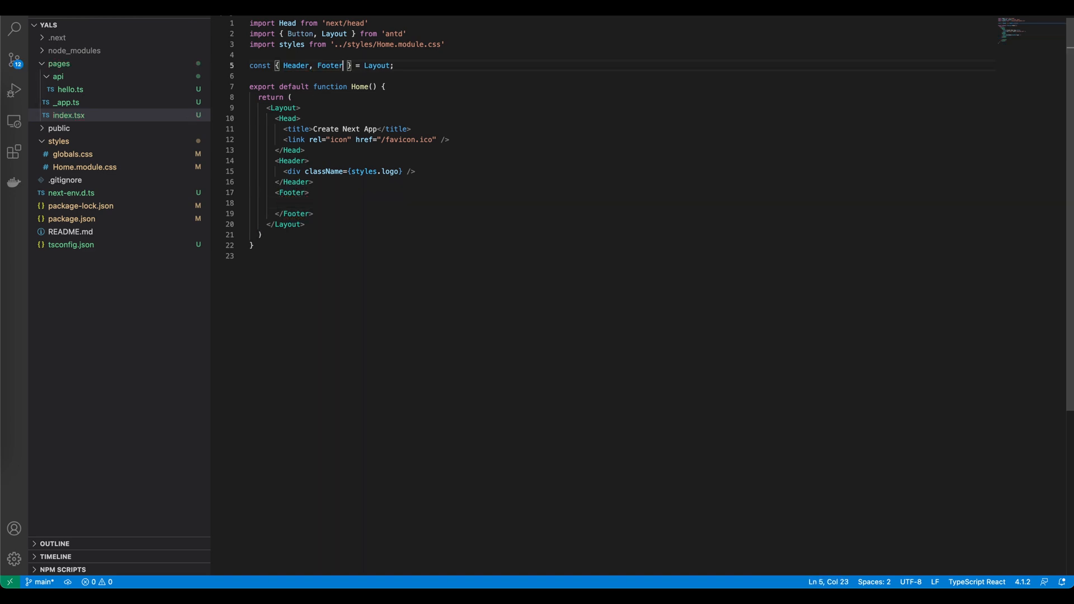
pyautogui.moveTo(562, 264)
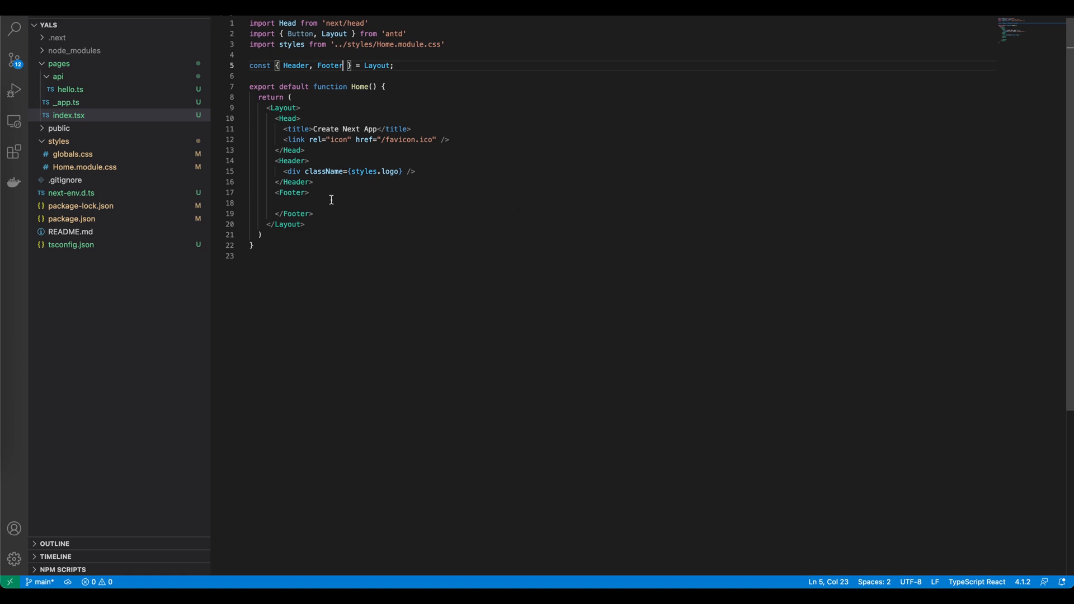
# Write the footer text 'Yet Another Link Shortener (YALS) &copy; 2021'
pyautogui.click(304, 224)
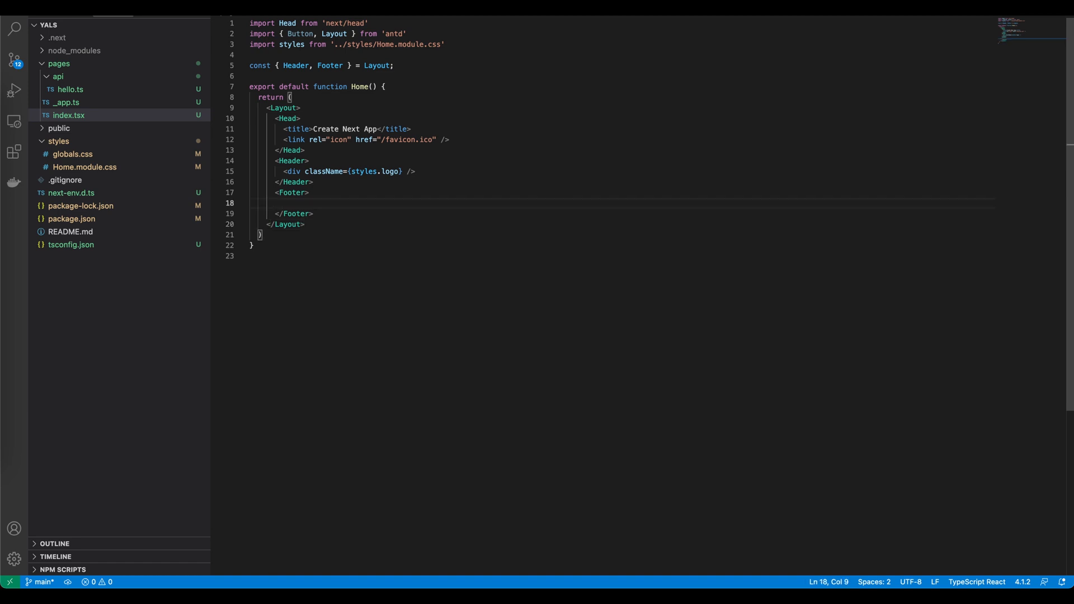
pyautogui.write('Yea')
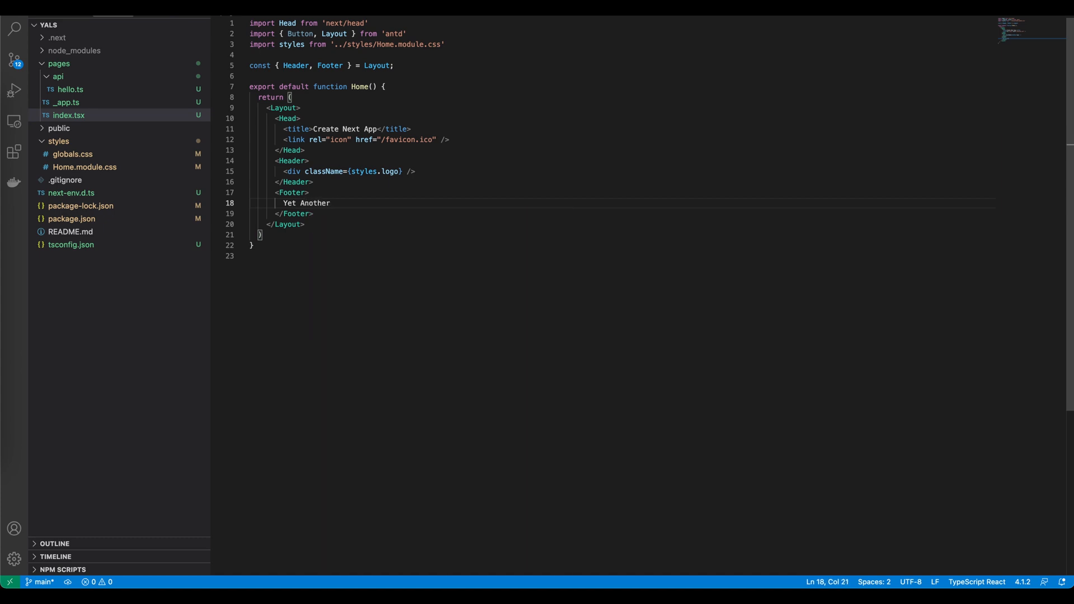
pyautogui.write('Link Shorte')
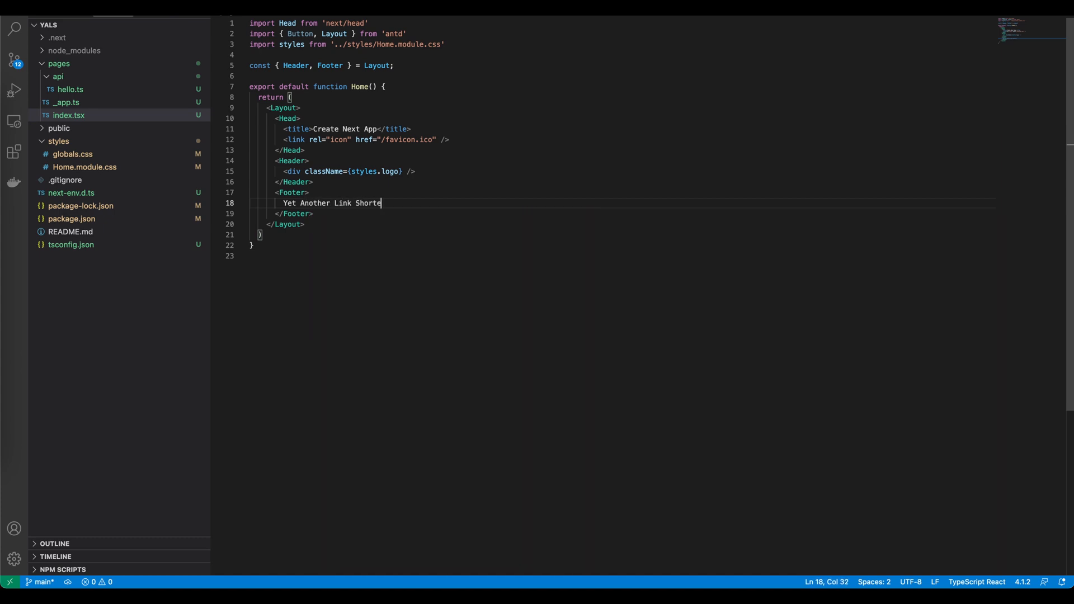
pyautogui.write('ner (YALS')
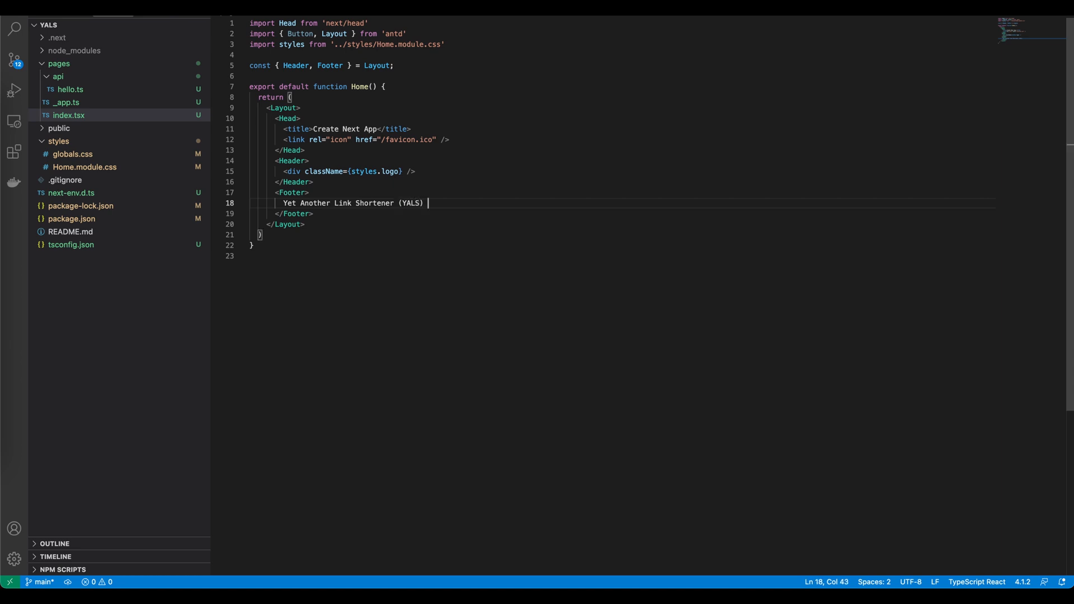
pyautogui.write('&copy;')
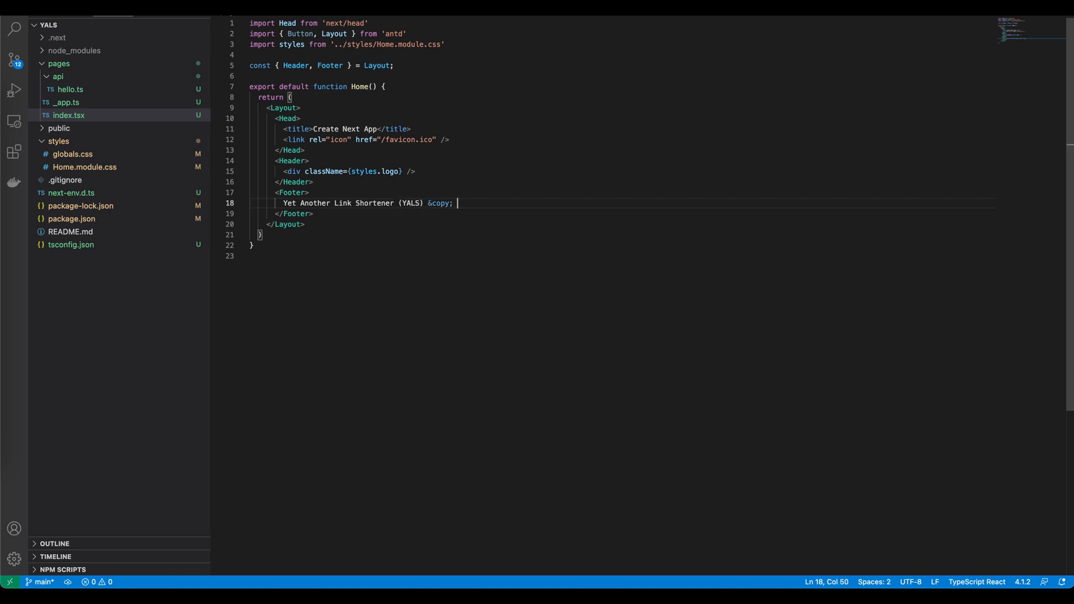
pyautogui.write('2021')
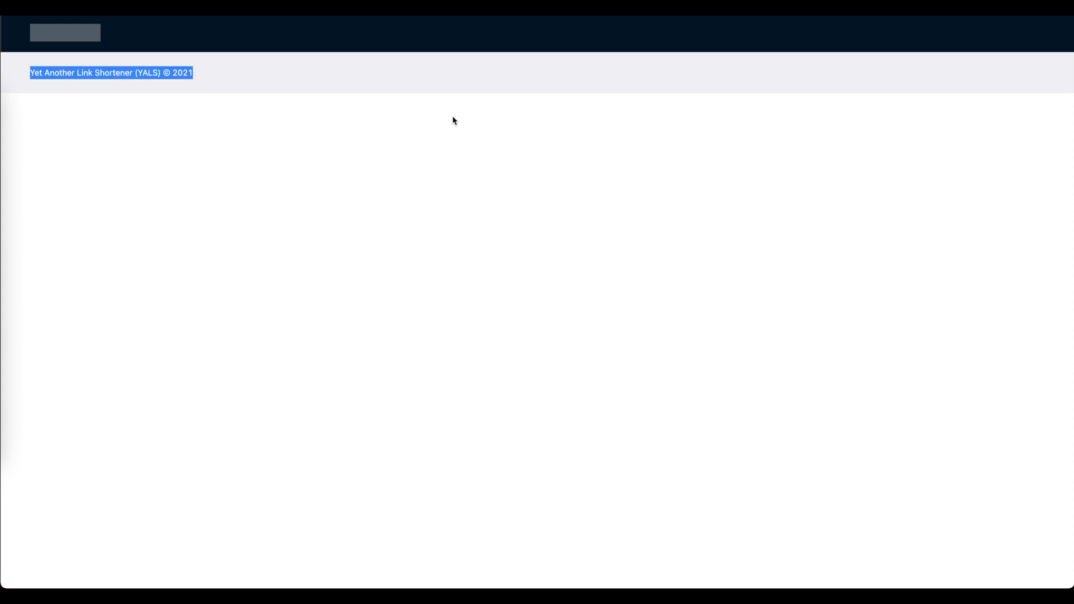
pyautogui.moveTo(497, 451)
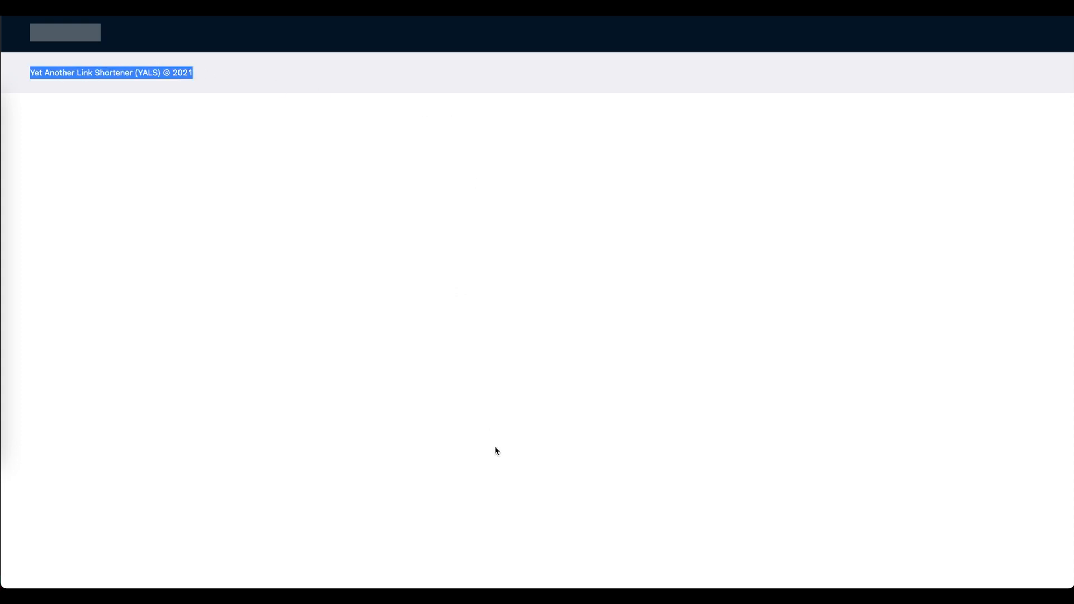
pyautogui.moveTo(226, 279)
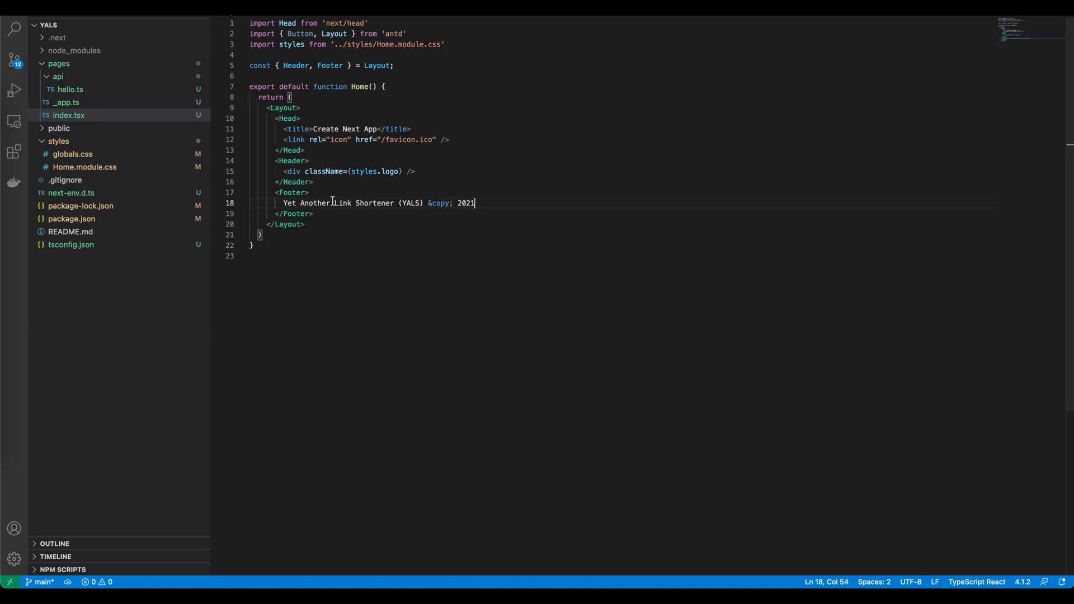
# Apply className={styles.footer} to the Footer and add a .footer rule with text-align: center
pyautogui.write('className={styles.')
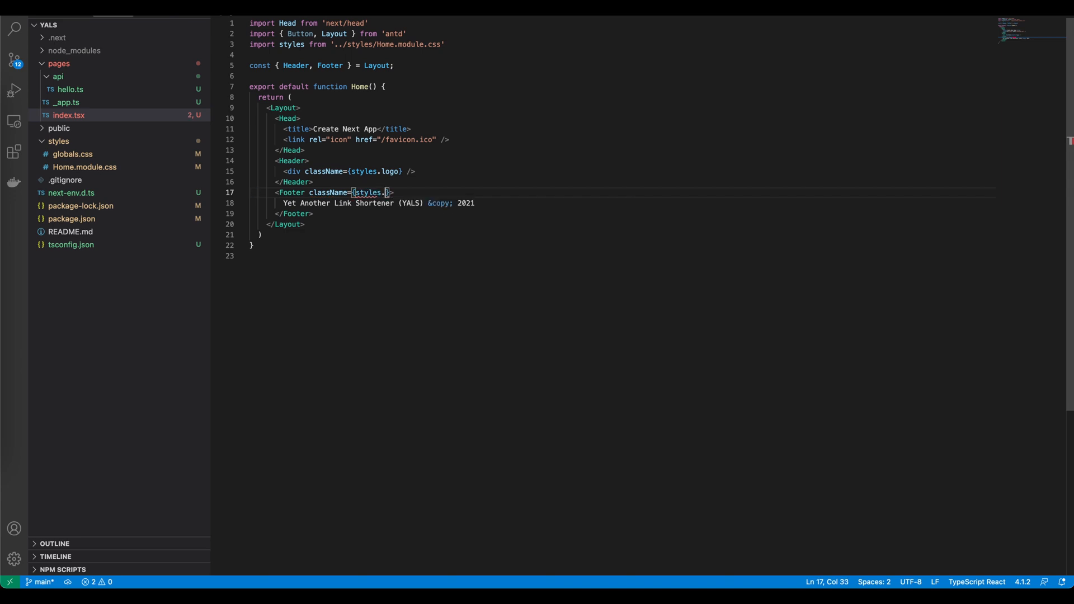
pyautogui.write('footer')
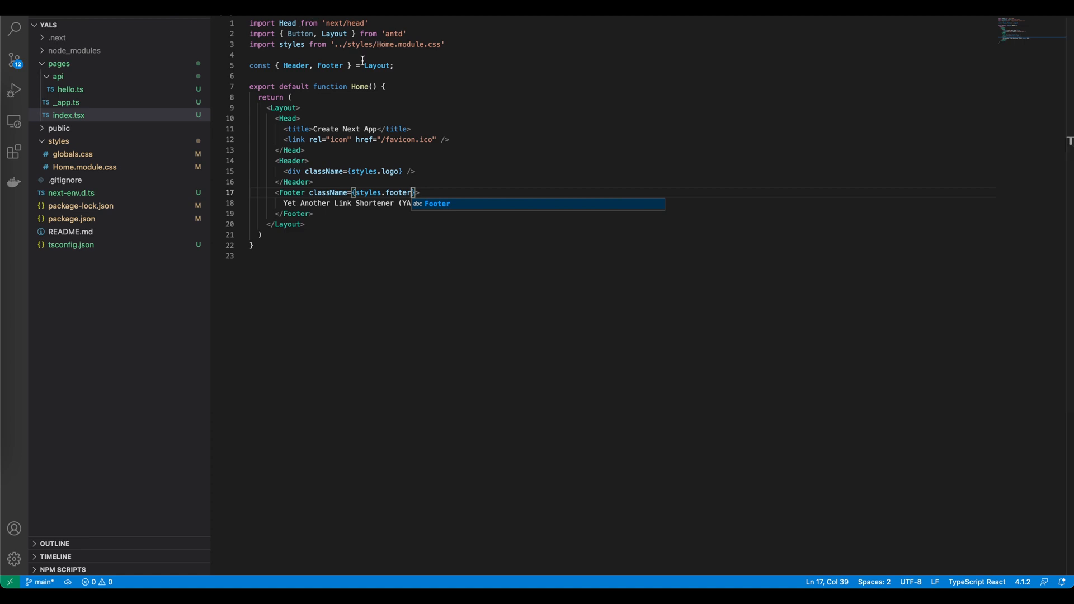
pyautogui.click(84, 167)
pyautogui.write('te')
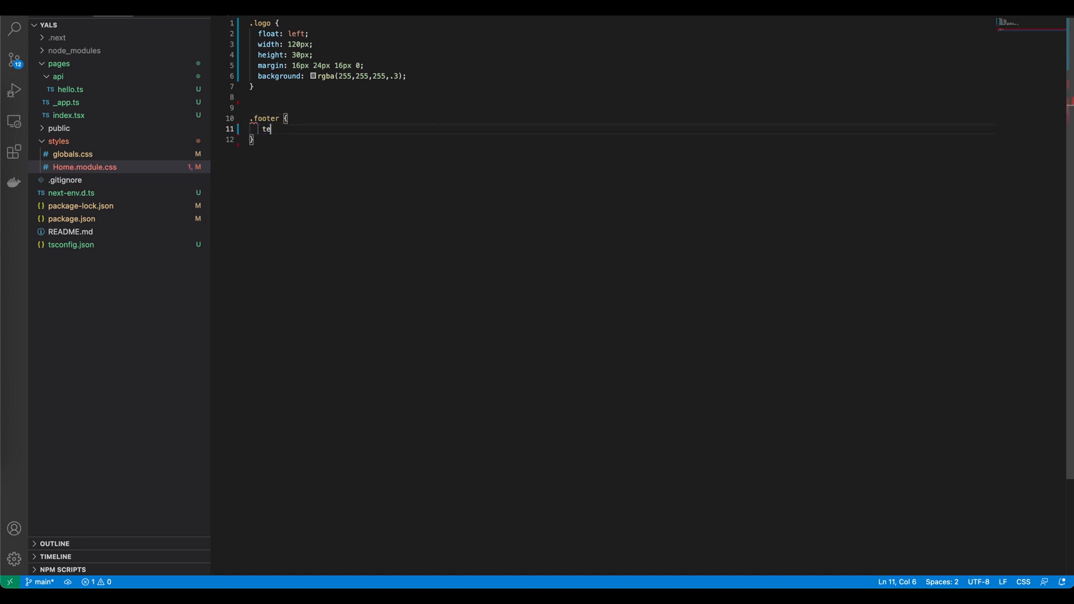
pyautogui.press('BackSpace')
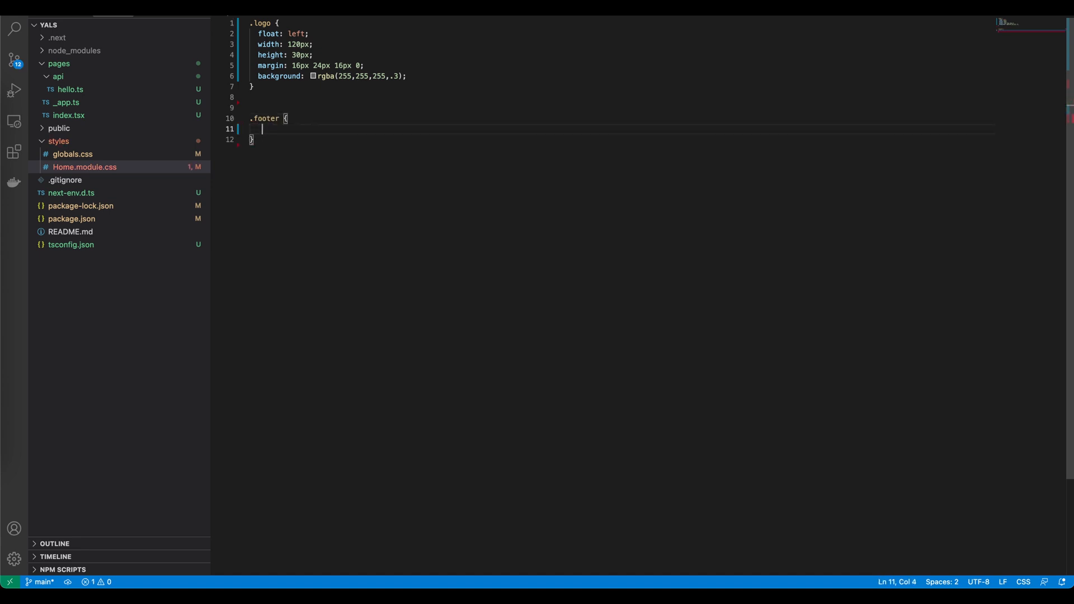
pyautogui.write('t')
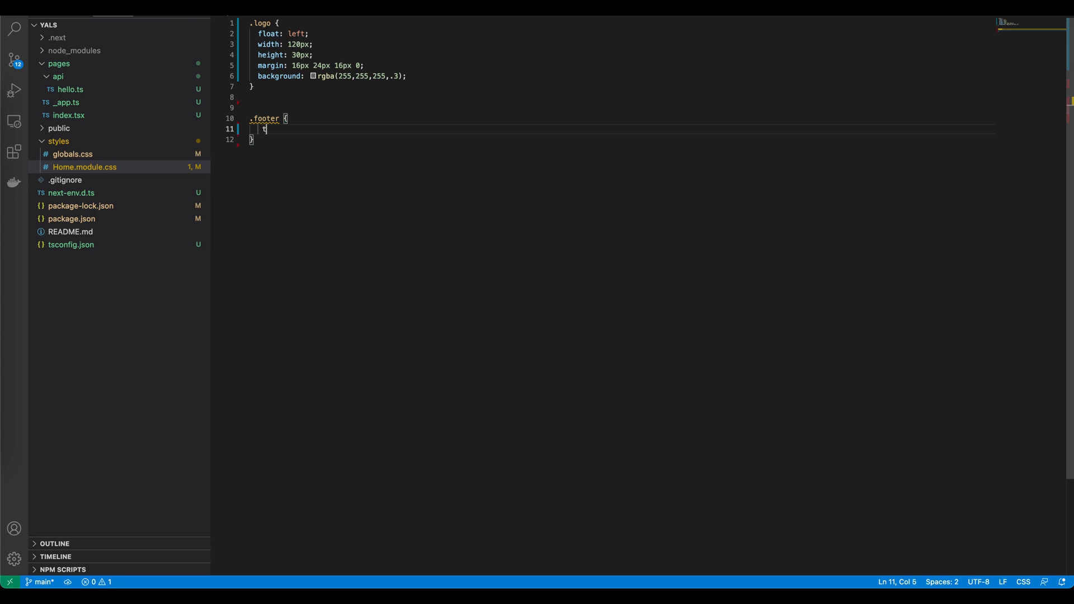
pyautogui.write('ext-align: center;')
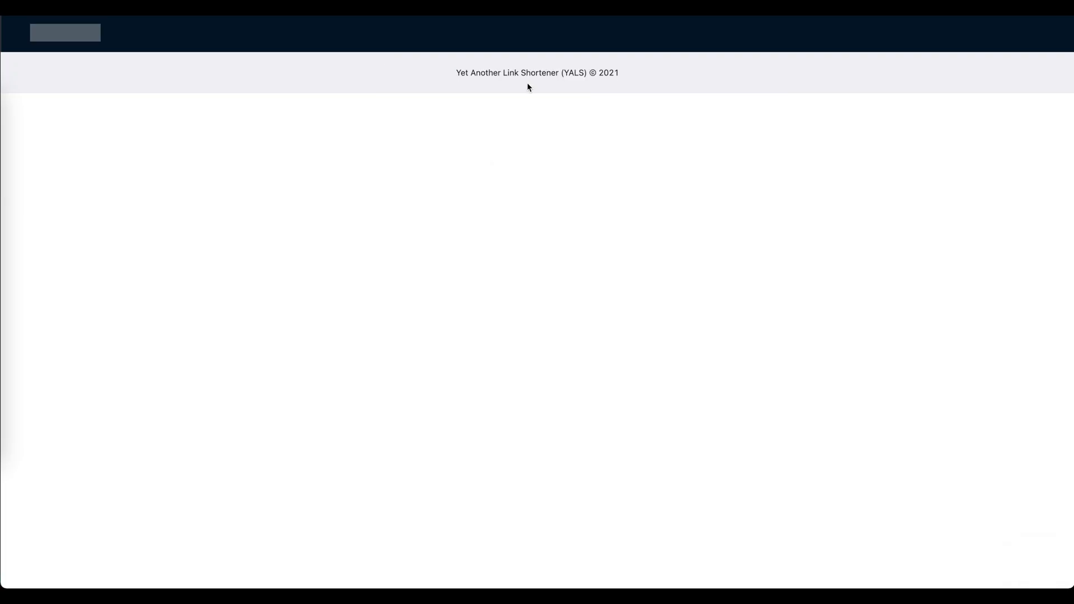
pyautogui.moveTo(726, 170)
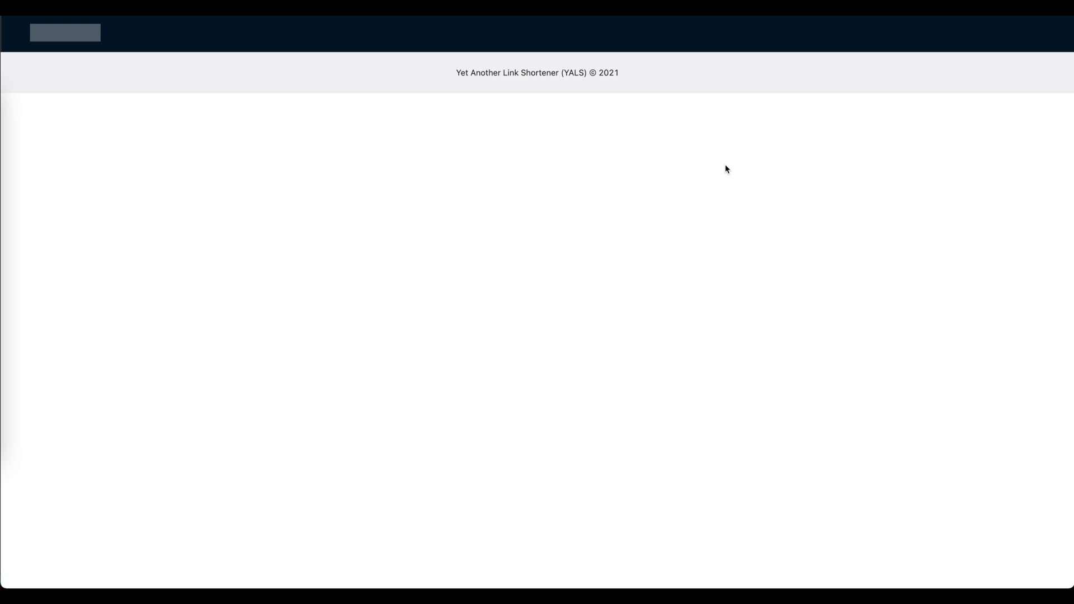
pyautogui.moveTo(538, 97)
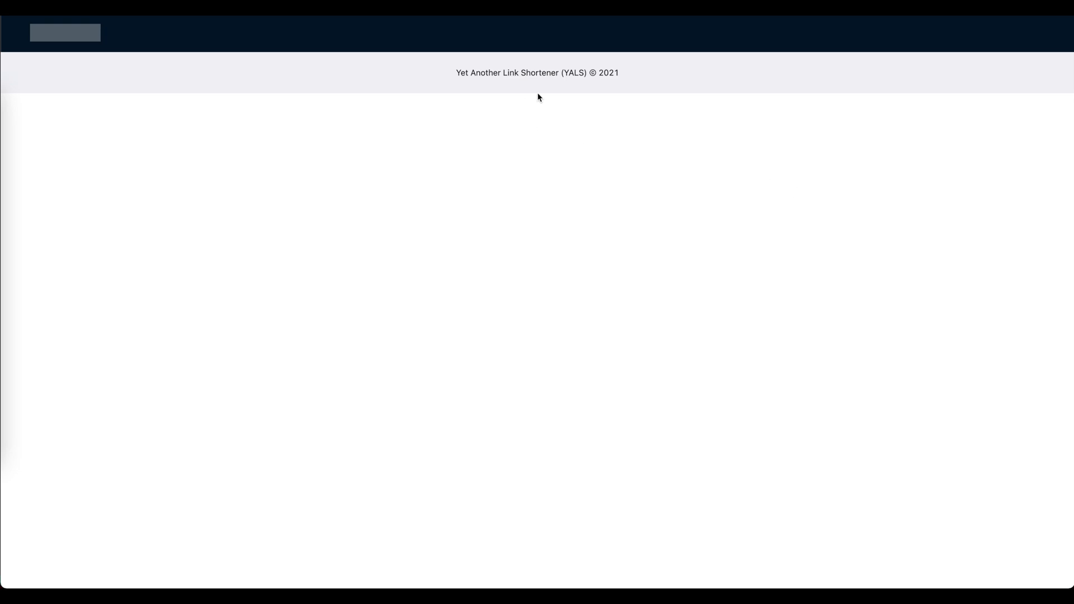
pyautogui.moveTo(342, 167)
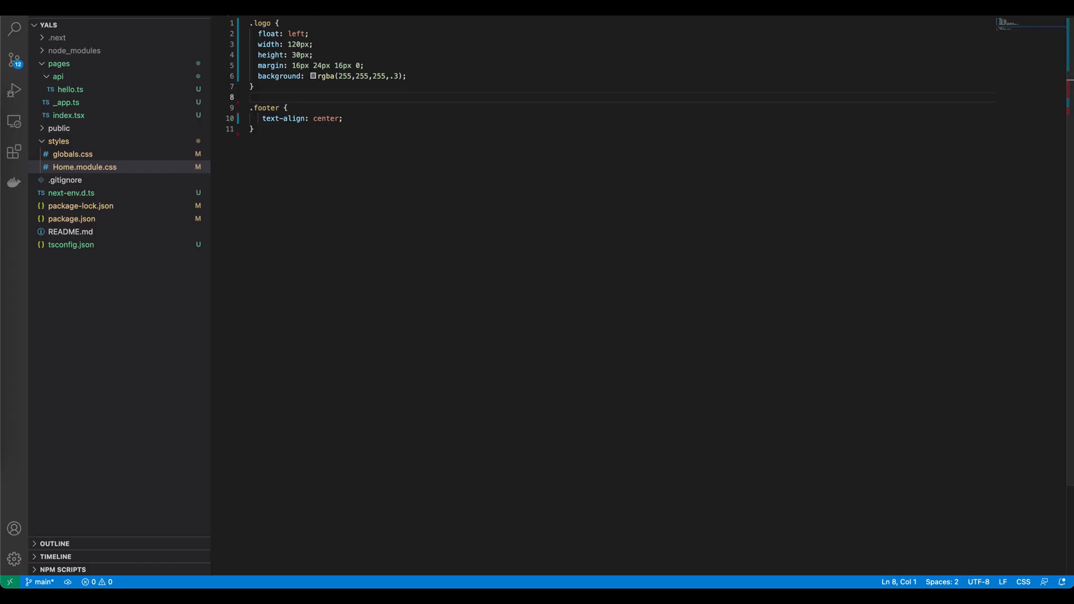
# Insert <Content><h1>Test</h1></Content> after the Header and add Content to the Layout destructuring
pyautogui.click(68, 115)
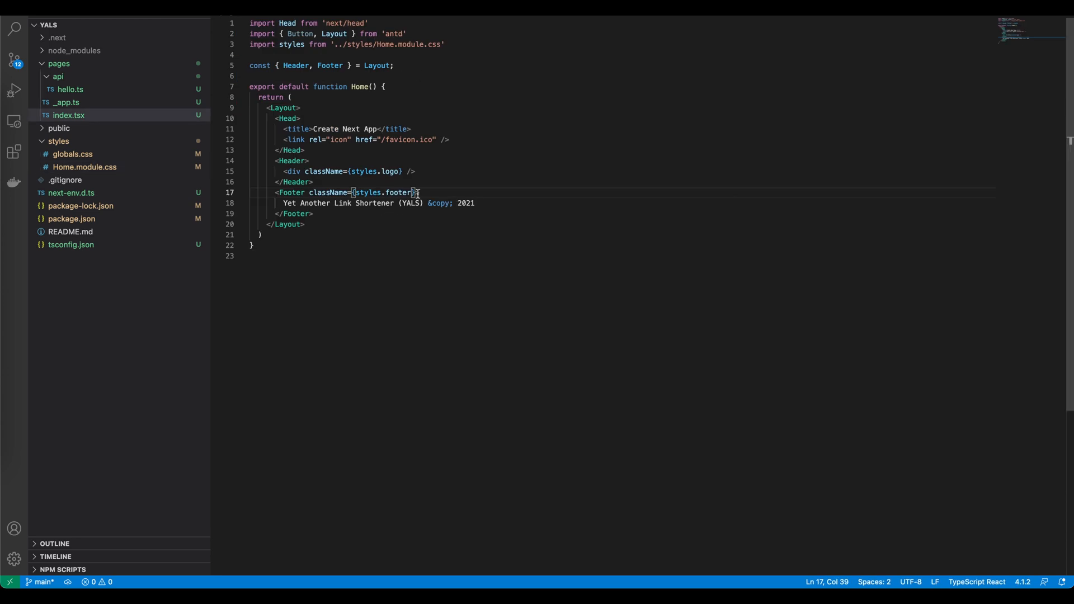
pyautogui.click(313, 182)
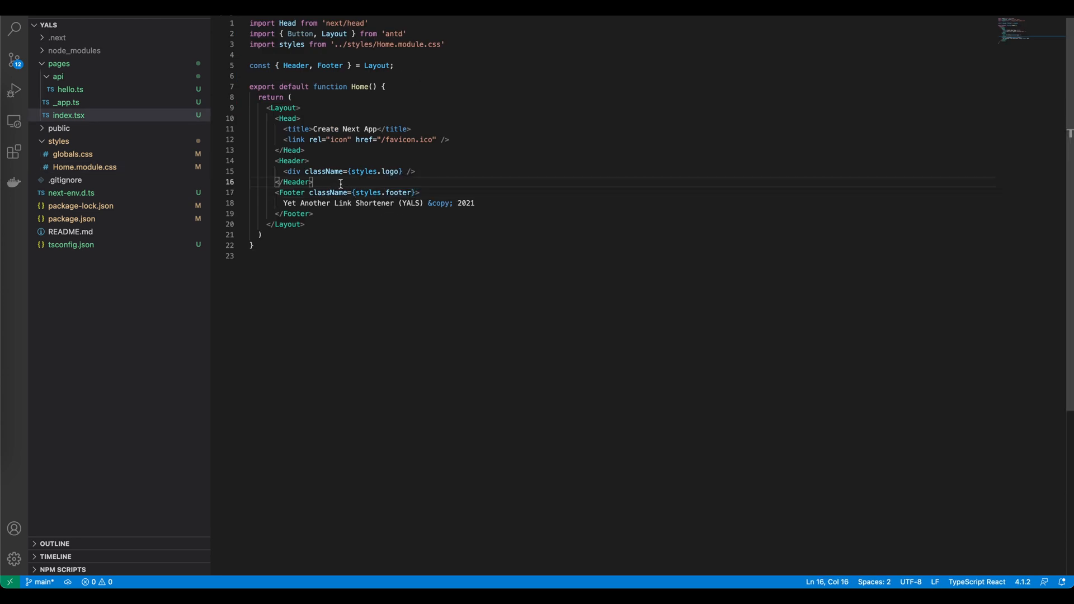
pyautogui.write('Content>')
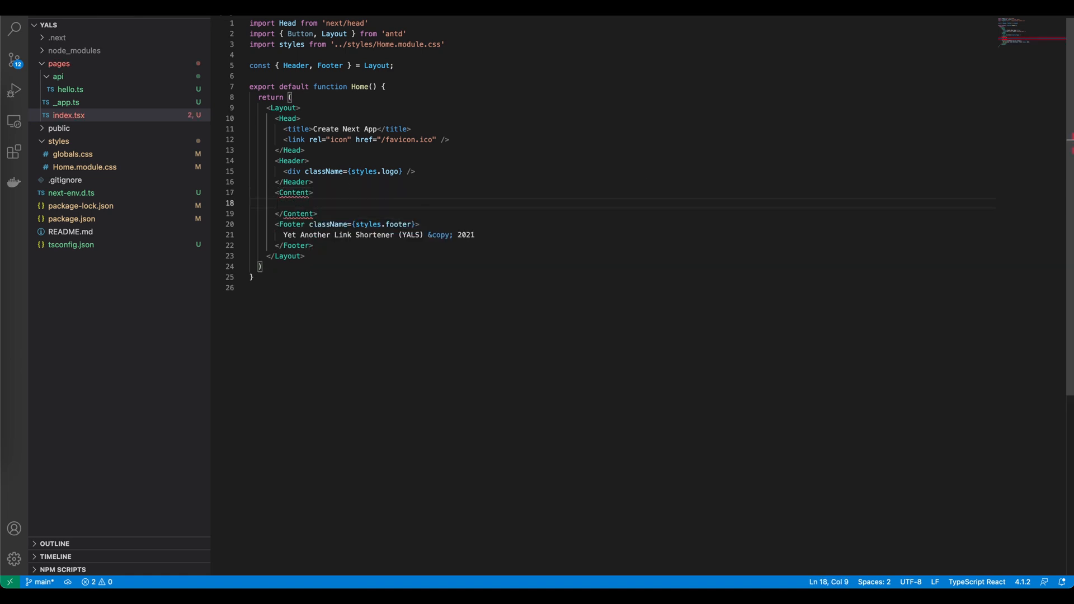
pyautogui.write('<1')
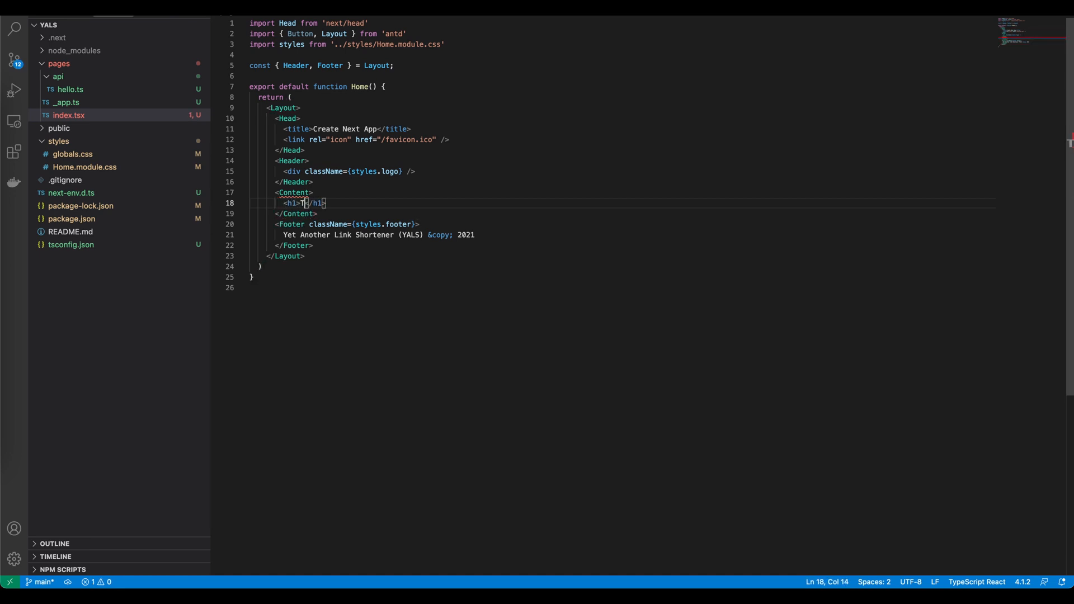
pyautogui.write('est')
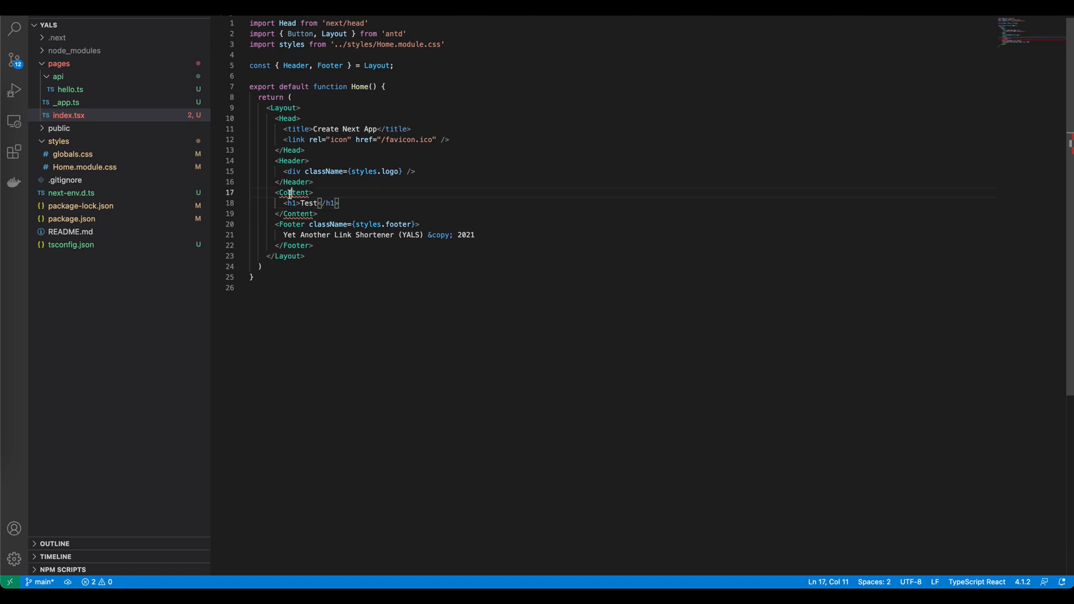
pyautogui.click(331, 65)
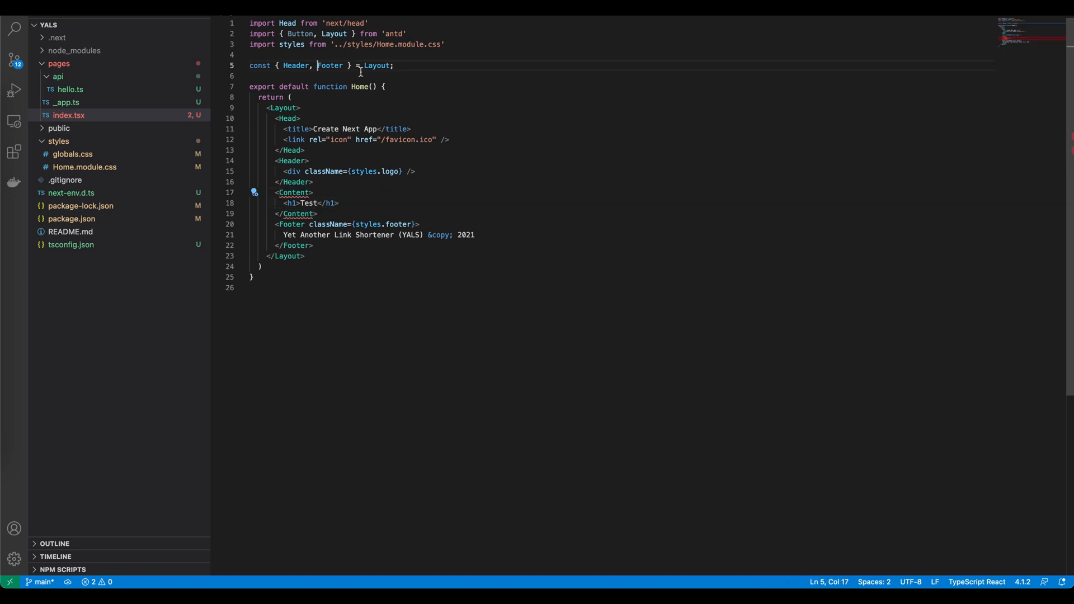
pyautogui.write('Content,')
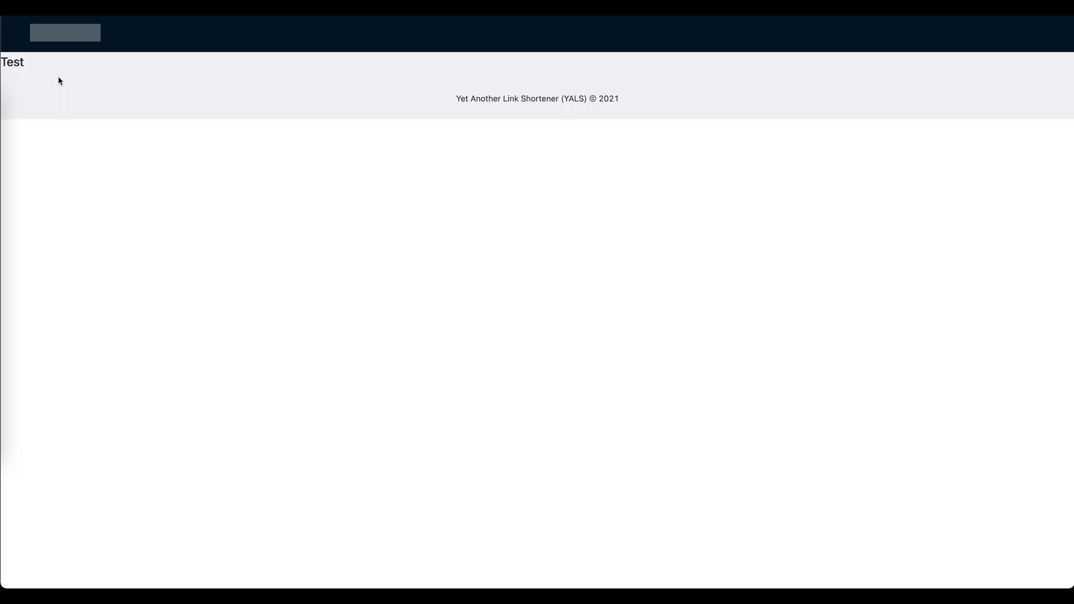
pyautogui.moveTo(28, 68)
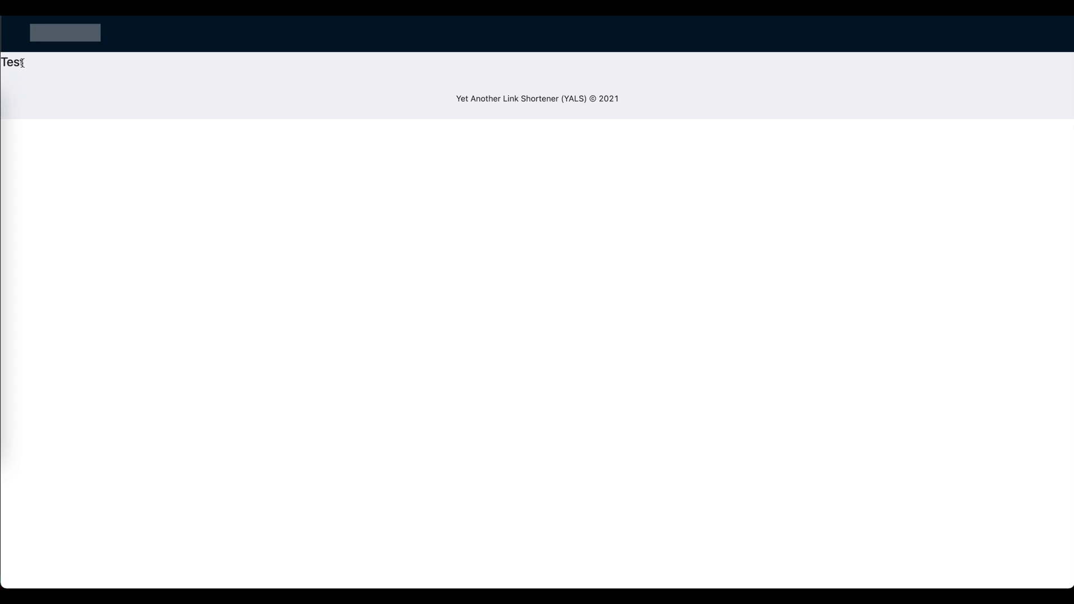
# Select the Test heading on the rendered page, then deselect the footer text
pyautogui.doubleClick(12, 62)
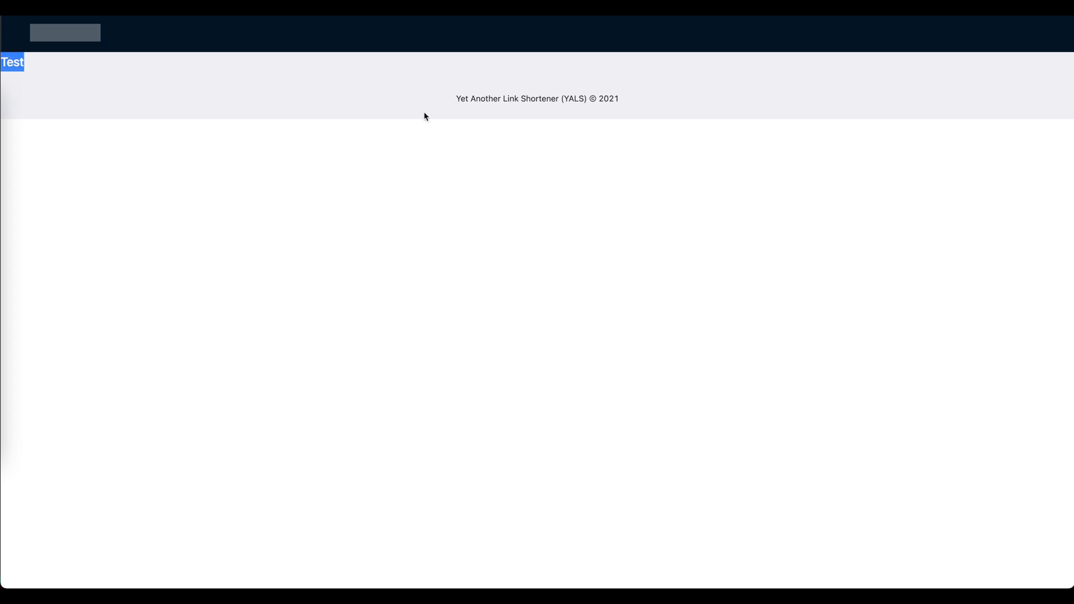
pyautogui.moveTo(409, 129)
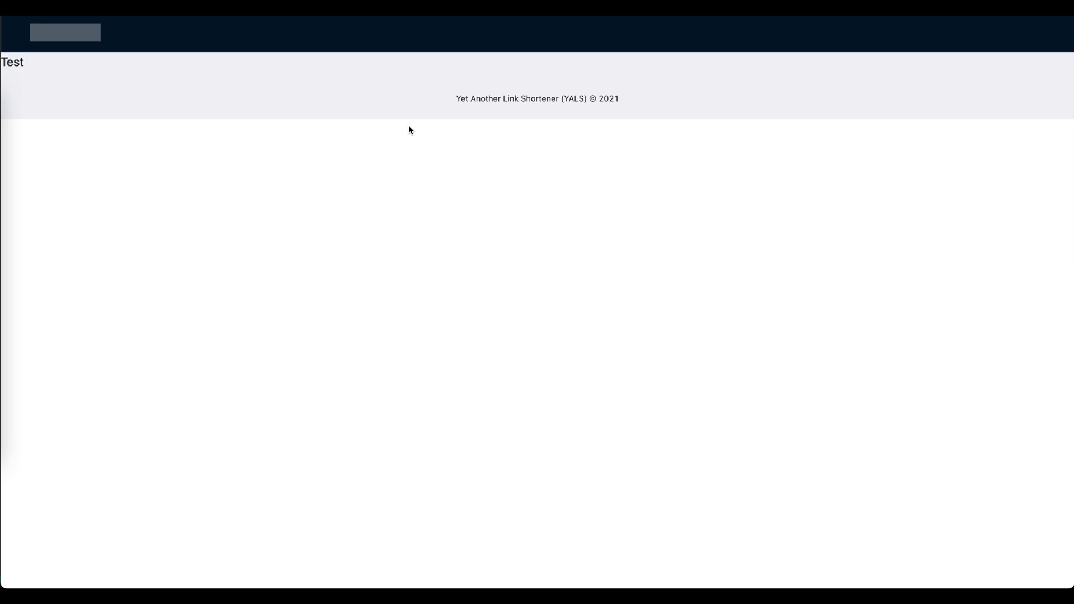
pyautogui.moveTo(12, 75)
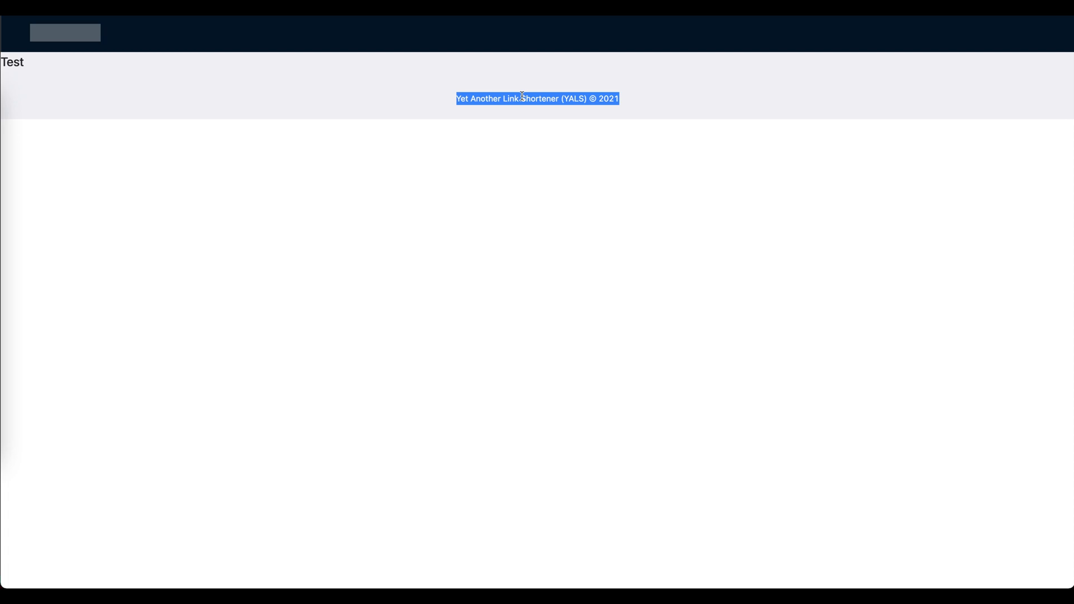
pyautogui.click(285, 71)
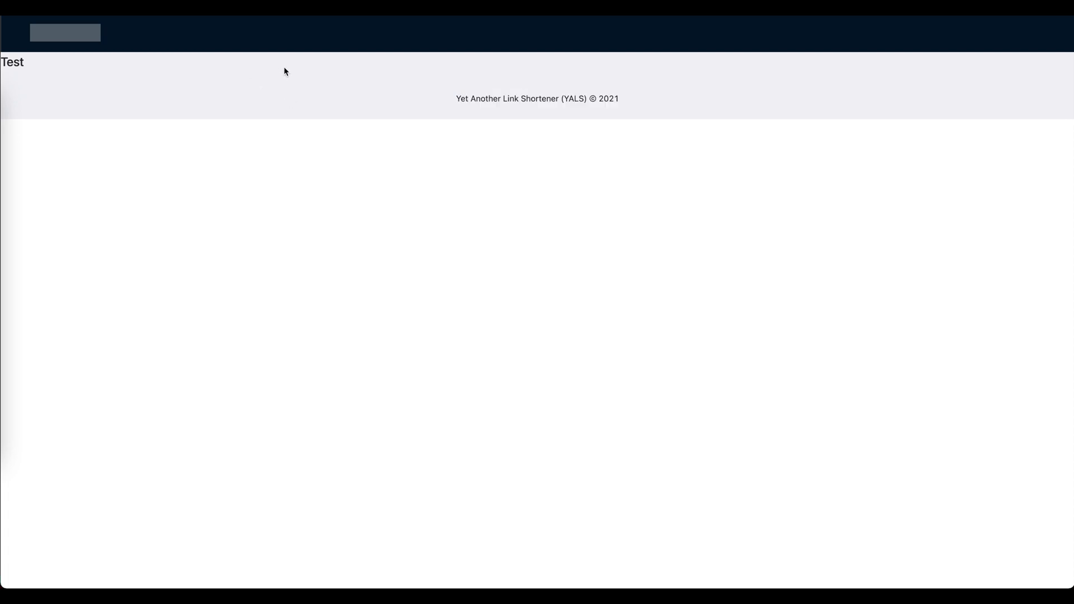
pyautogui.moveTo(286, 56)
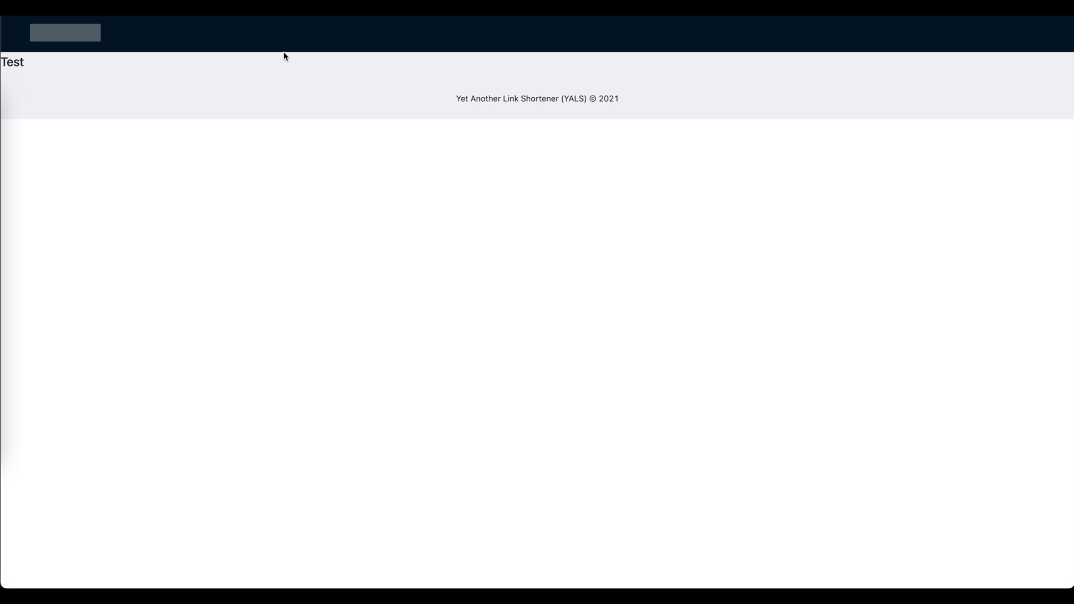
pyautogui.moveTo(313, 50)
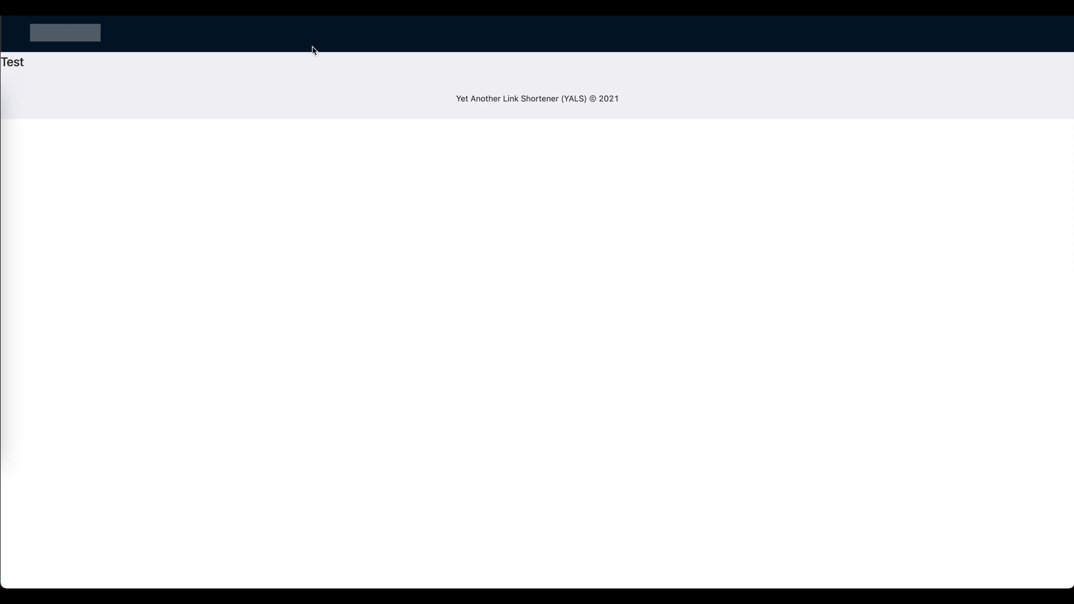
pyautogui.moveTo(254, 49)
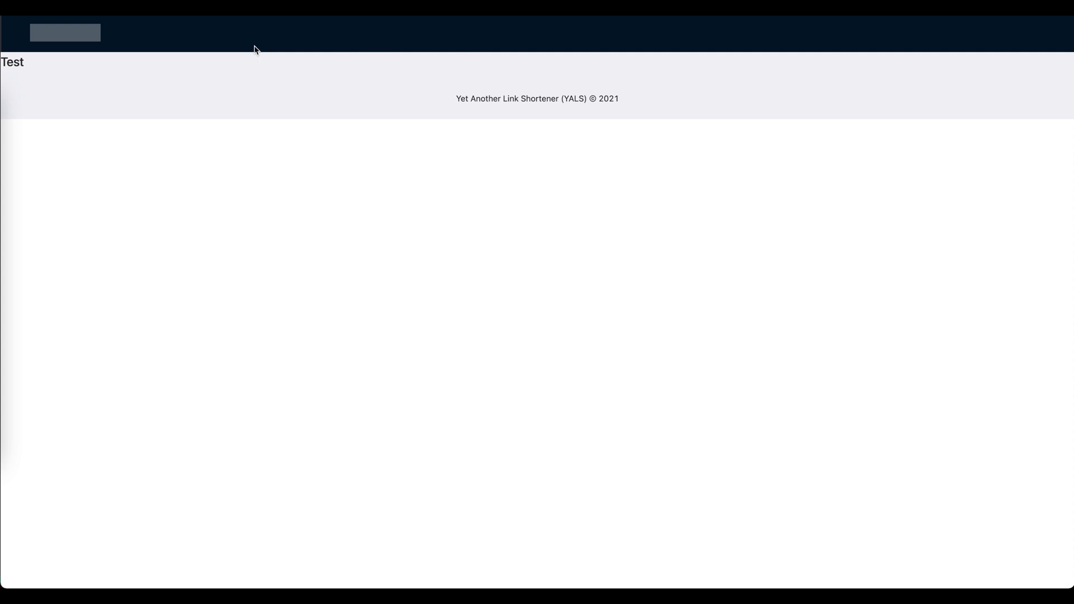
pyautogui.moveTo(352, 82)
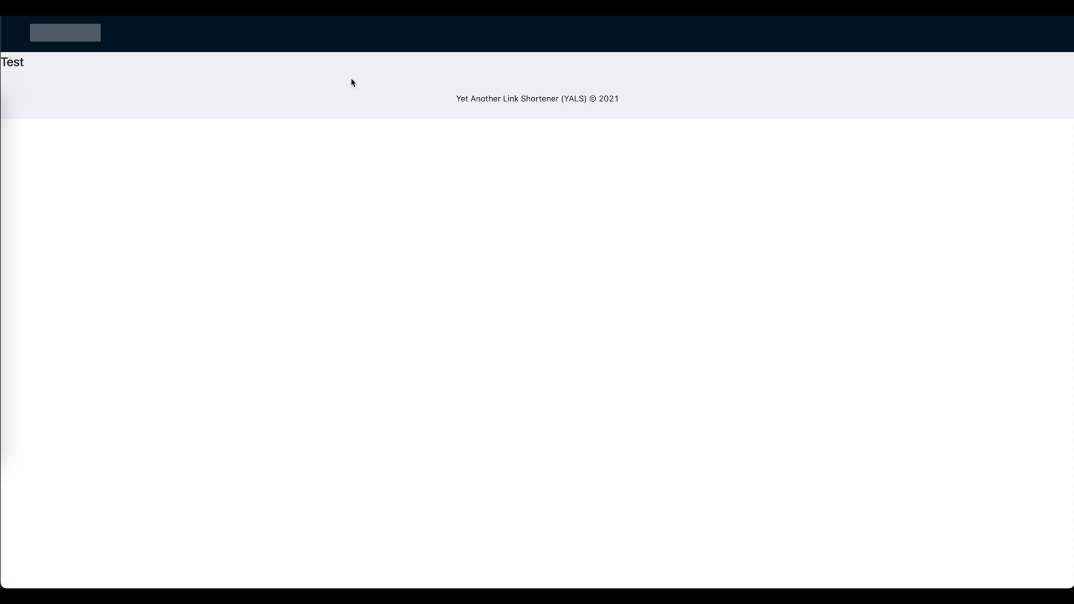
pyautogui.moveTo(472, 117)
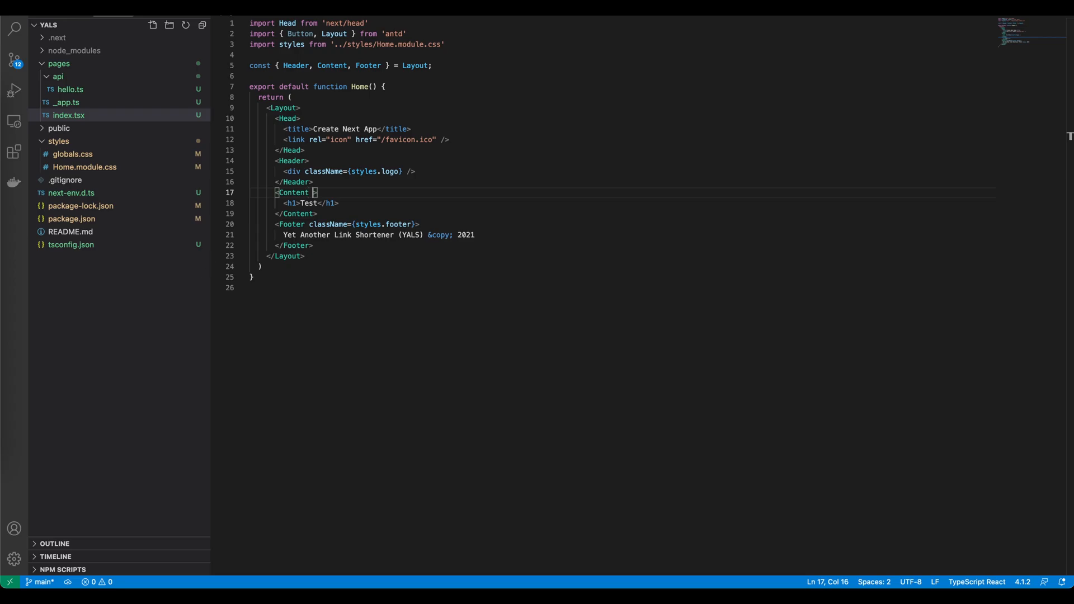
# Add className={styles.content} to the Content element in index.tsx
pyautogui.write('className')
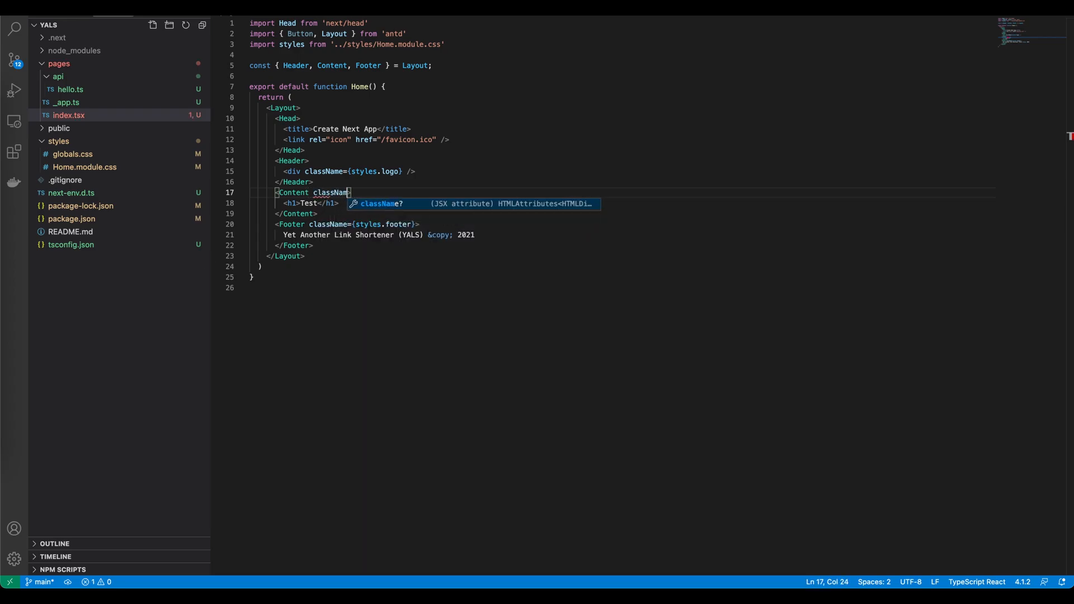
pyautogui.write('={}')
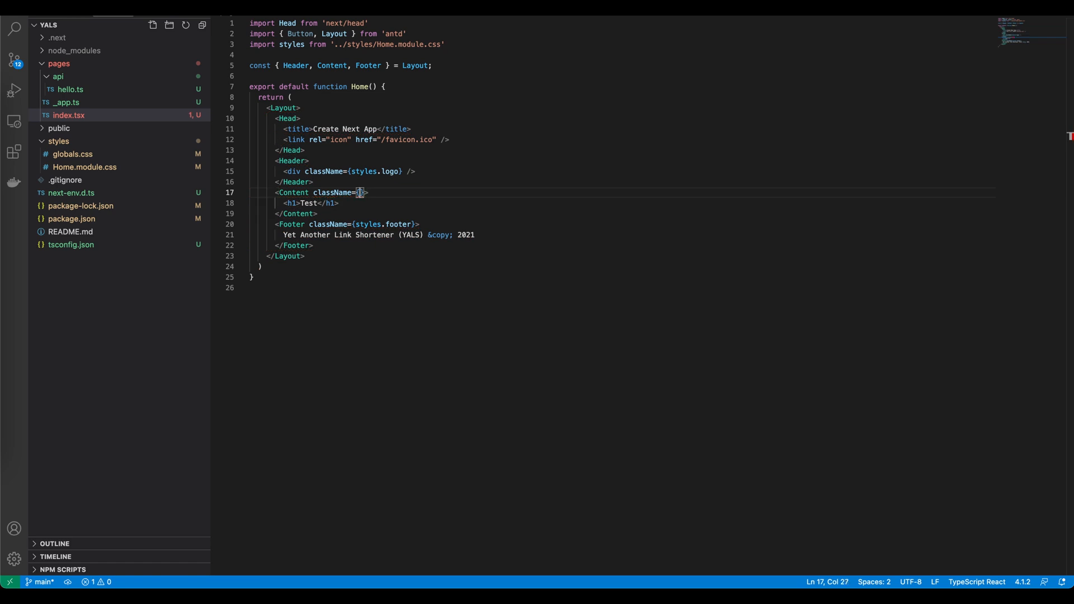
pyautogui.write('style')
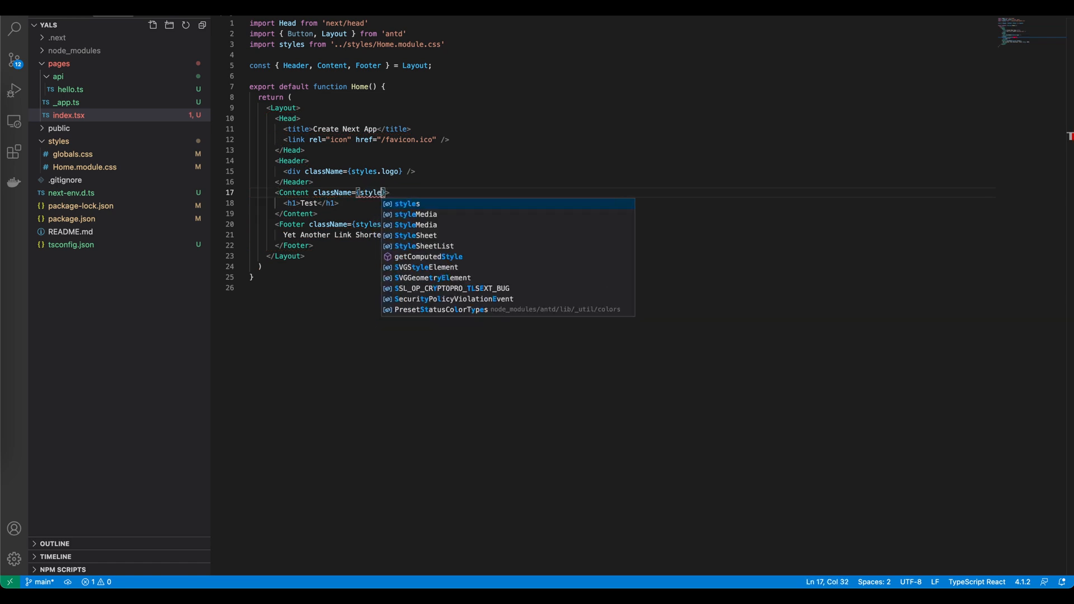
pyautogui.write('content')
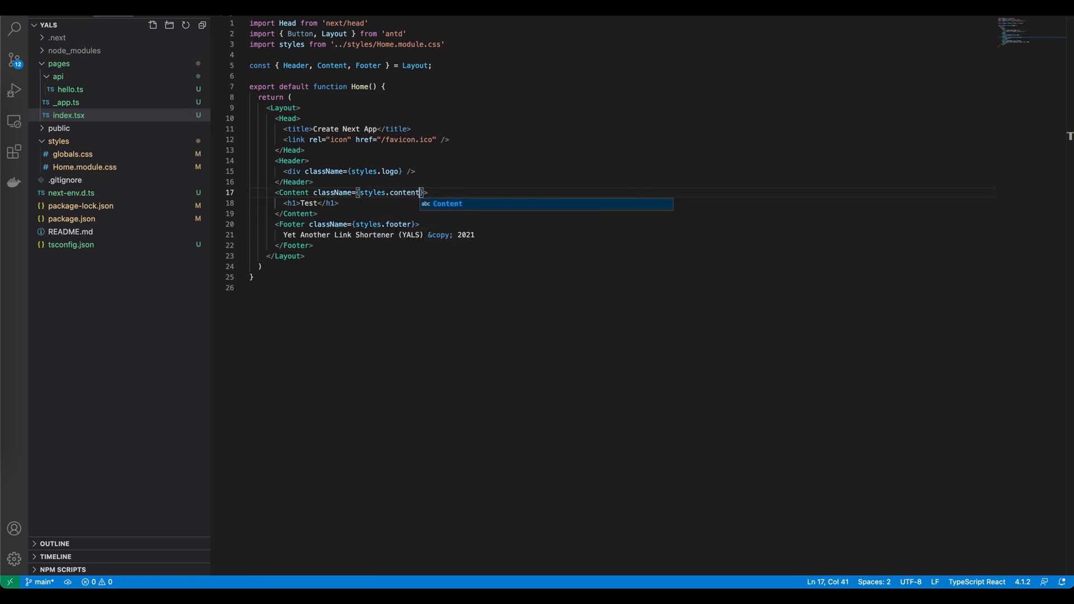
pyautogui.moveTo(304, 197)
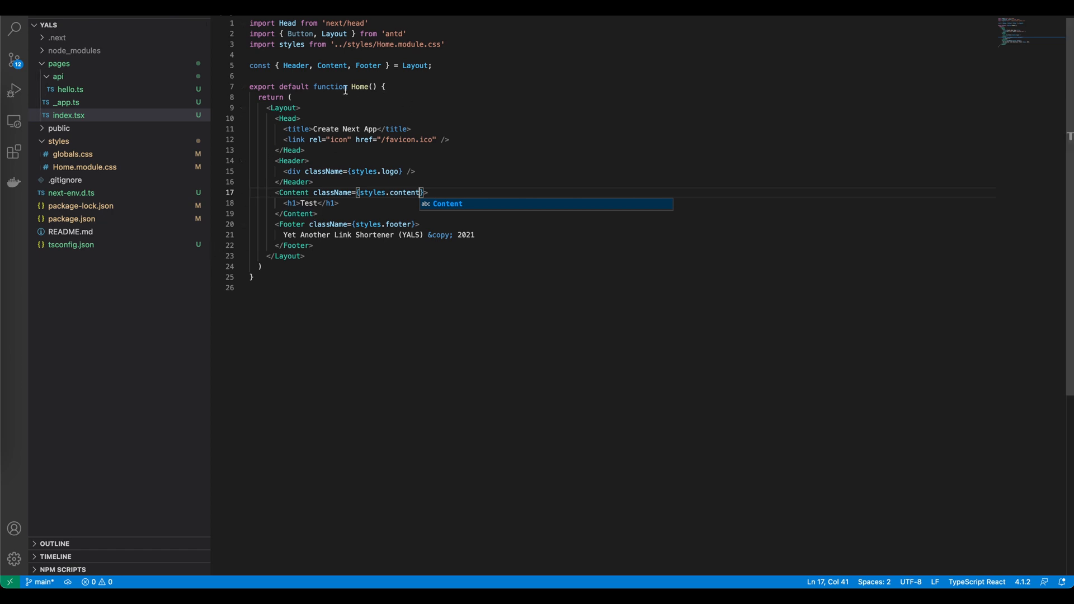
# Start a .content rule in Home.module.css with padding: 0 50px
pyautogui.click(84, 167)
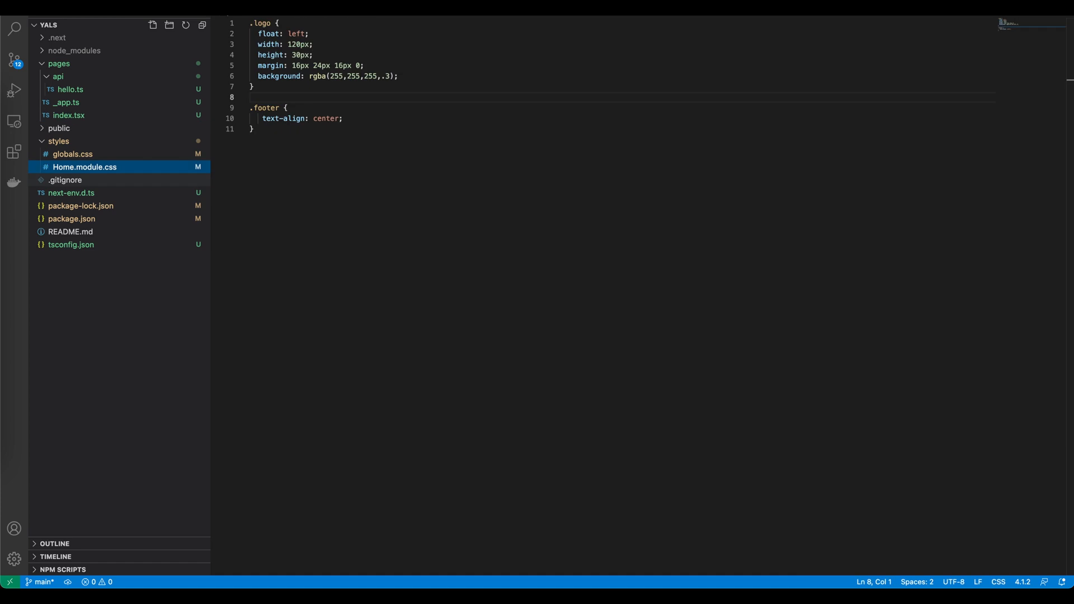
pyautogui.click(338, 152)
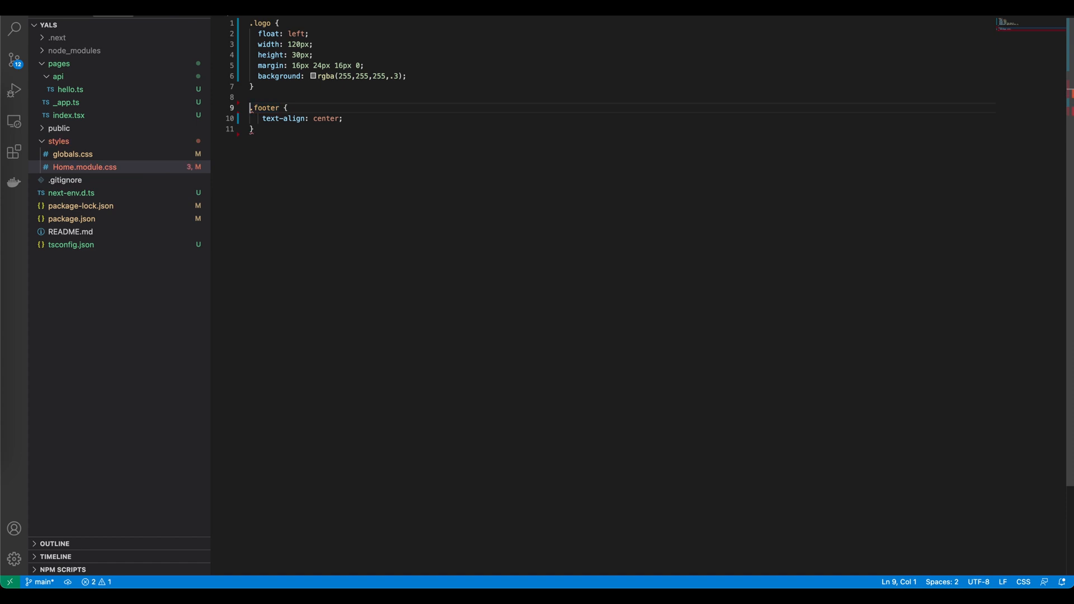
pyautogui.press('ctrl+s')
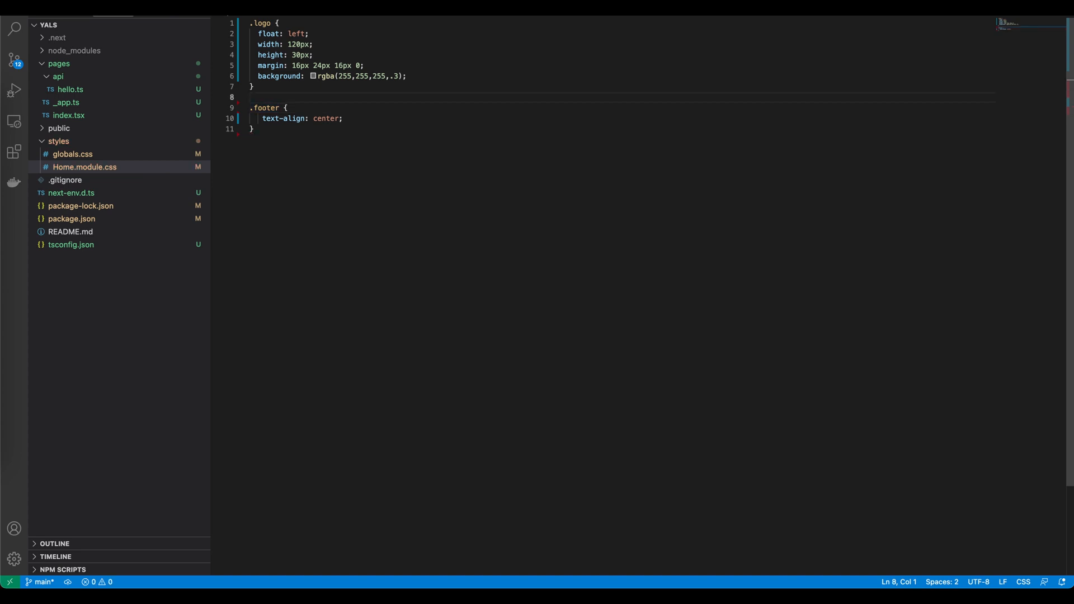
pyautogui.press('Enter')
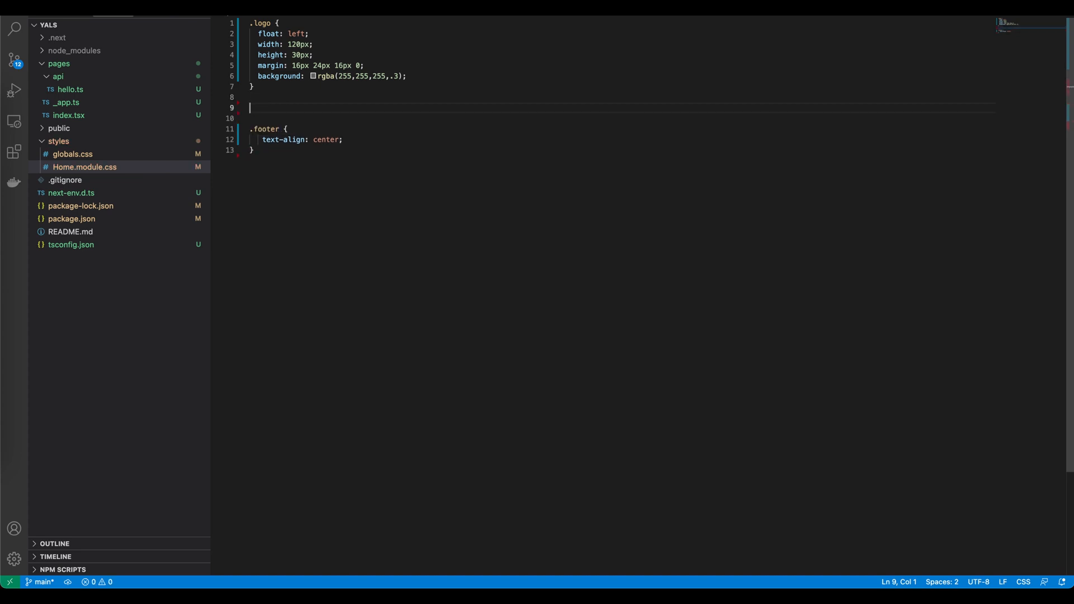
pyautogui.write('.content {')
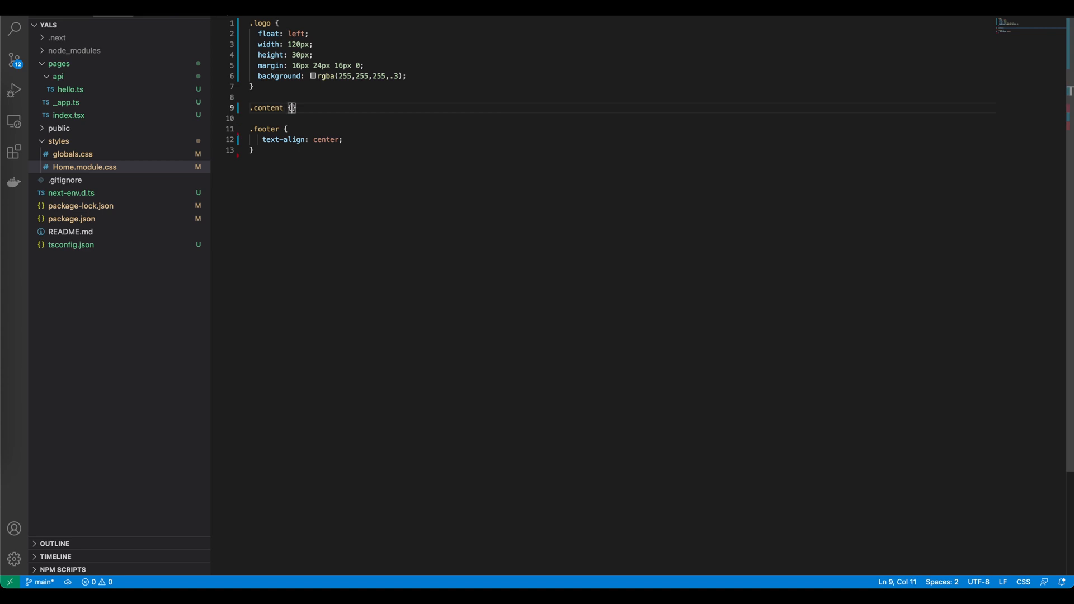
pyautogui.write('padding: 0')
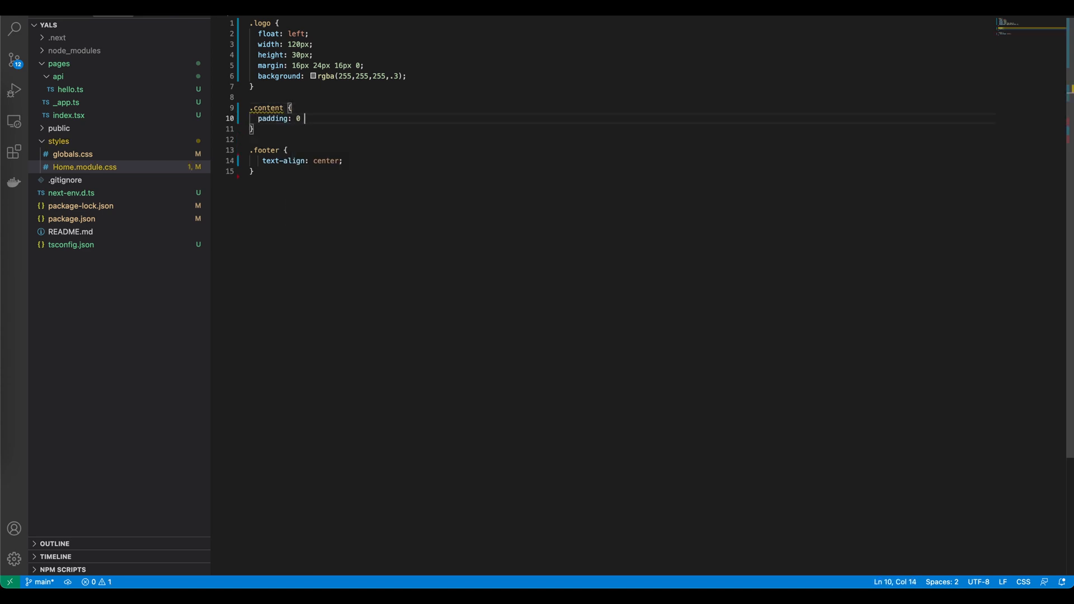
pyautogui.write('50px;')
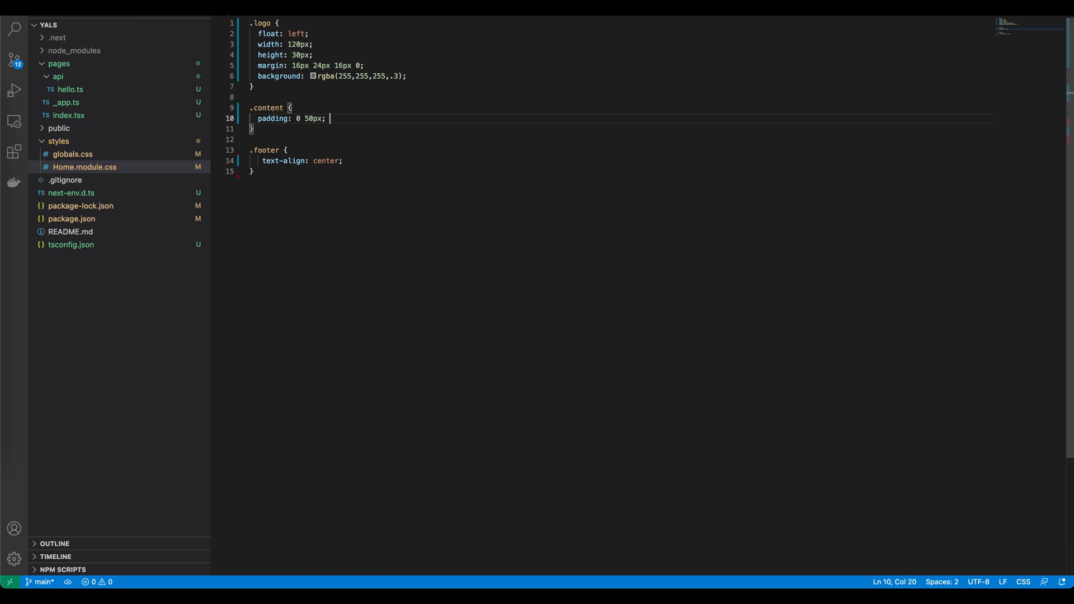
pyautogui.moveTo(316, 98)
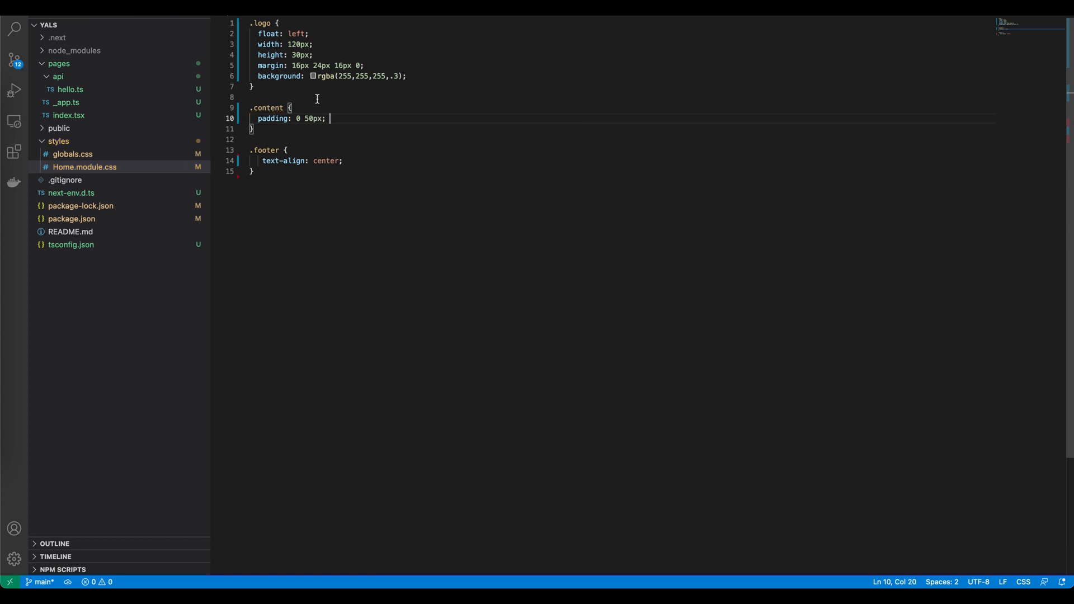
# Give .content a min-height of calc(100vh - 64px - 70px)
pyautogui.write('min-height:')
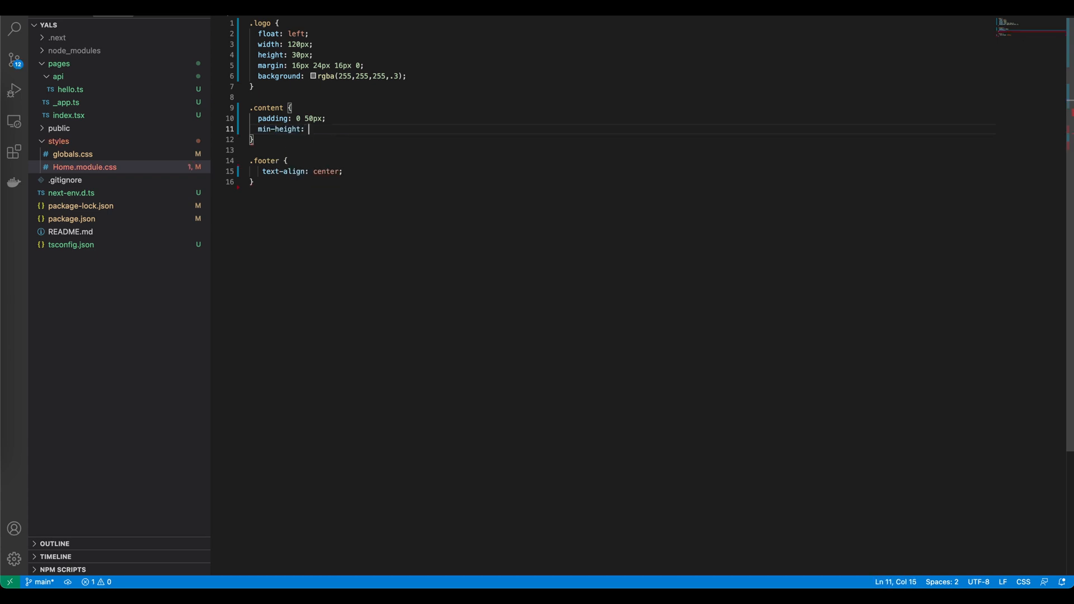
pyautogui.write('calc(1')
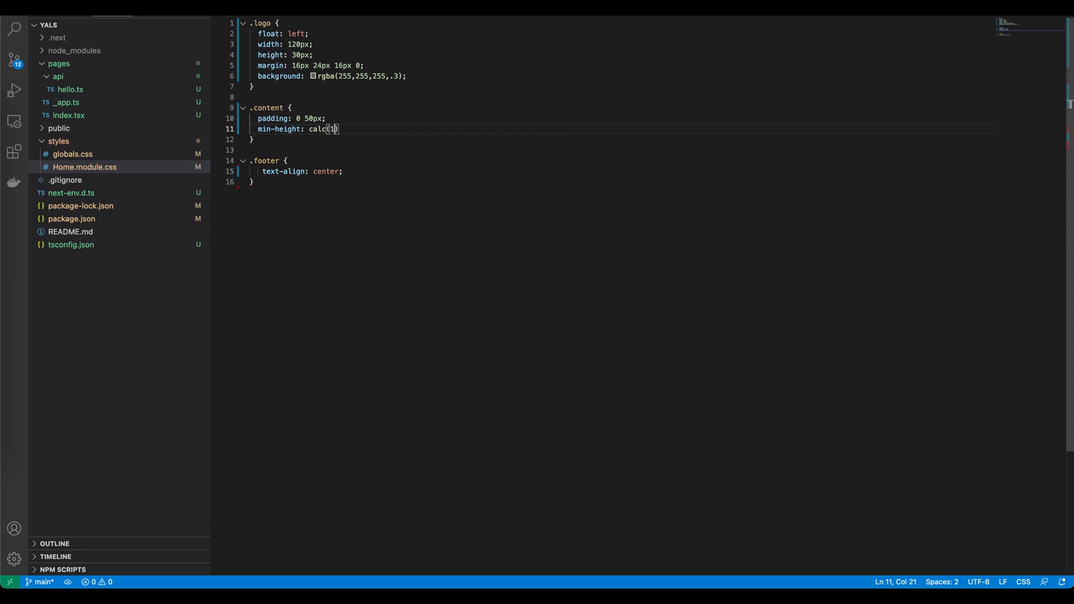
pyautogui.write('00v')
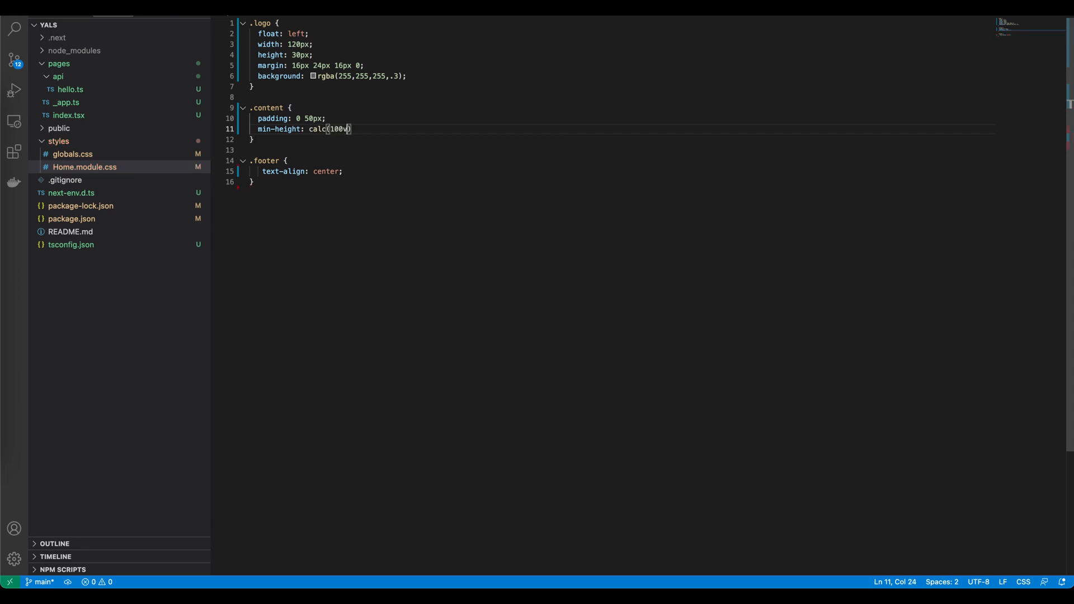
pyautogui.write('h')
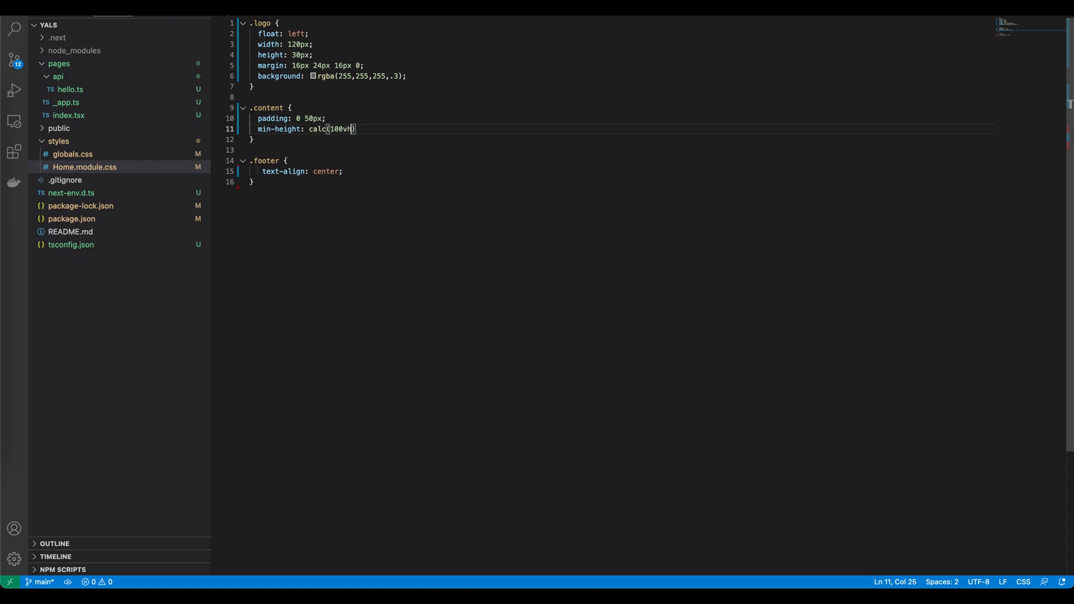
pyautogui.write('-')
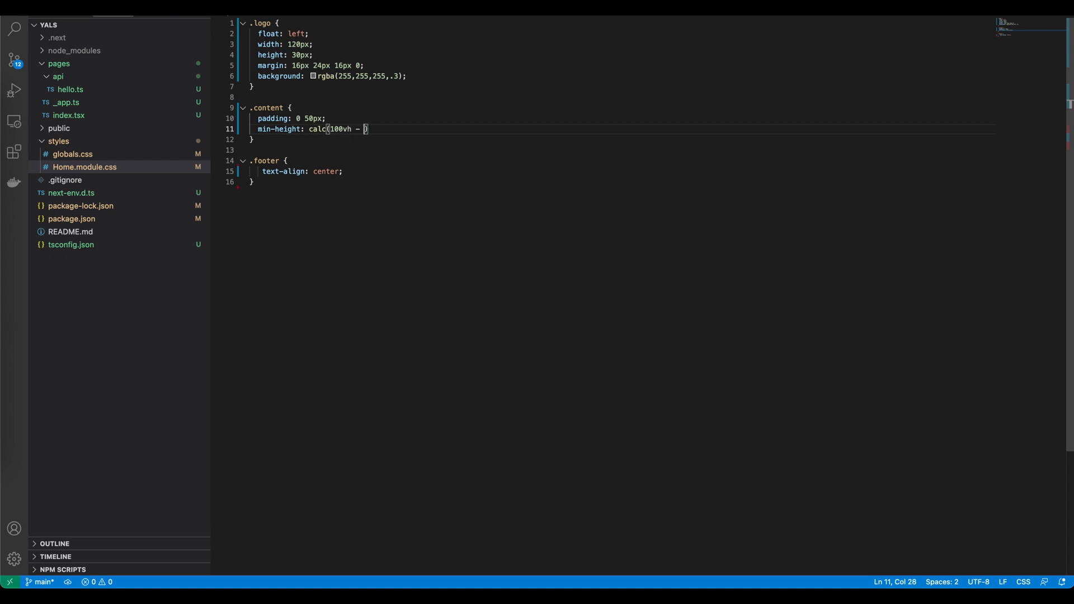
pyautogui.write('64px -')
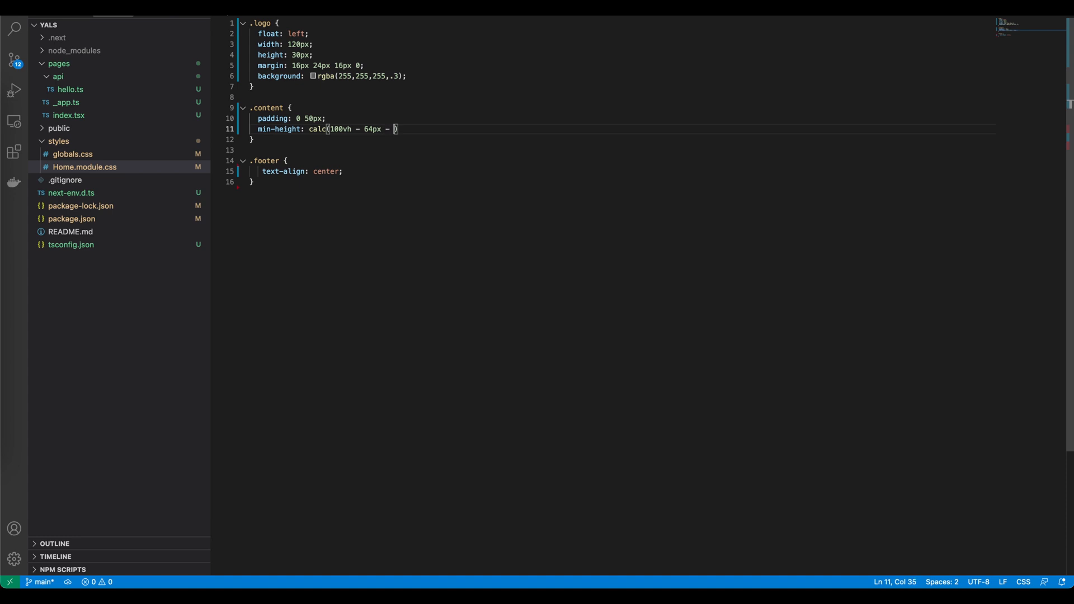
pyautogui.write('70px')
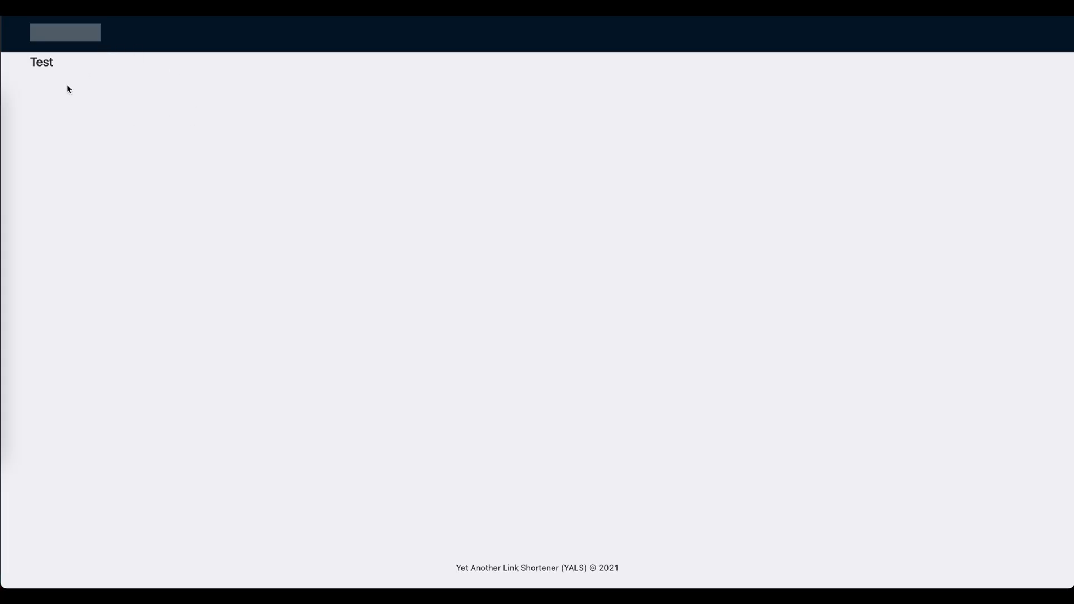
pyautogui.moveTo(458, 228)
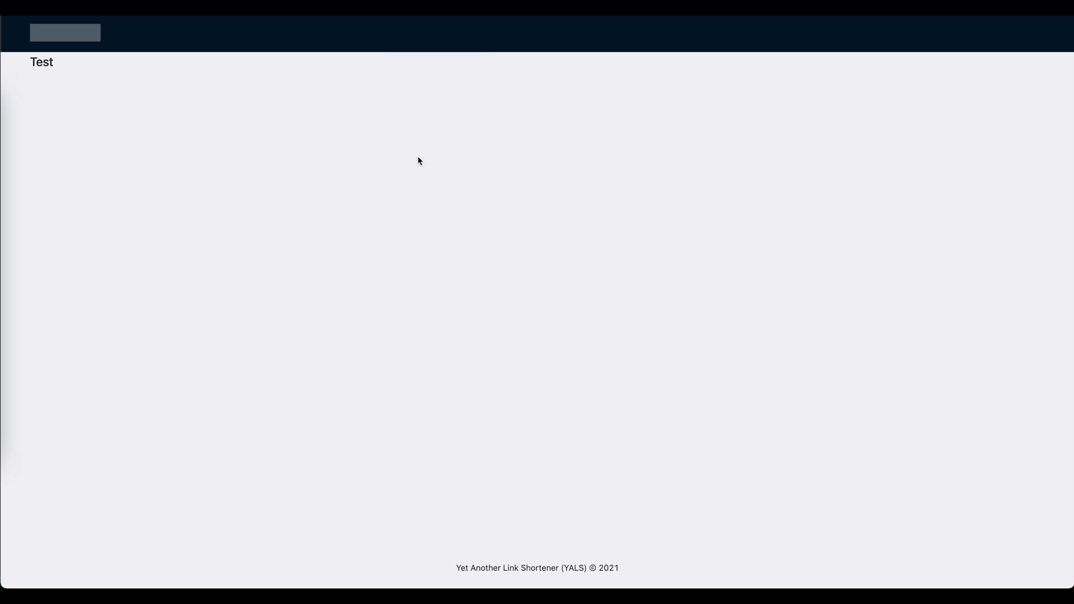
# Open Chrome's developer tools beside the refreshed page
pyautogui.press('F12')
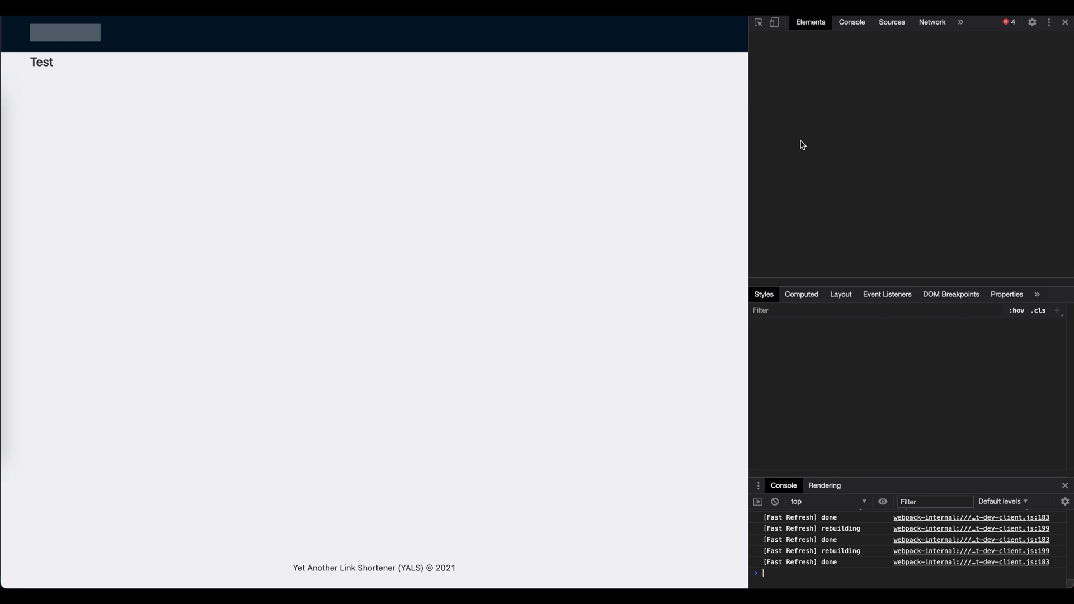
# Activate the element picker in the Elements panel to inspect the dark header
pyautogui.click(758, 22)
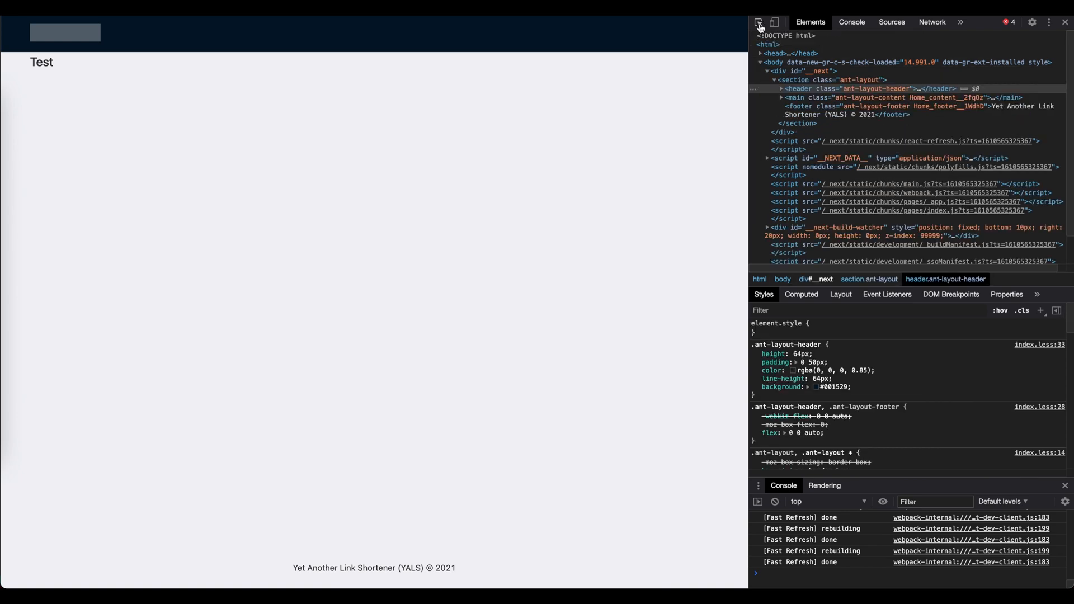
pyautogui.moveTo(757, 22)
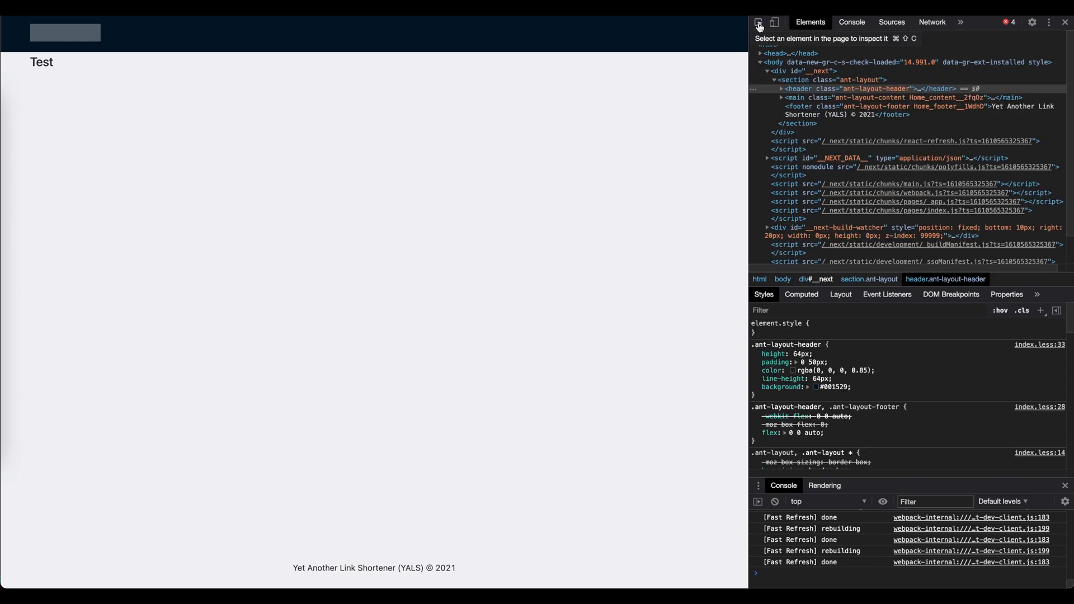
pyautogui.click(758, 23)
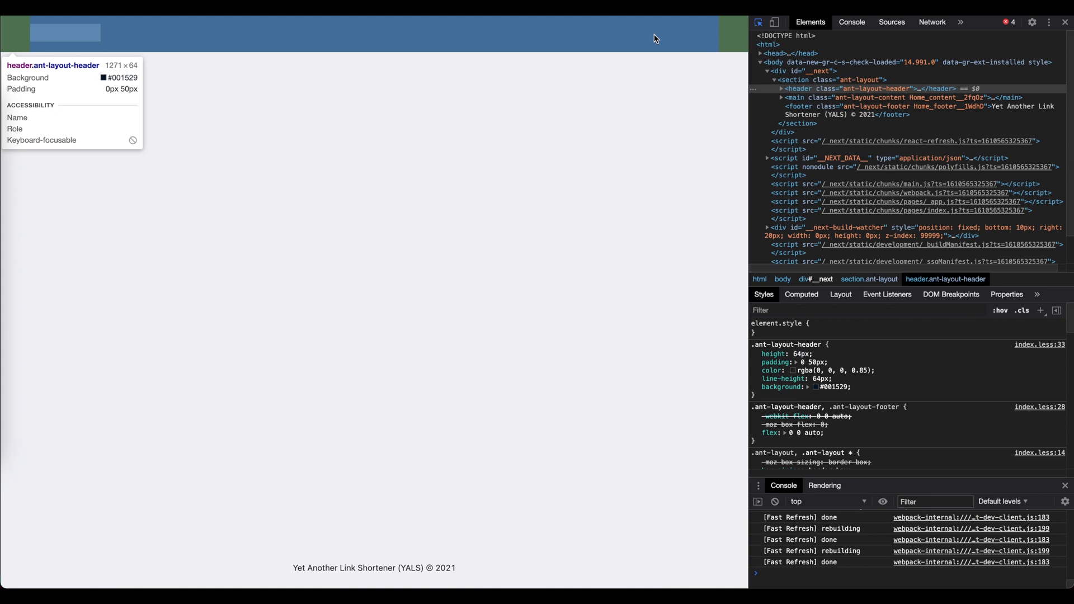
pyautogui.moveTo(554, 30)
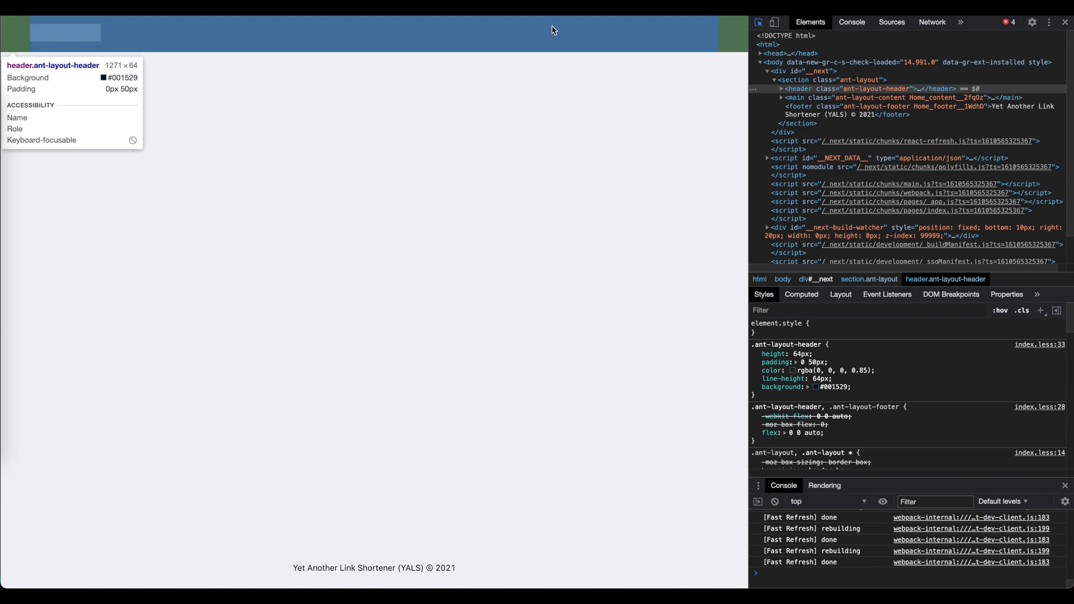
pyautogui.moveTo(135, 74)
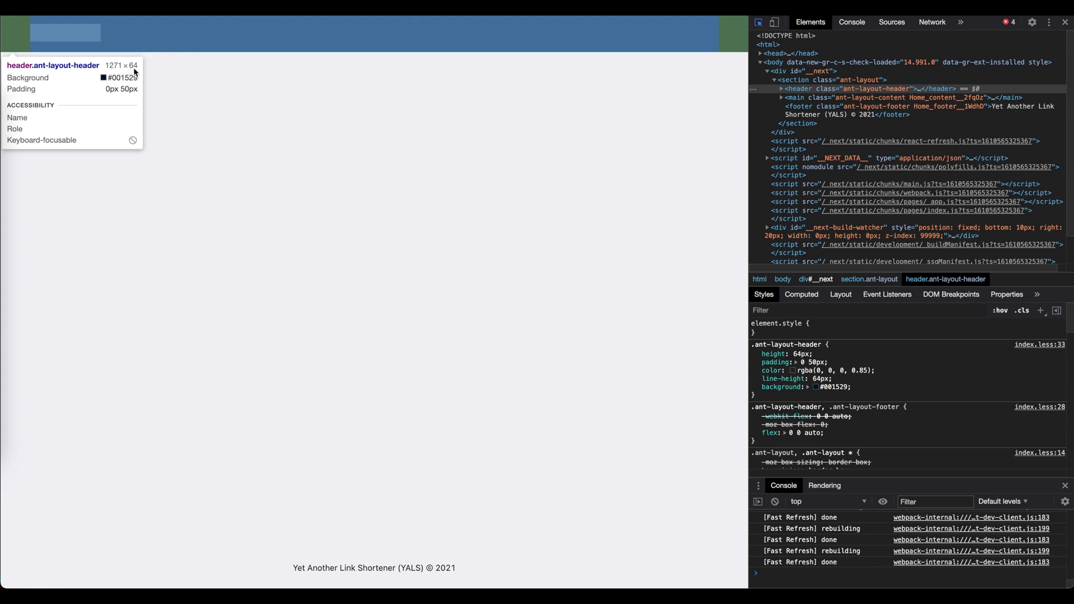
pyautogui.moveTo(195, 33)
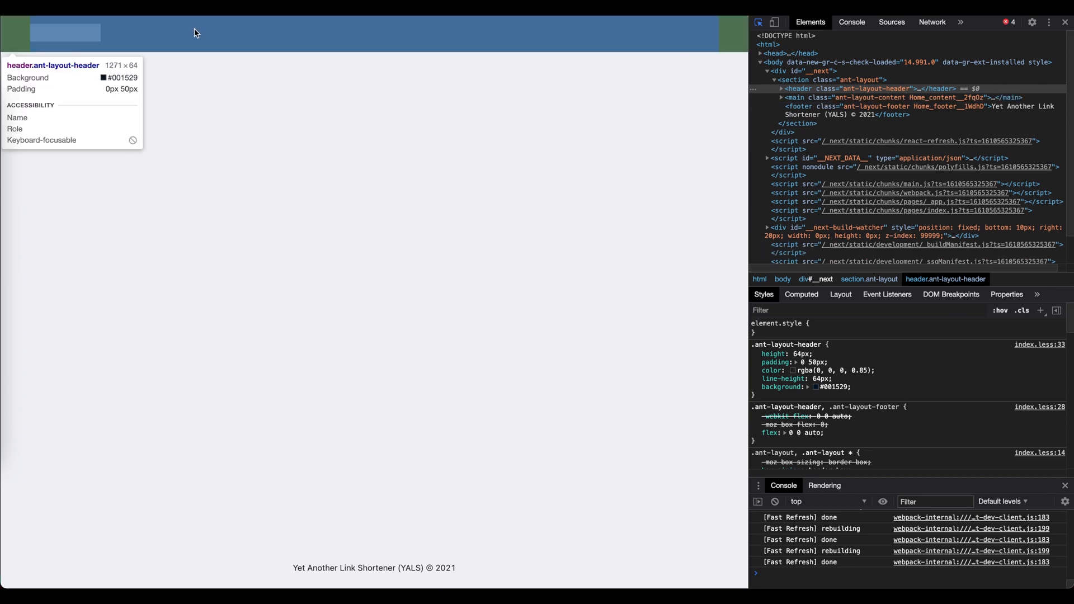